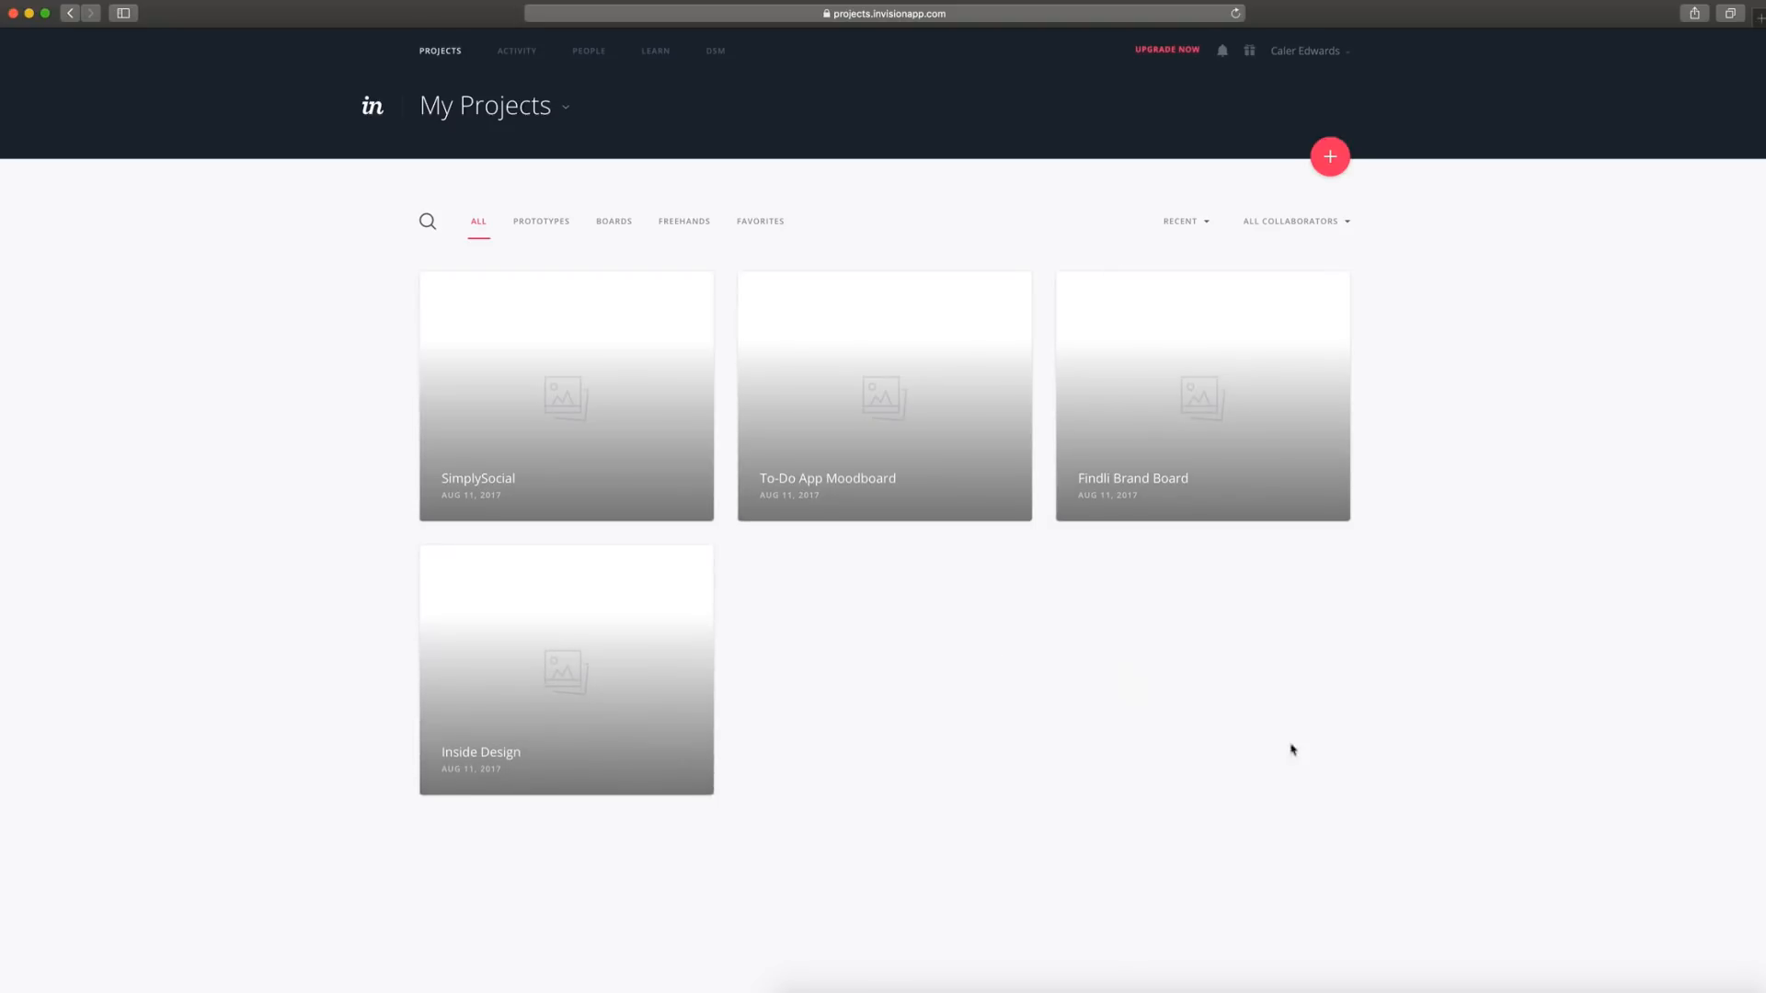
mouse_move(1329, 158)
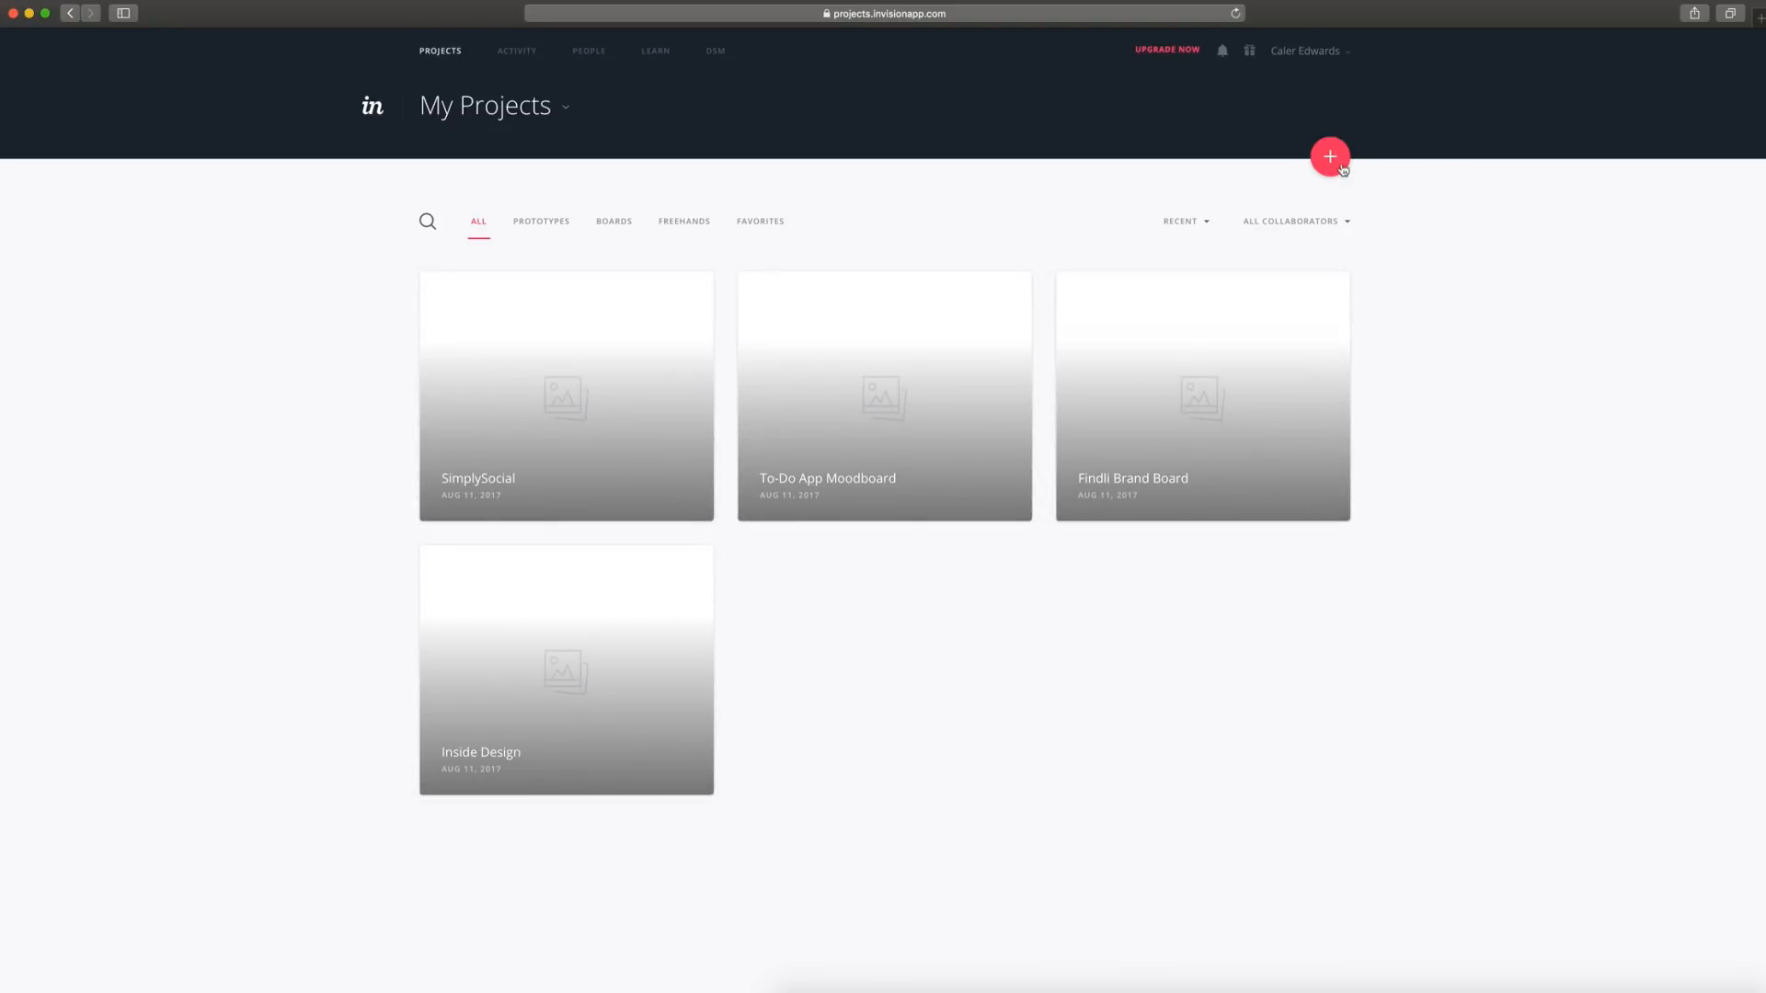
Start a new project from My Projects, bringing up the Prototype/Freehand/Board chooser.
click(1329, 156)
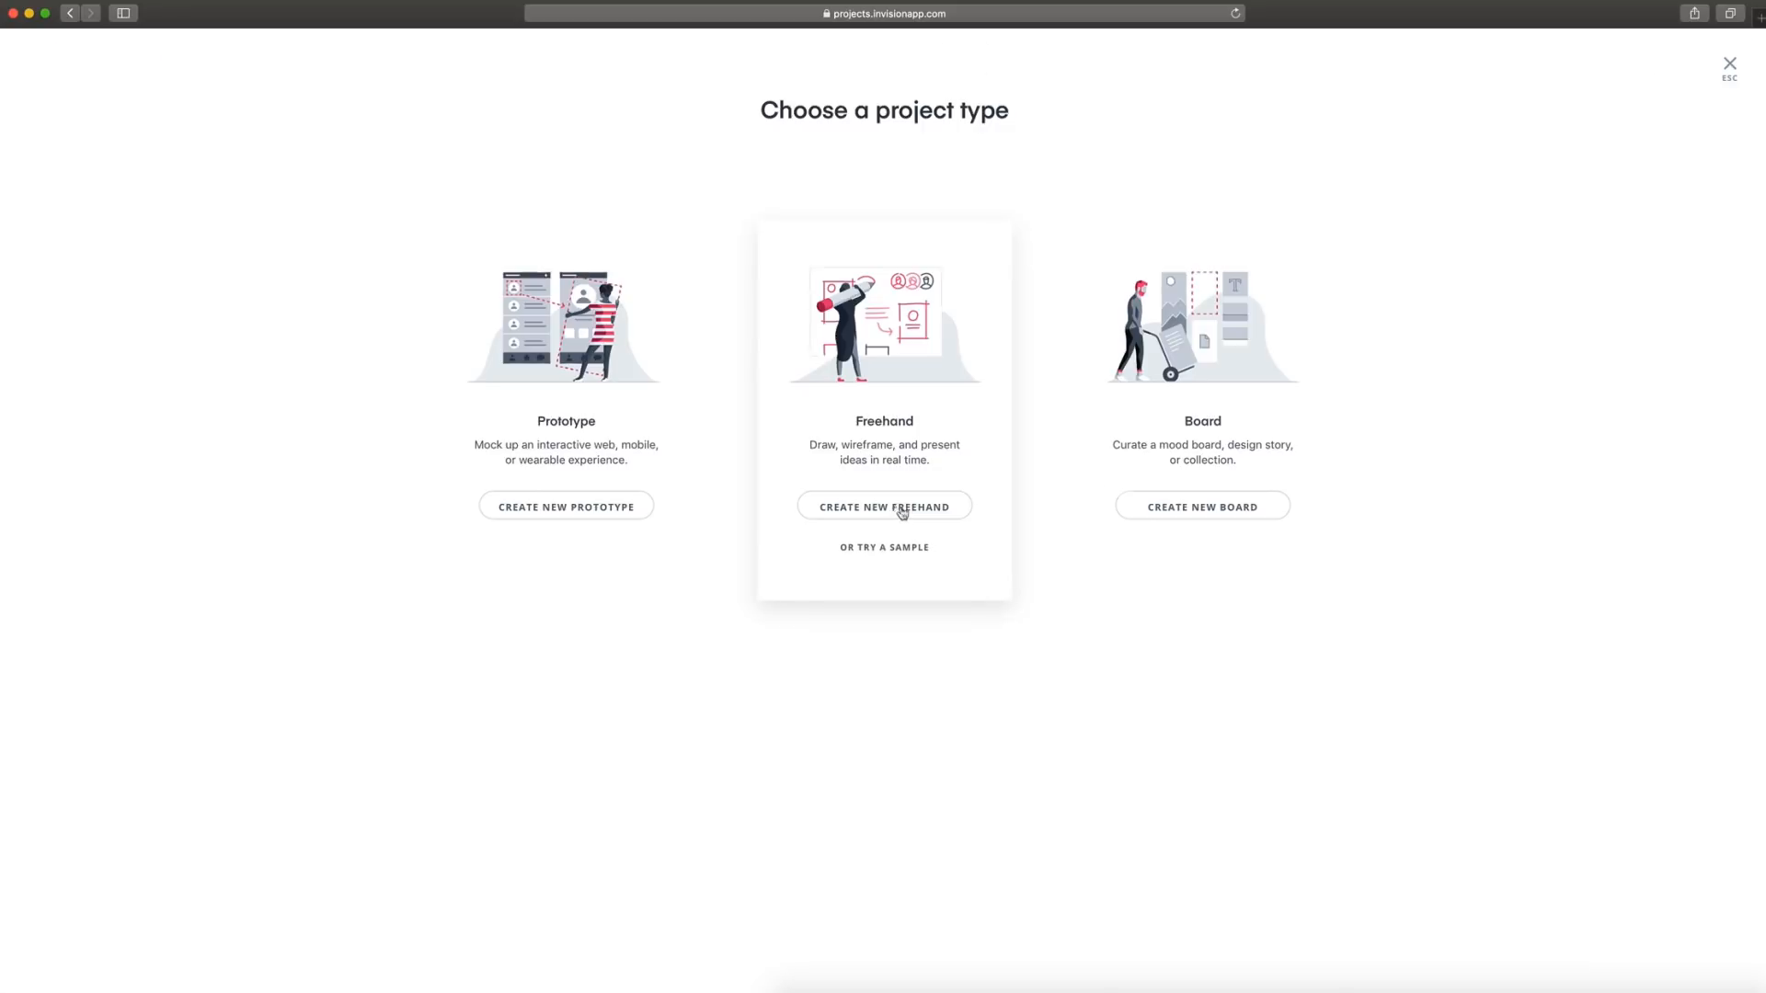
Create a new empty Freehand canvas and show its more-options menu.
click(885, 506)
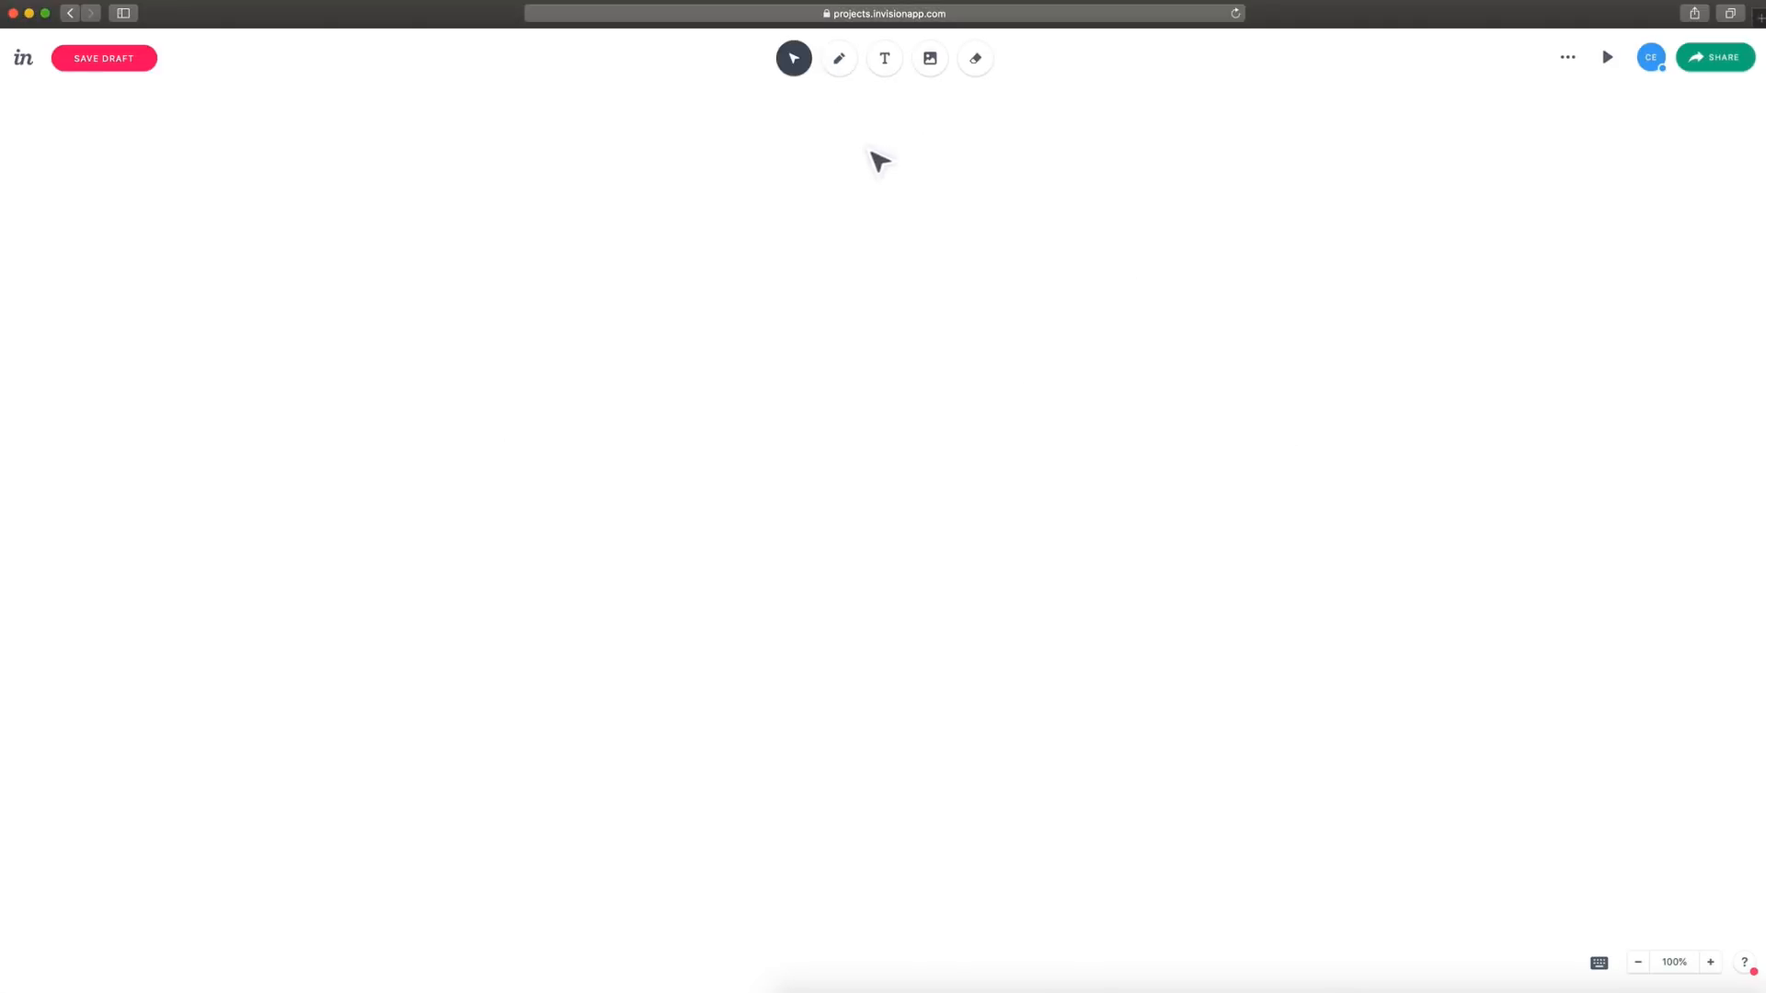
mouse_move(794, 57)
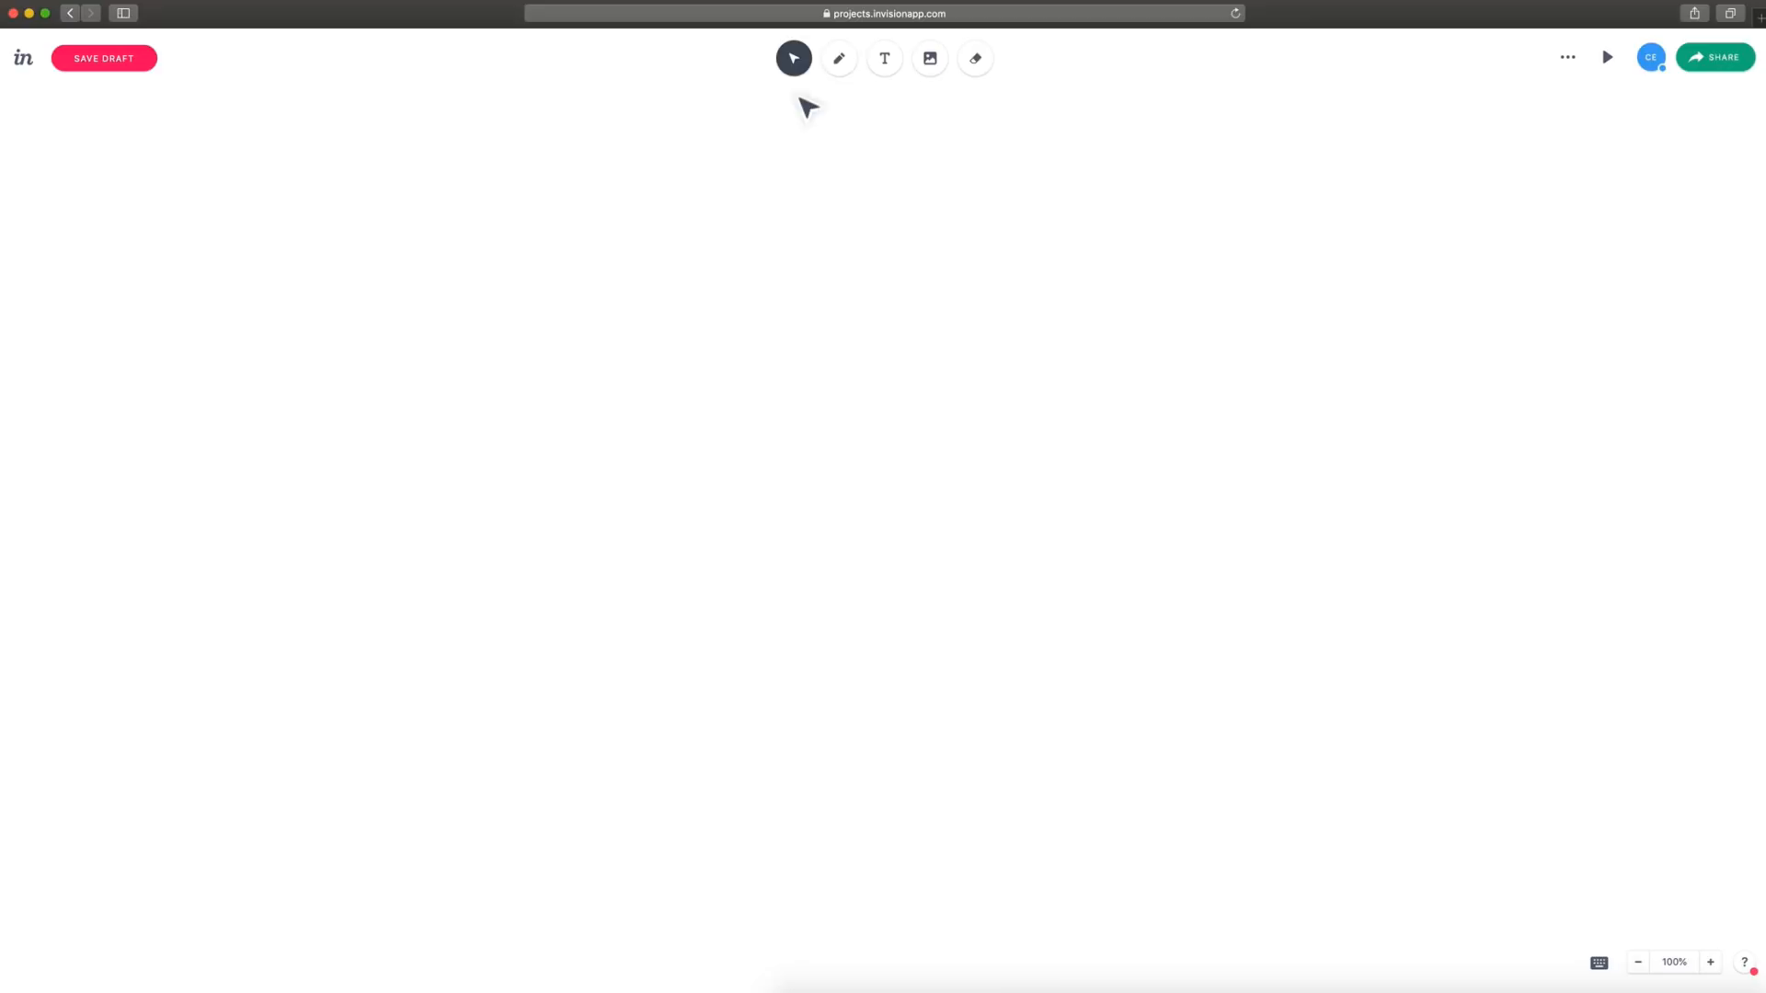
mouse_move(885, 59)
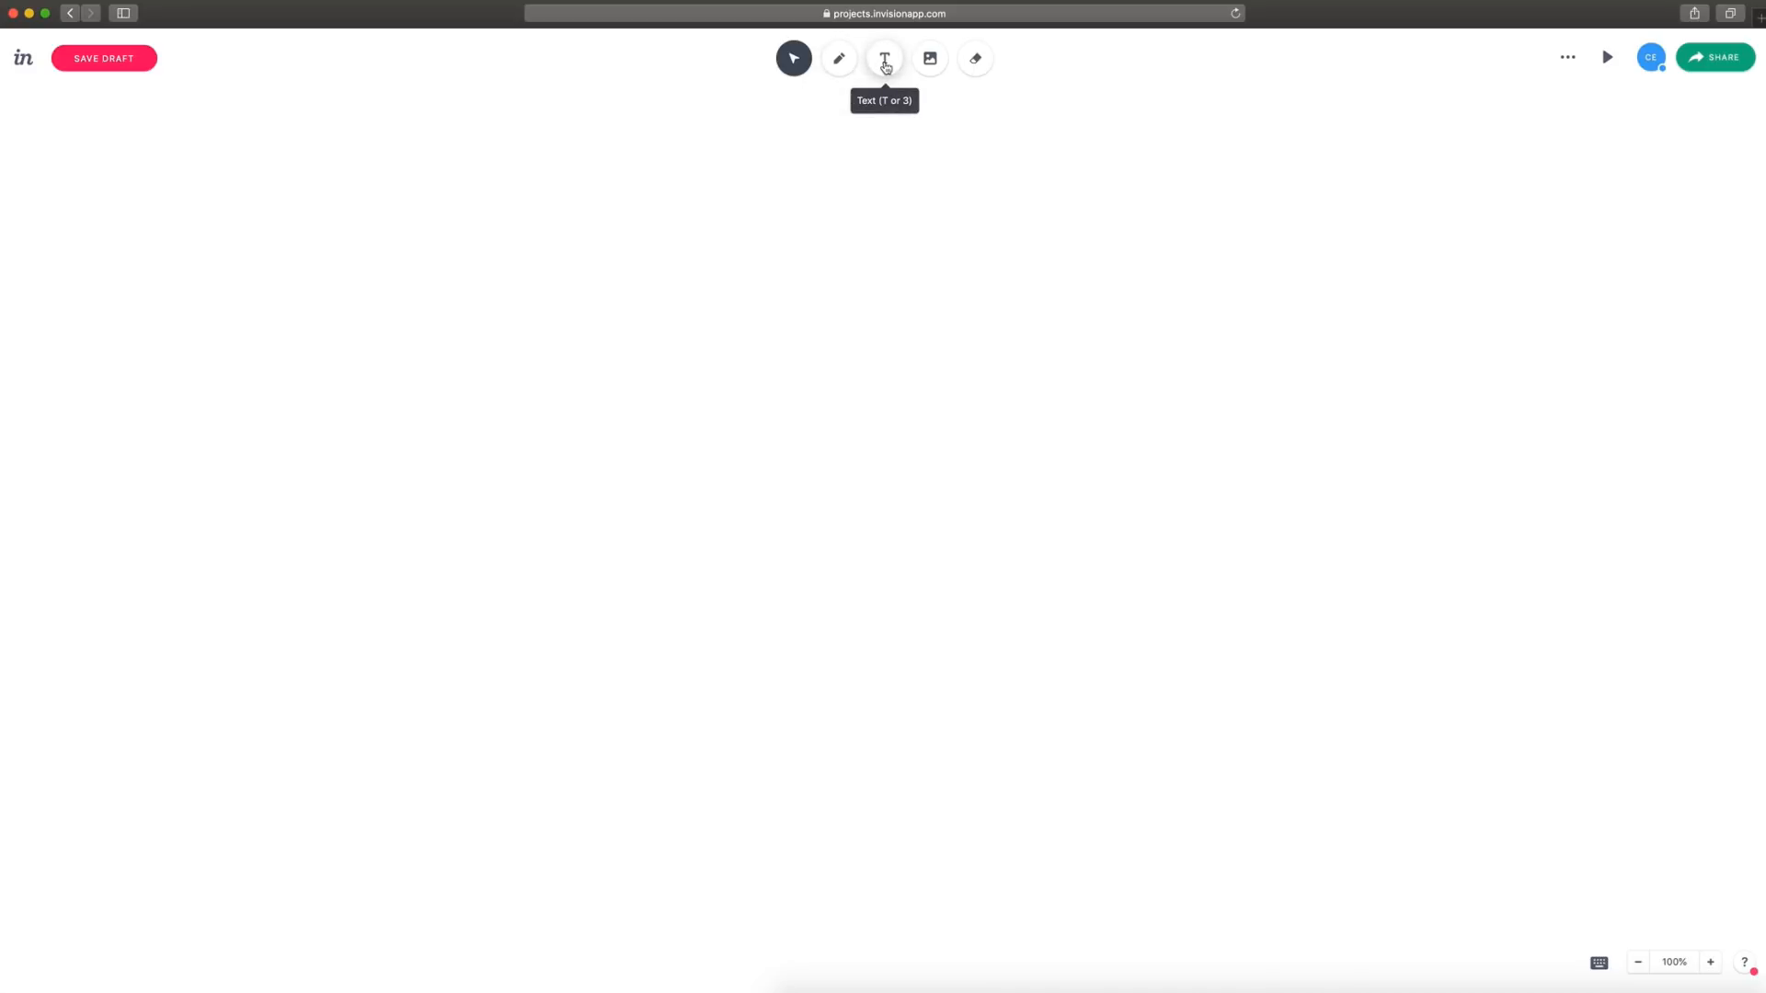
mouse_move(927, 57)
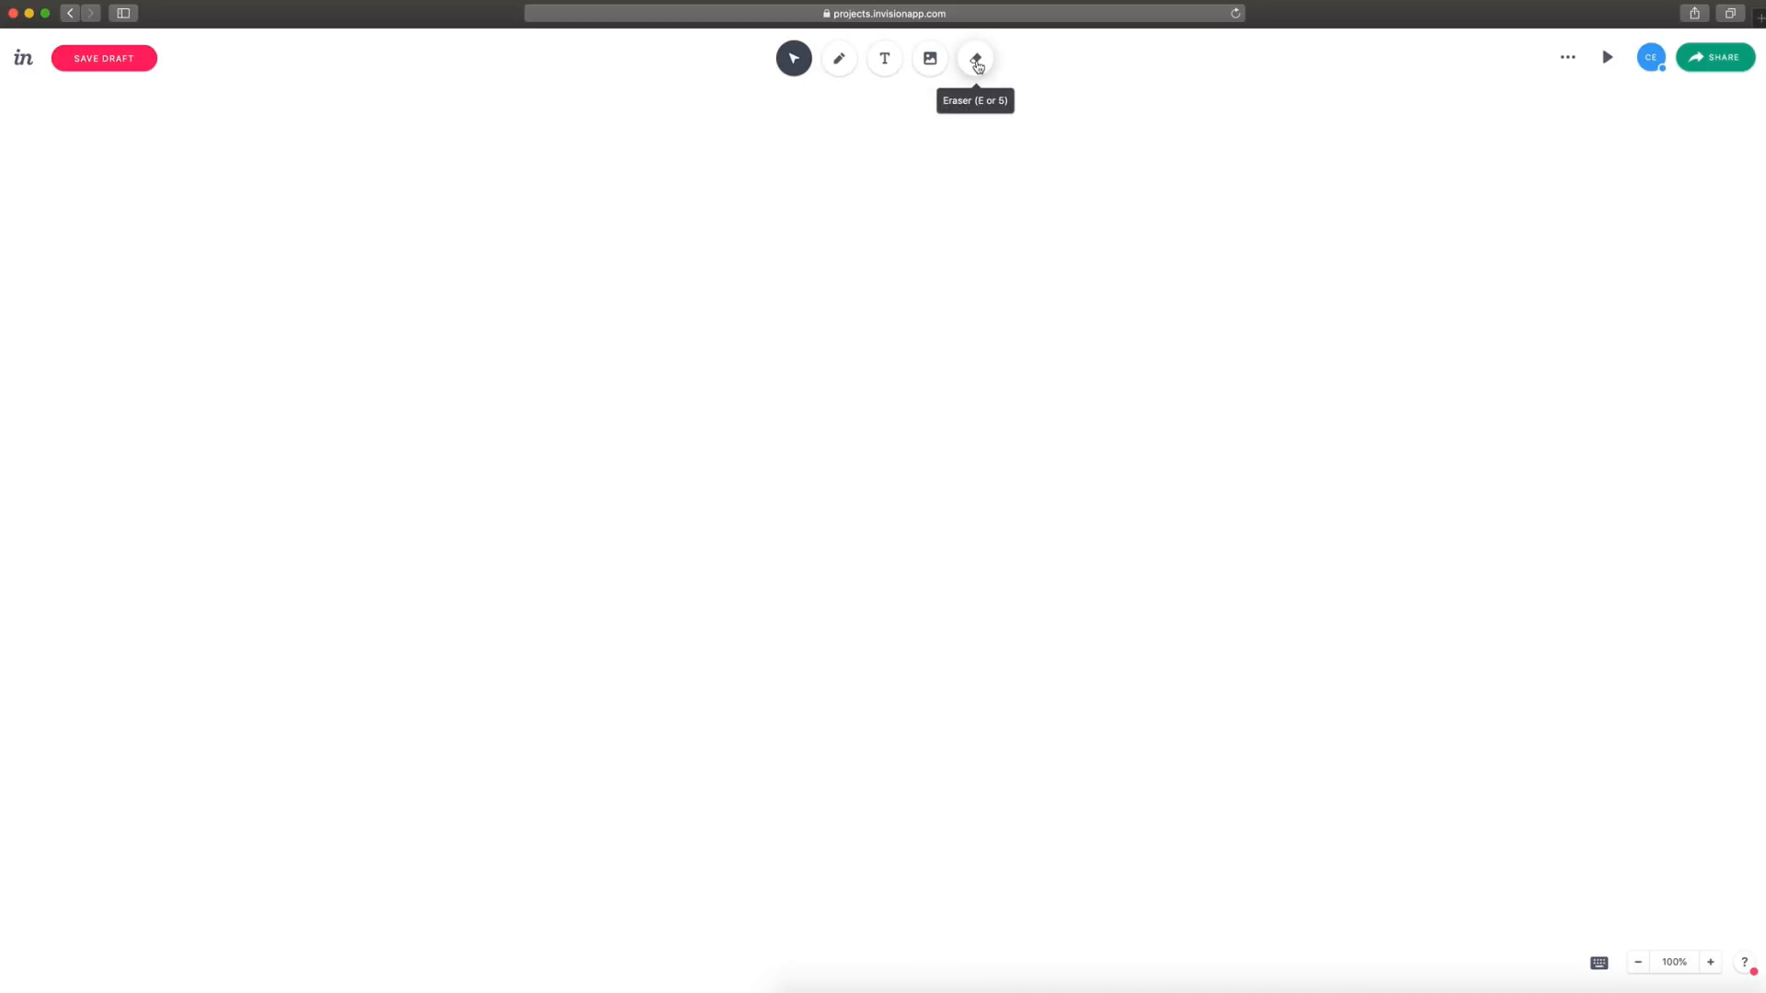
click(1567, 57)
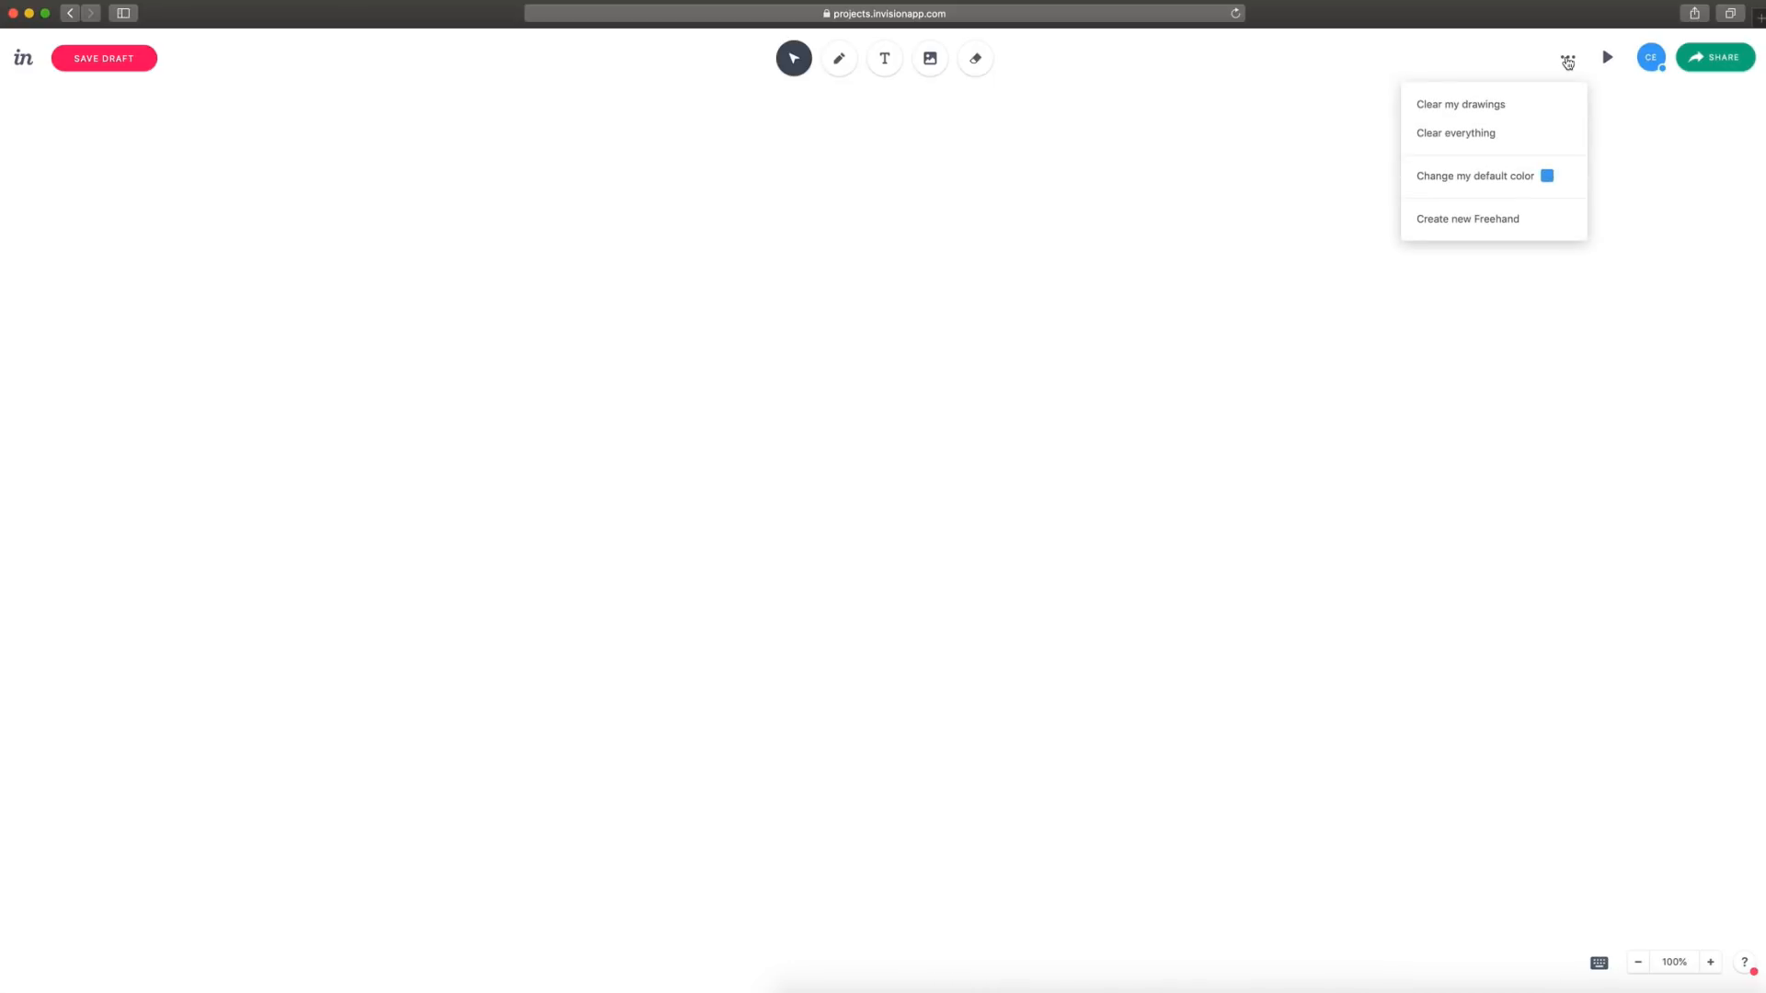
Make red the default pen colour and test it with a red line over the blue one.
click(1475, 176)
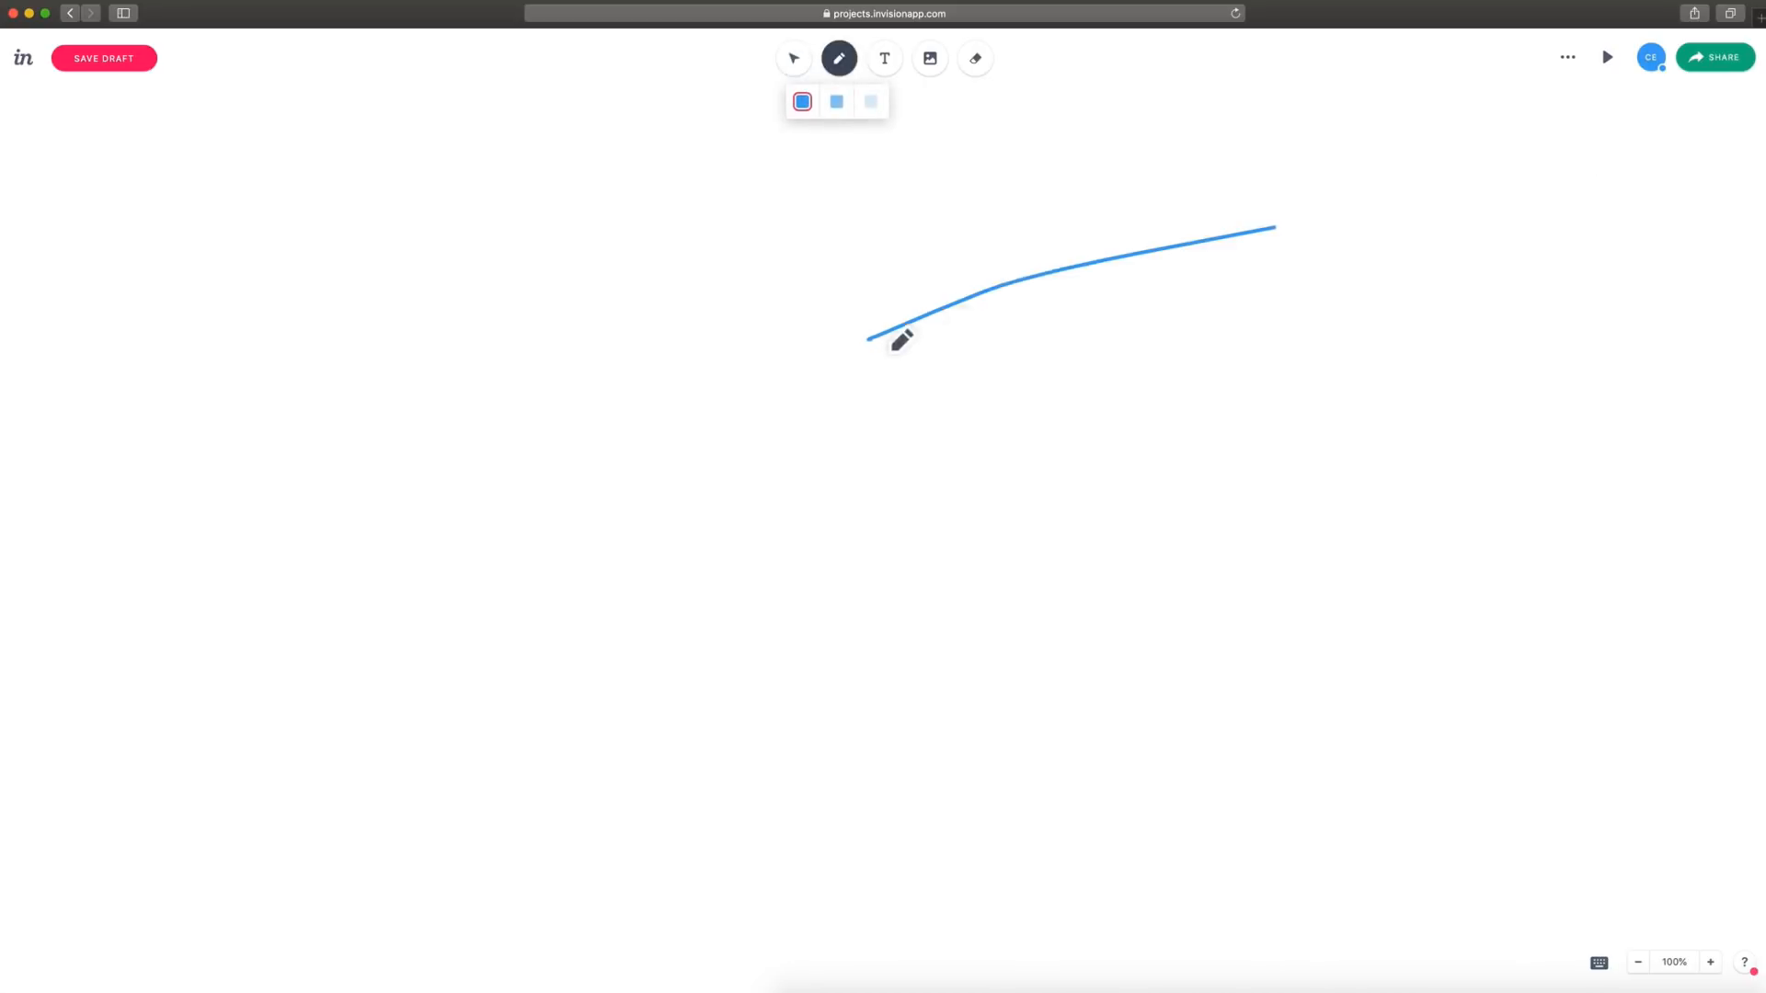
click(1567, 57)
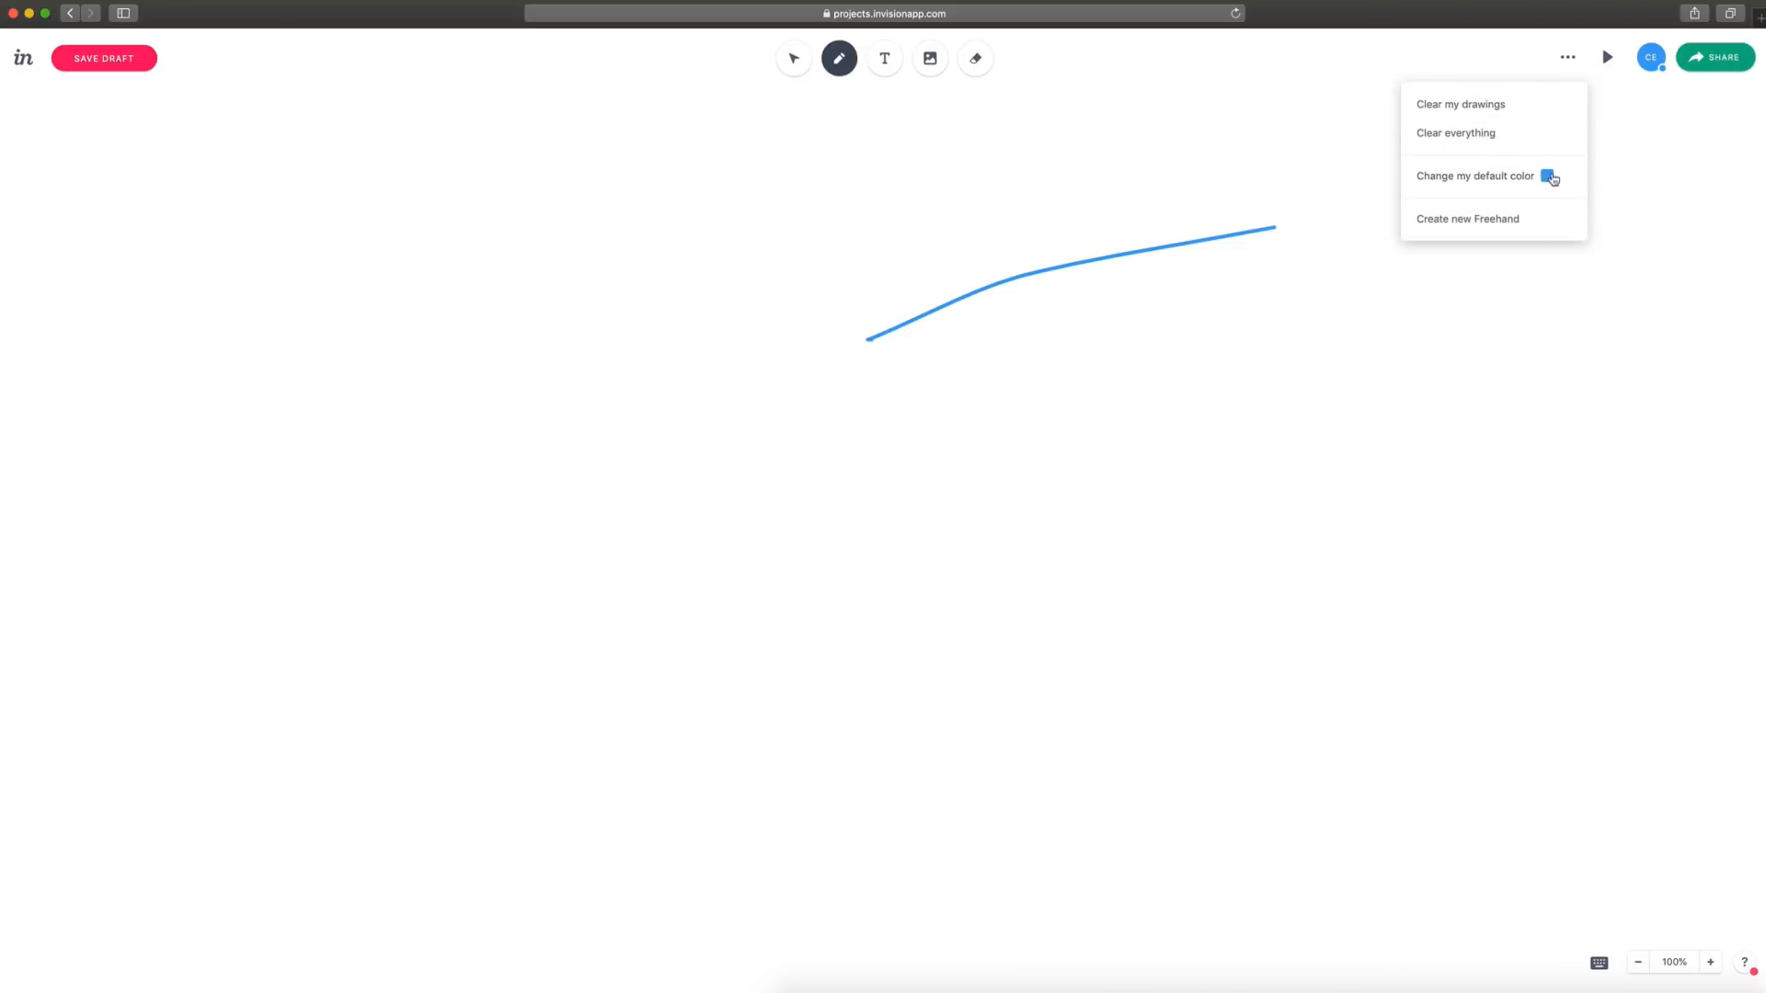
drag(1046, 403, 1278, 126)
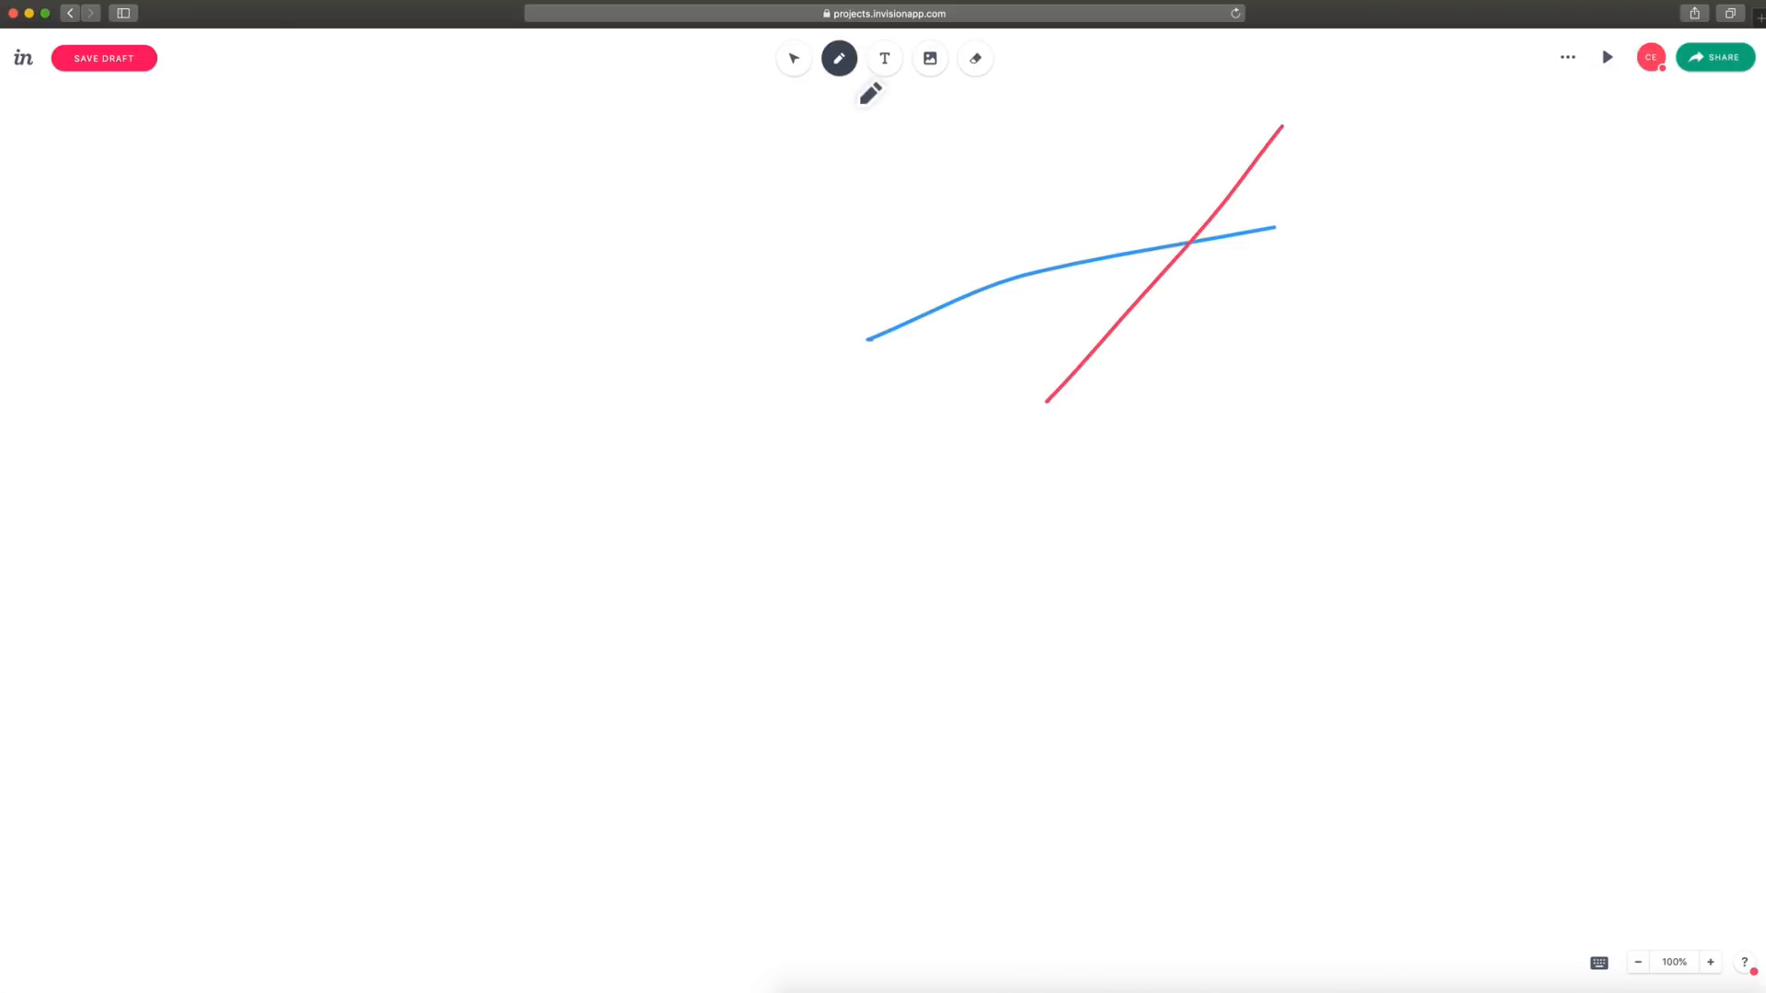
text(adsgsd)
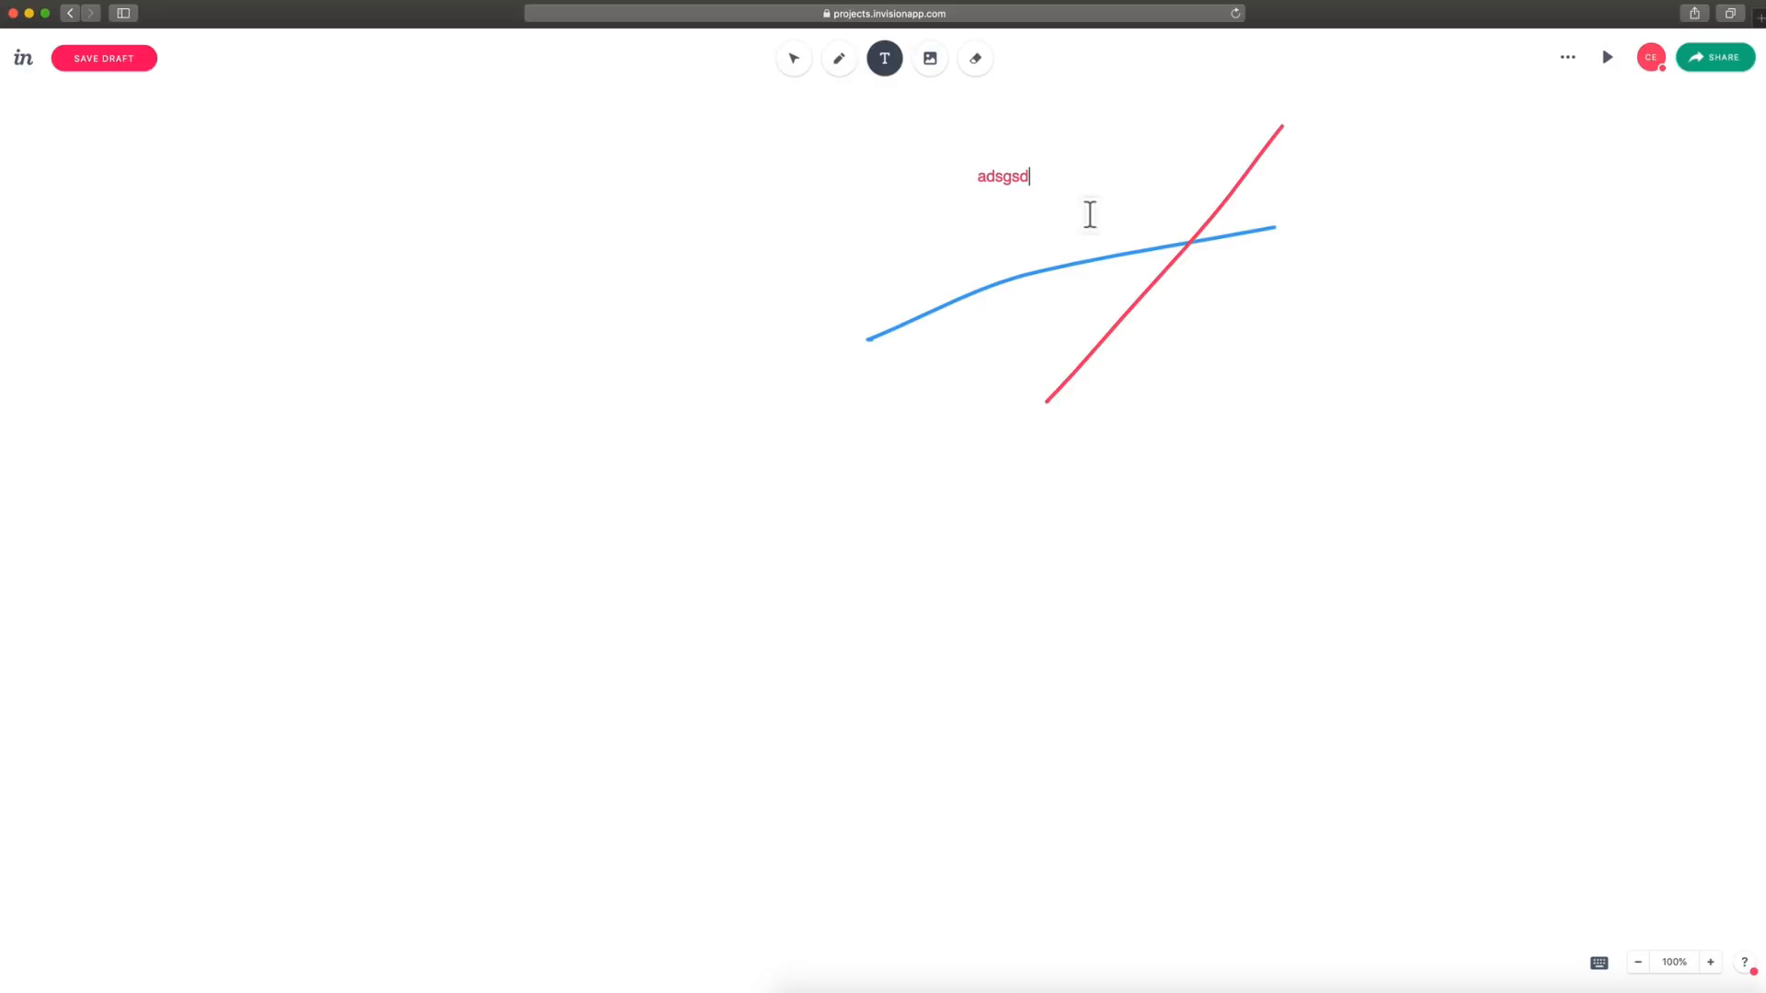
click(793, 57)
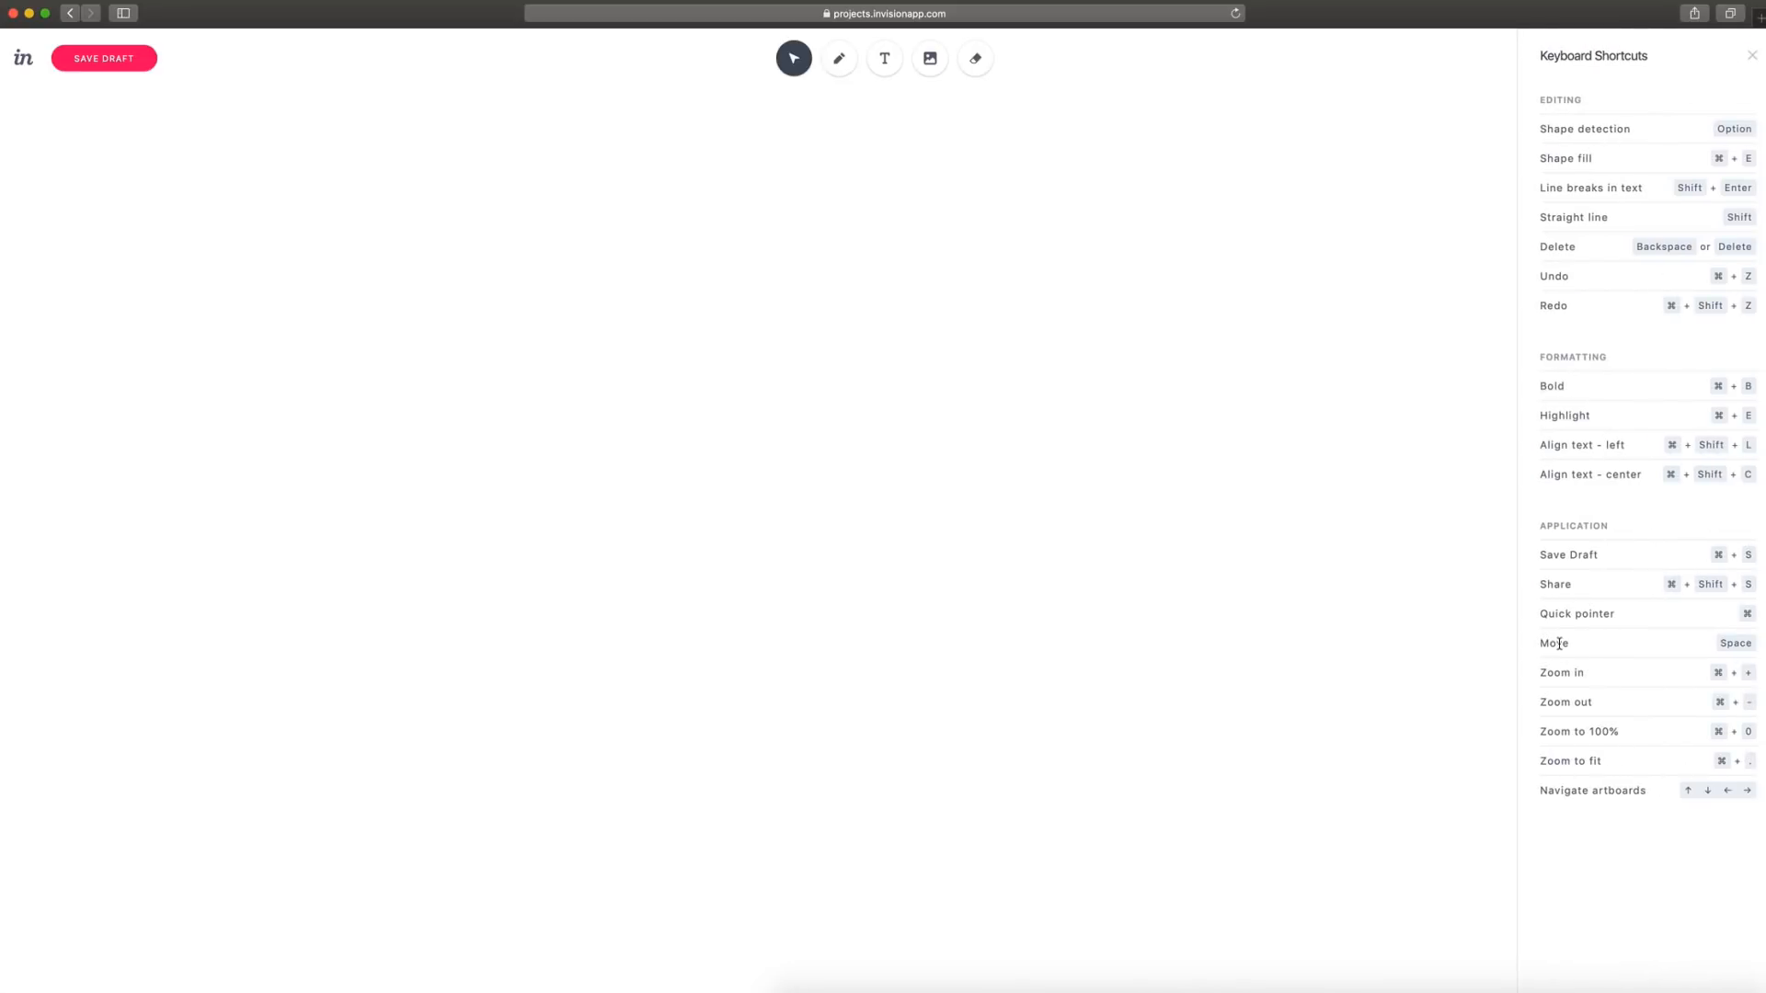
mouse_move(1589, 188)
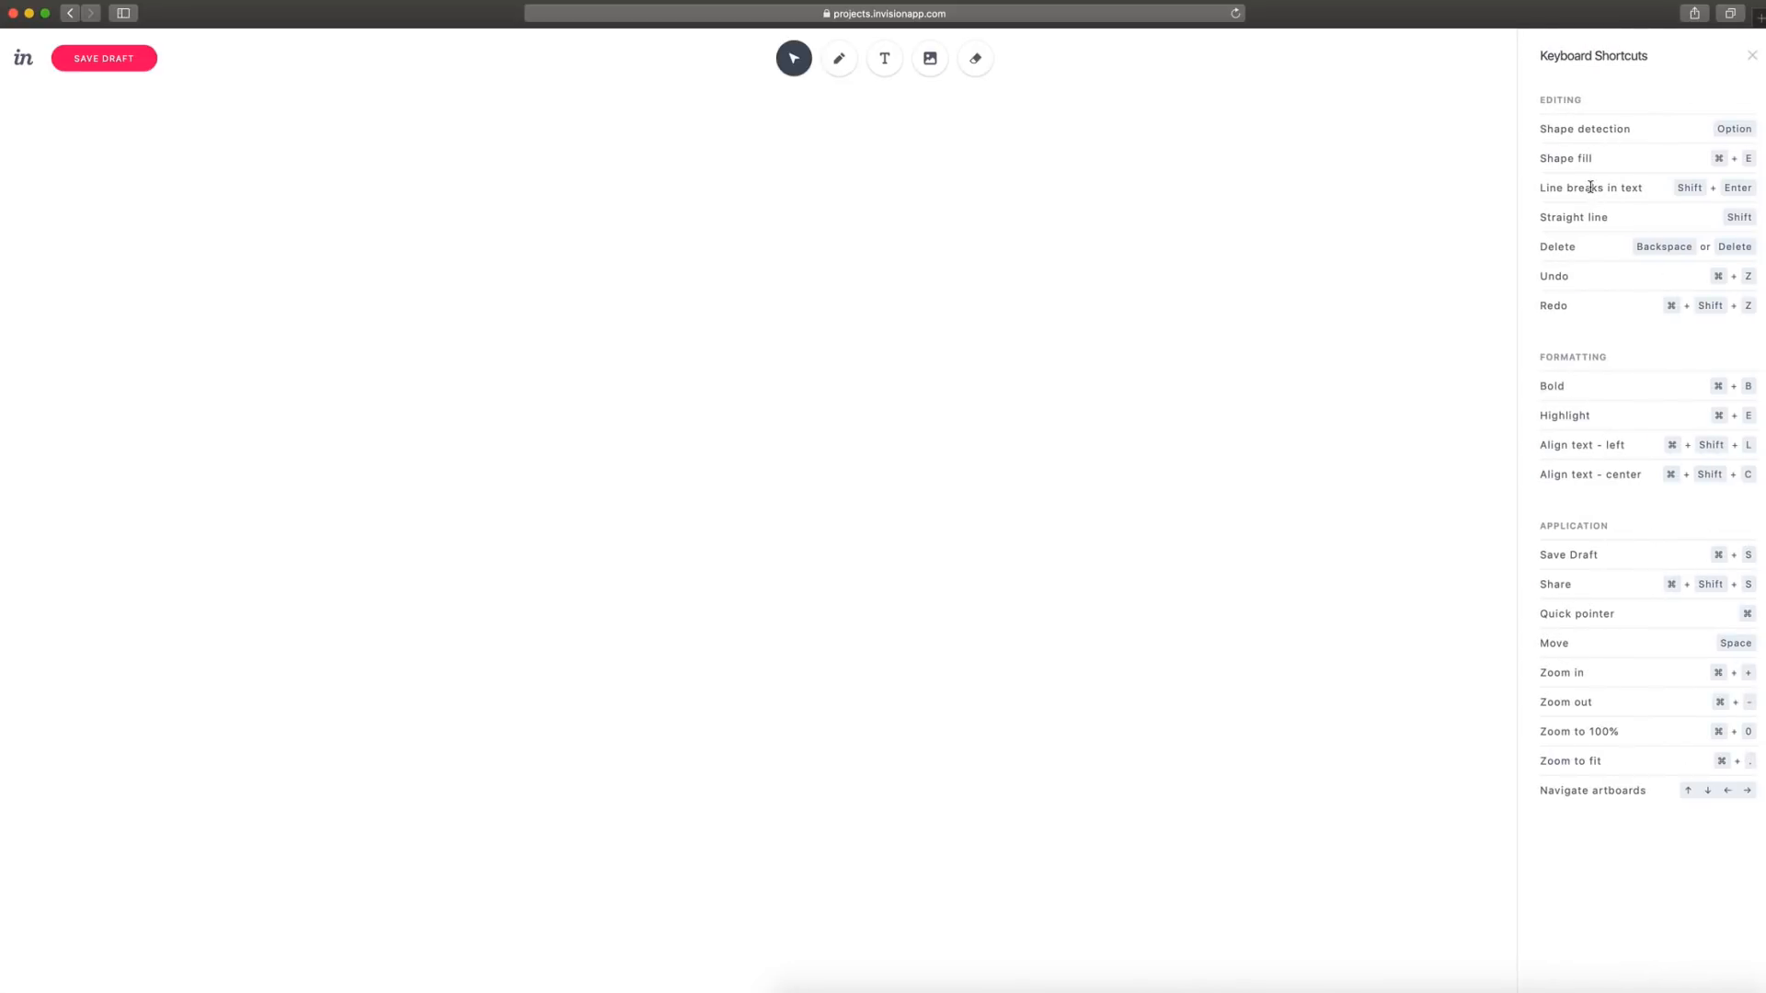
mouse_move(1587, 583)
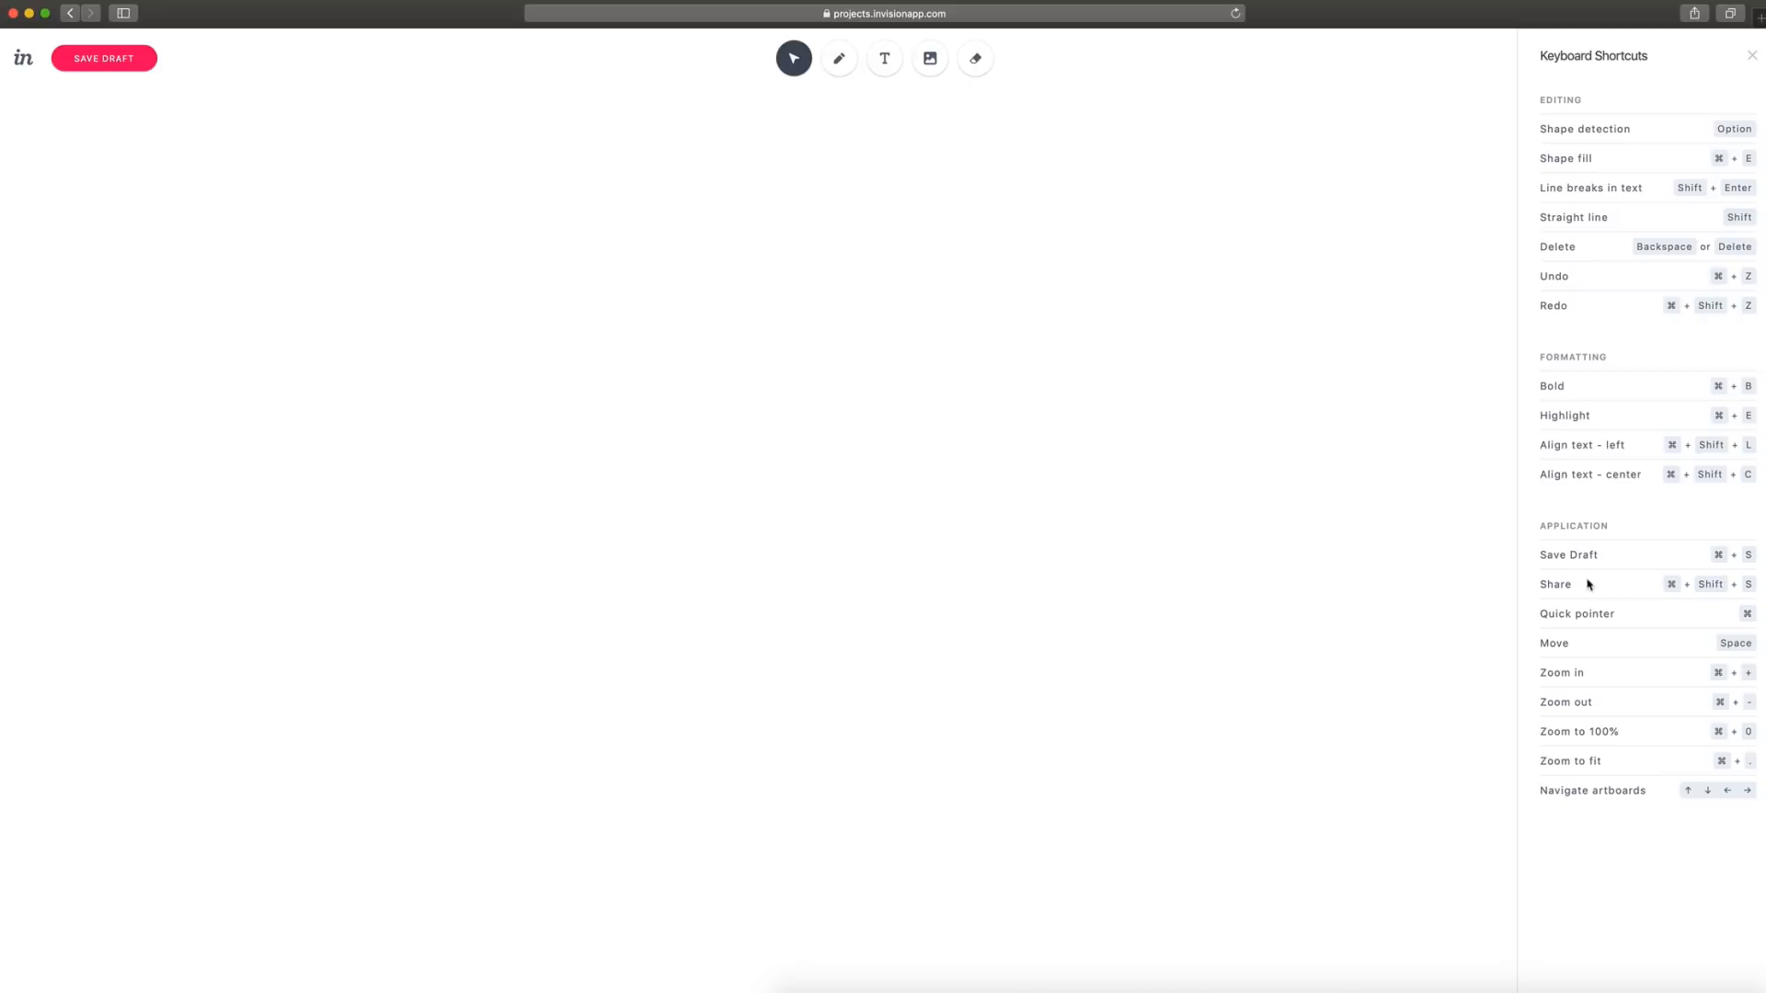
mouse_move(1629, 245)
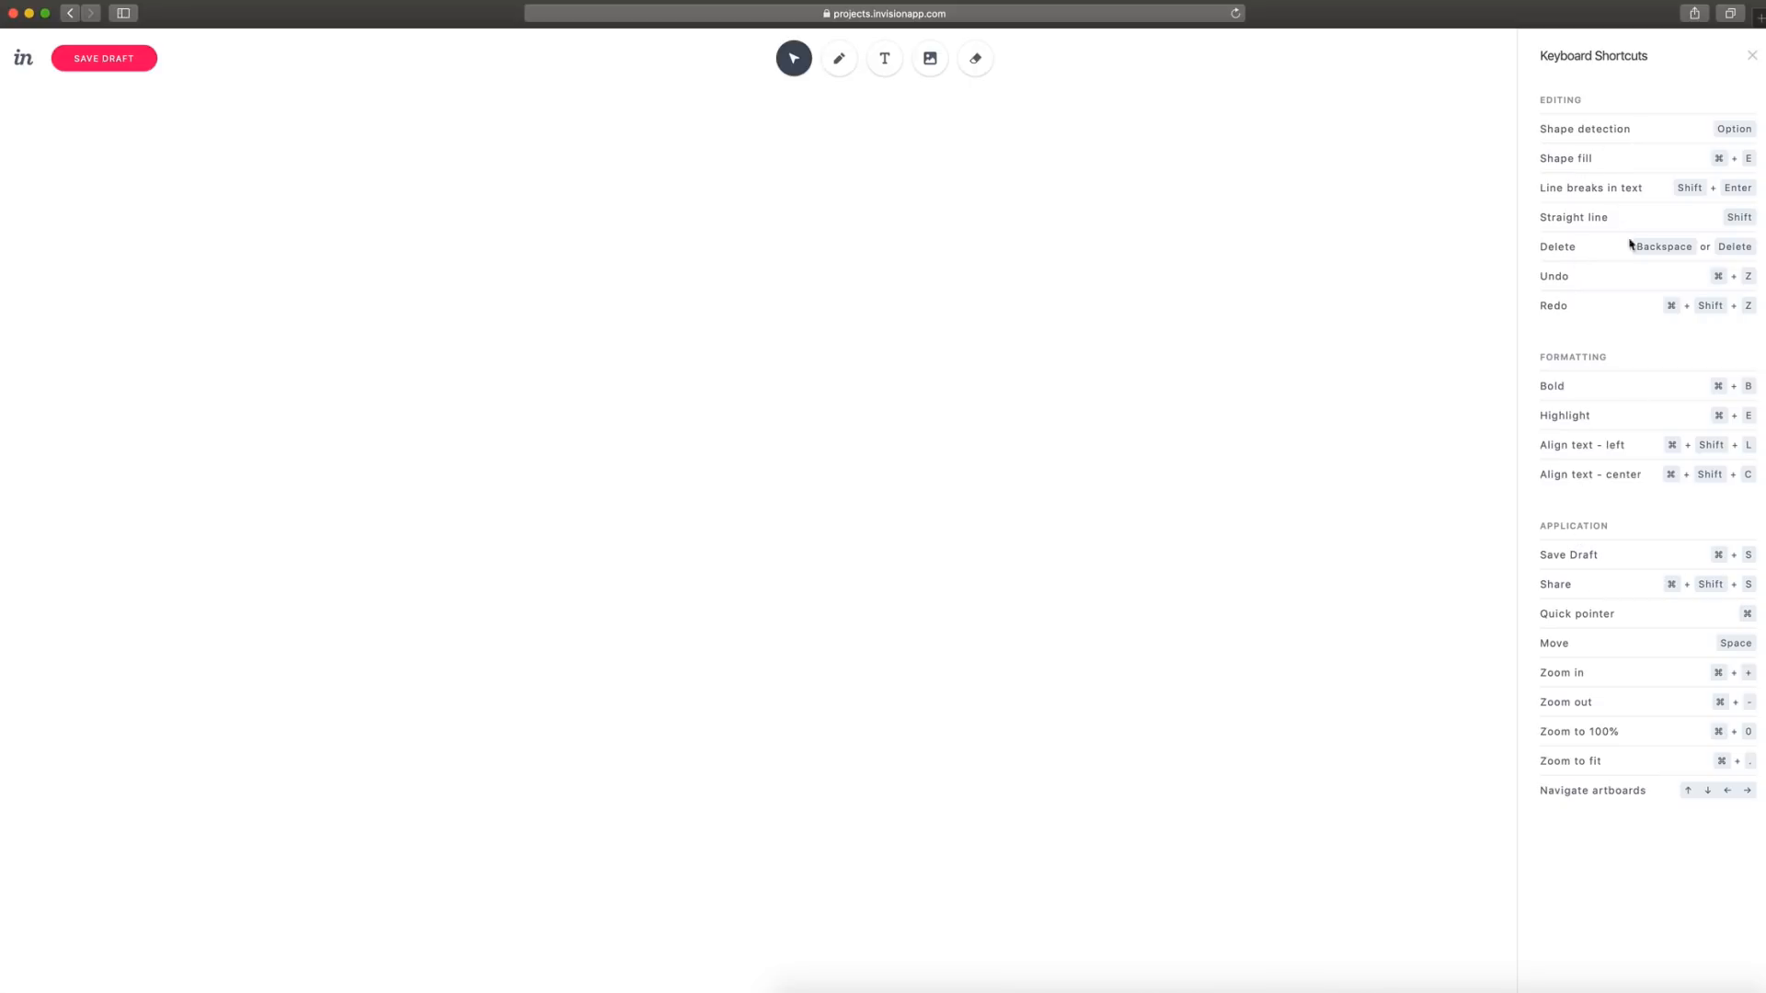
mouse_move(1529, 153)
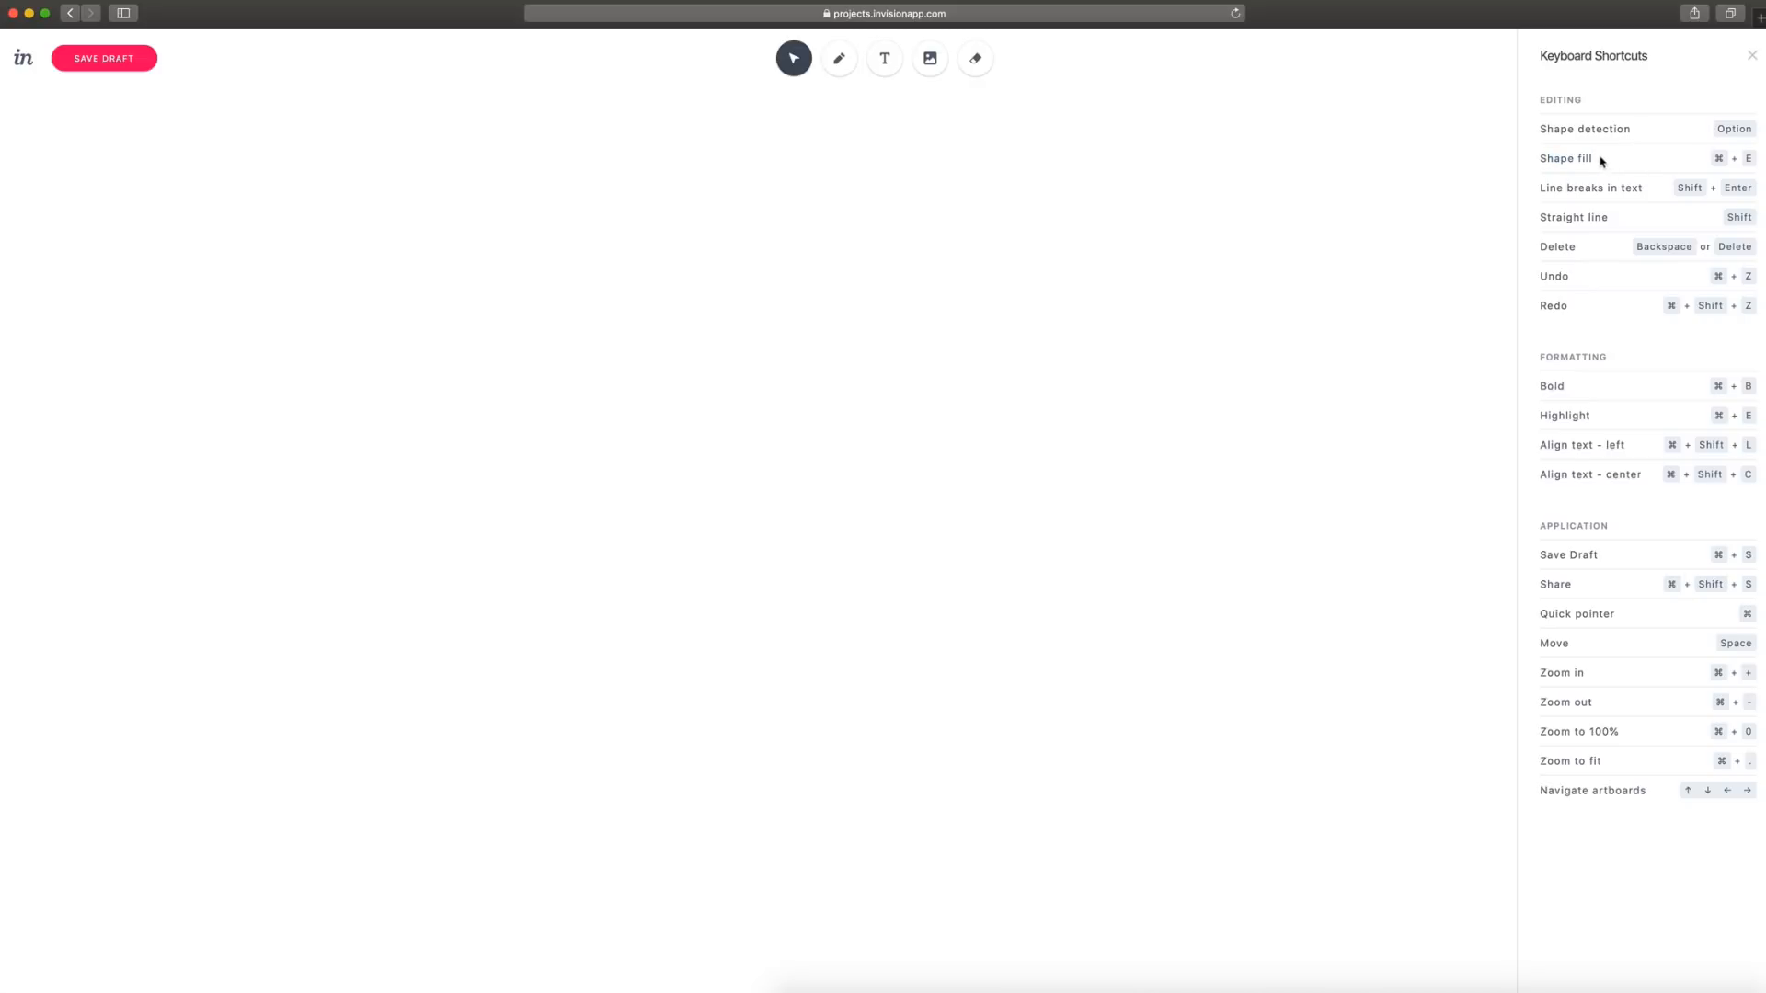
mouse_move(1759, 169)
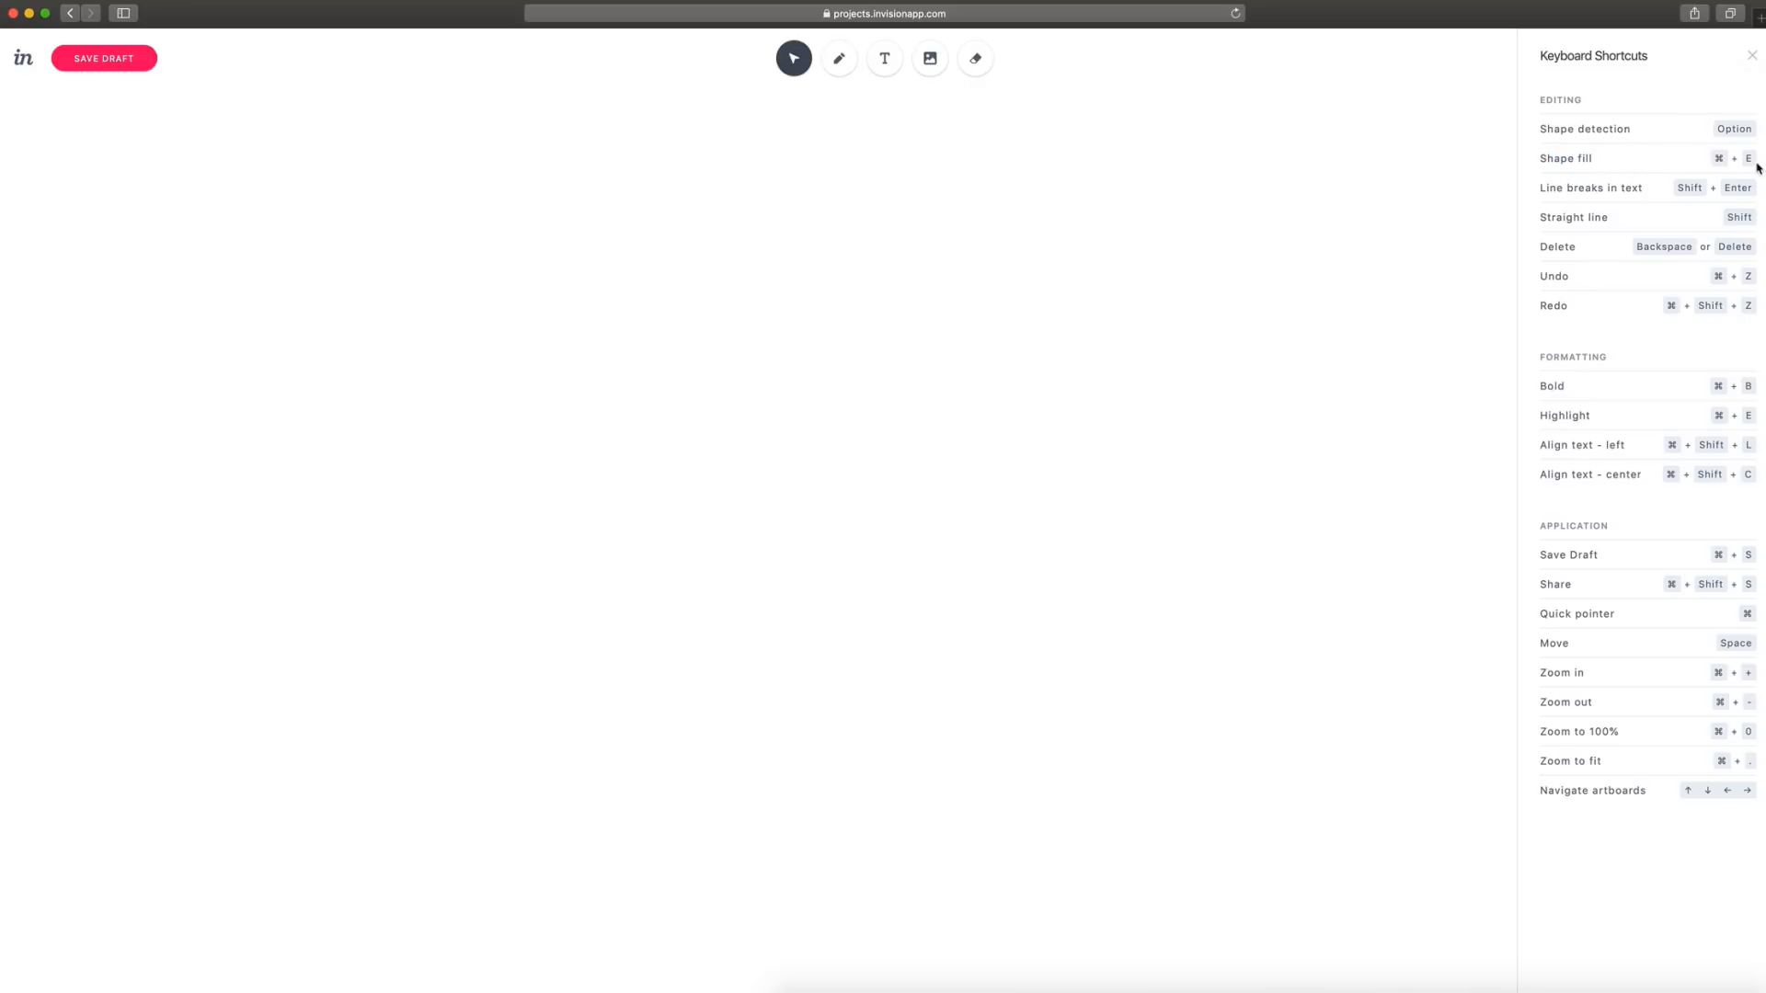
Close the Keyboard Shortcuts reference, leaving the empty canvas.
click(1753, 54)
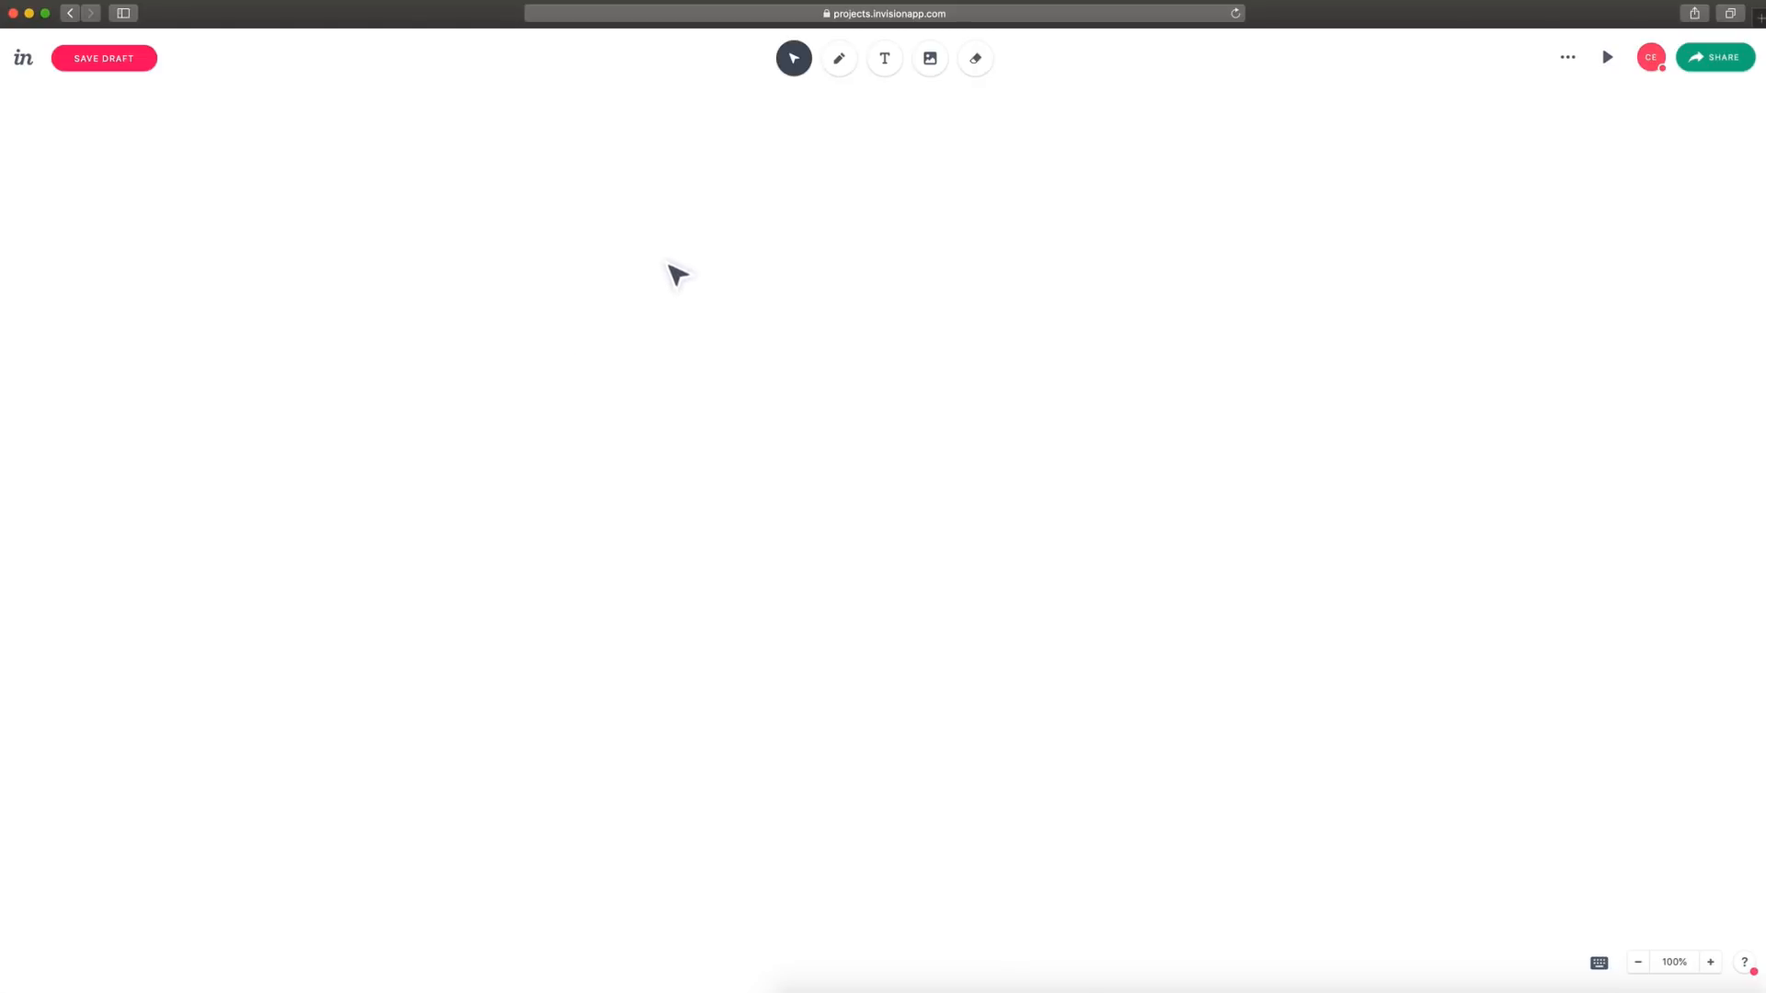
Draw a tall red phone-frame rectangle with a small avatar circle near its top.
click(839, 57)
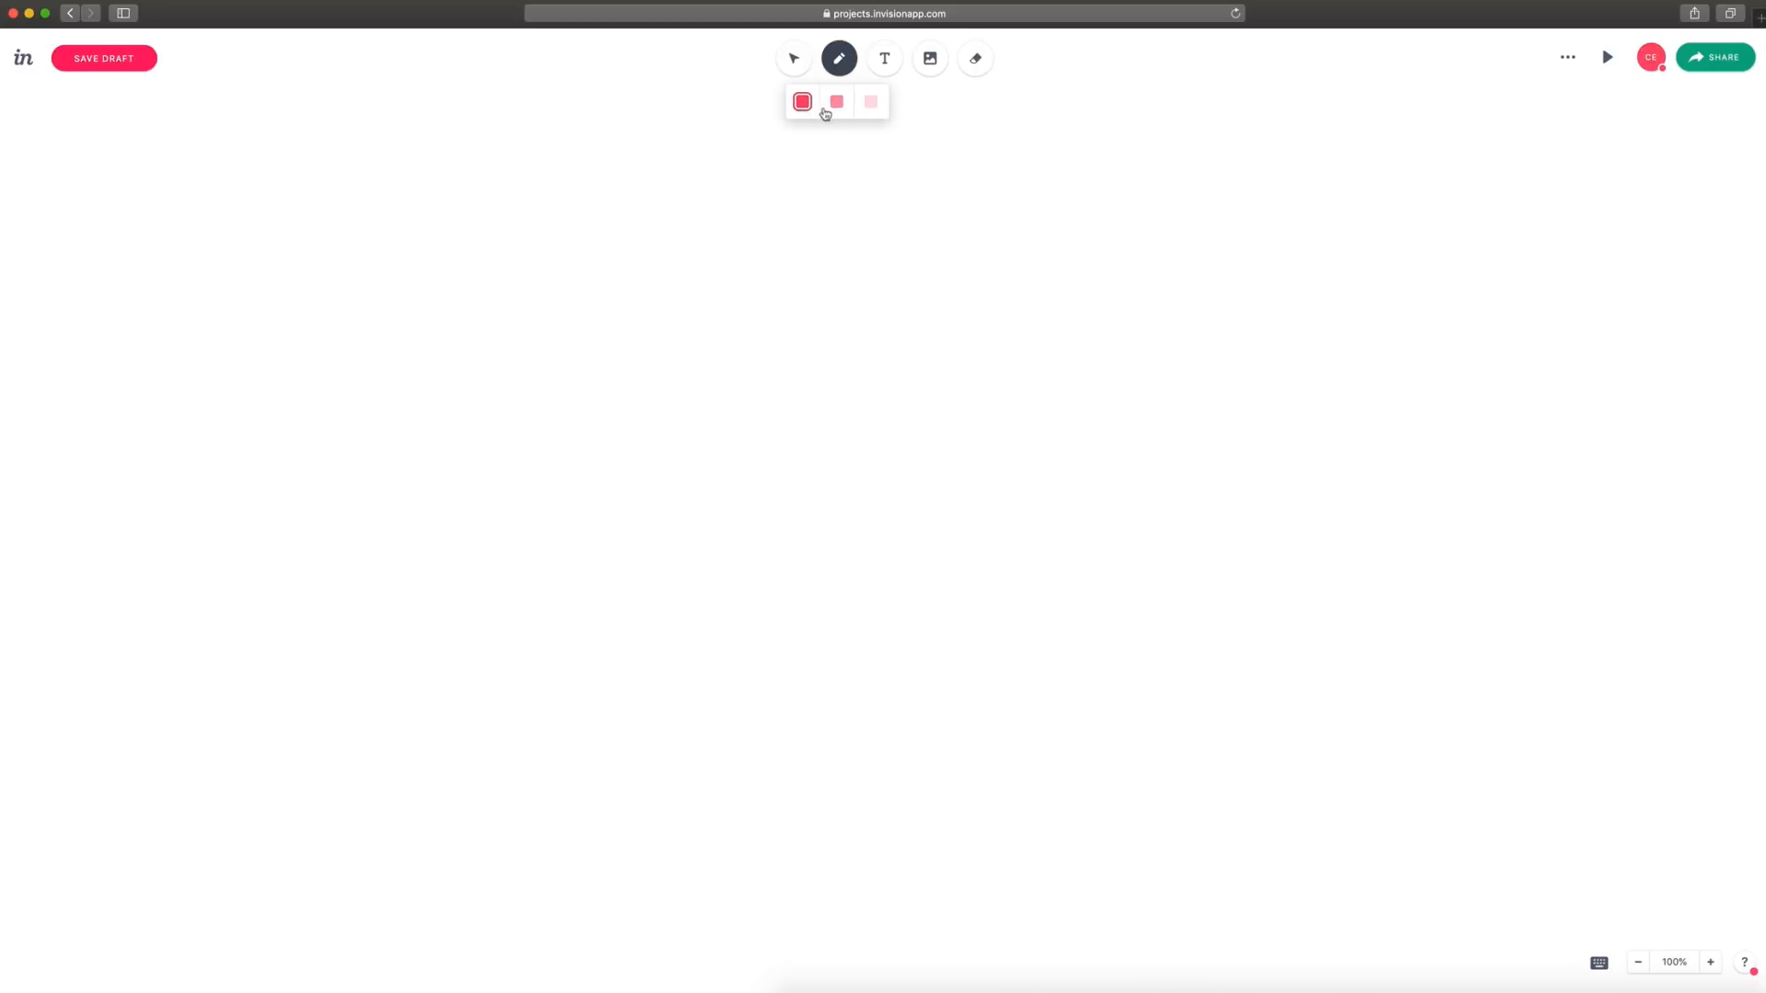
mouse_move(688, 204)
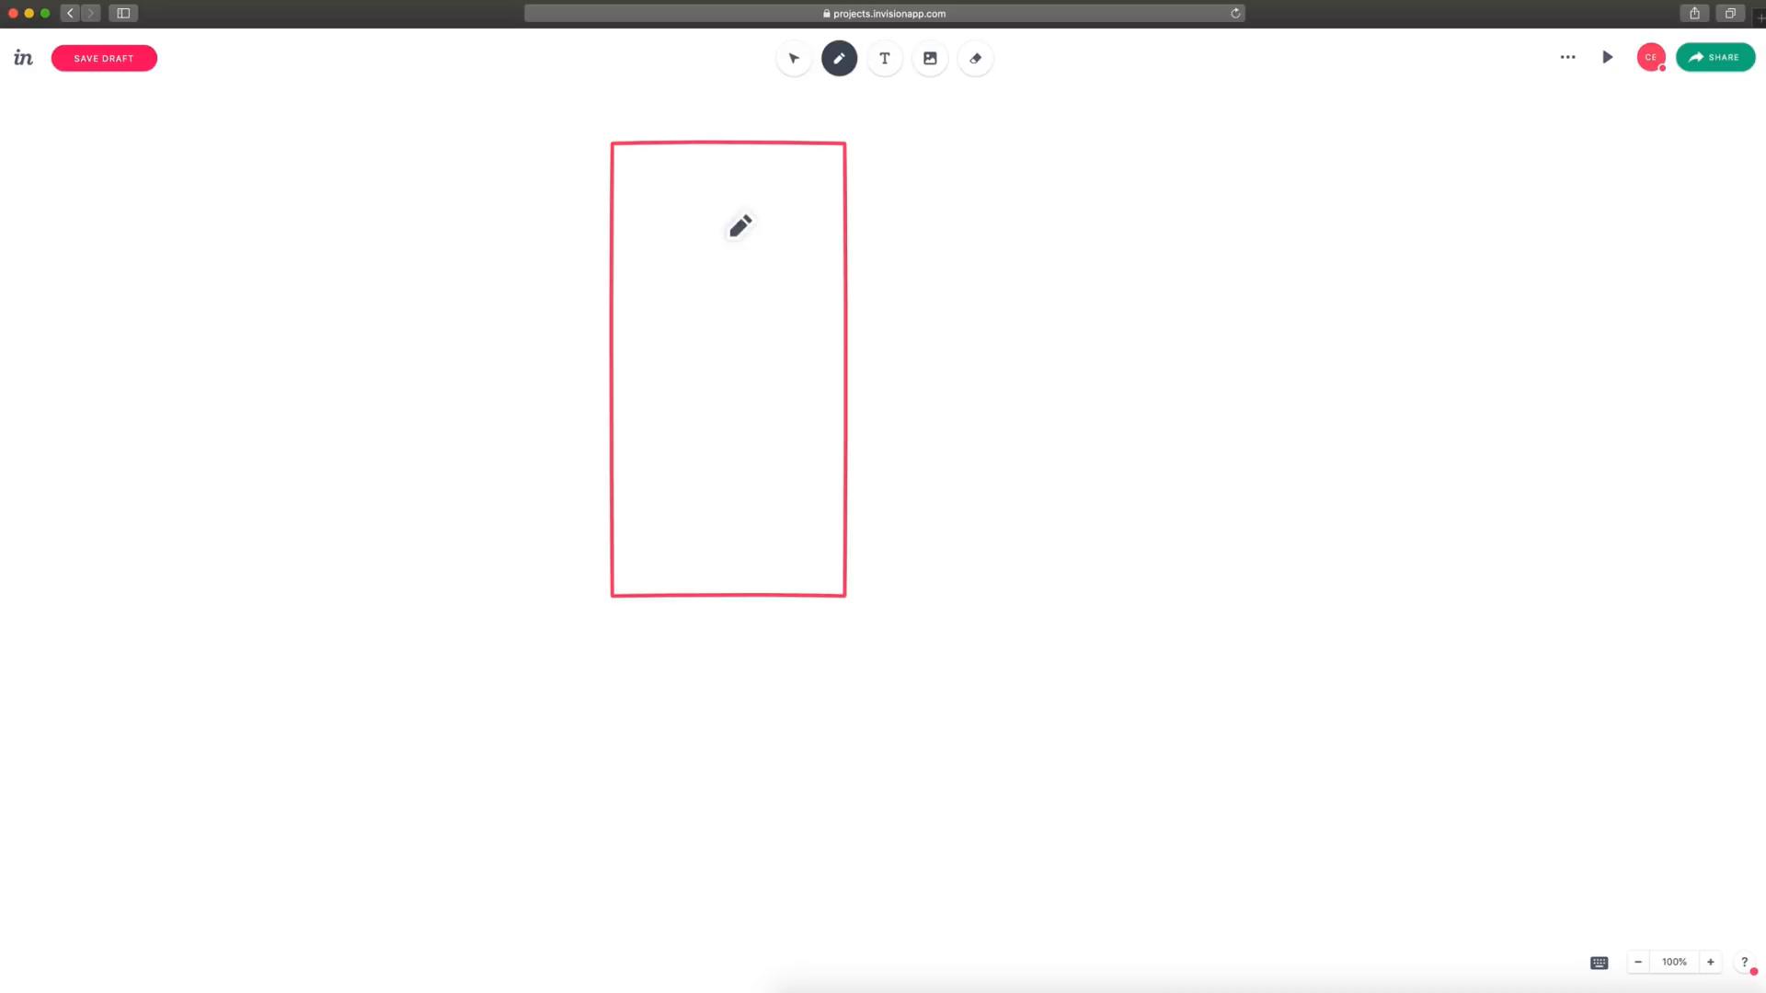
drag(737, 225, 716, 231)
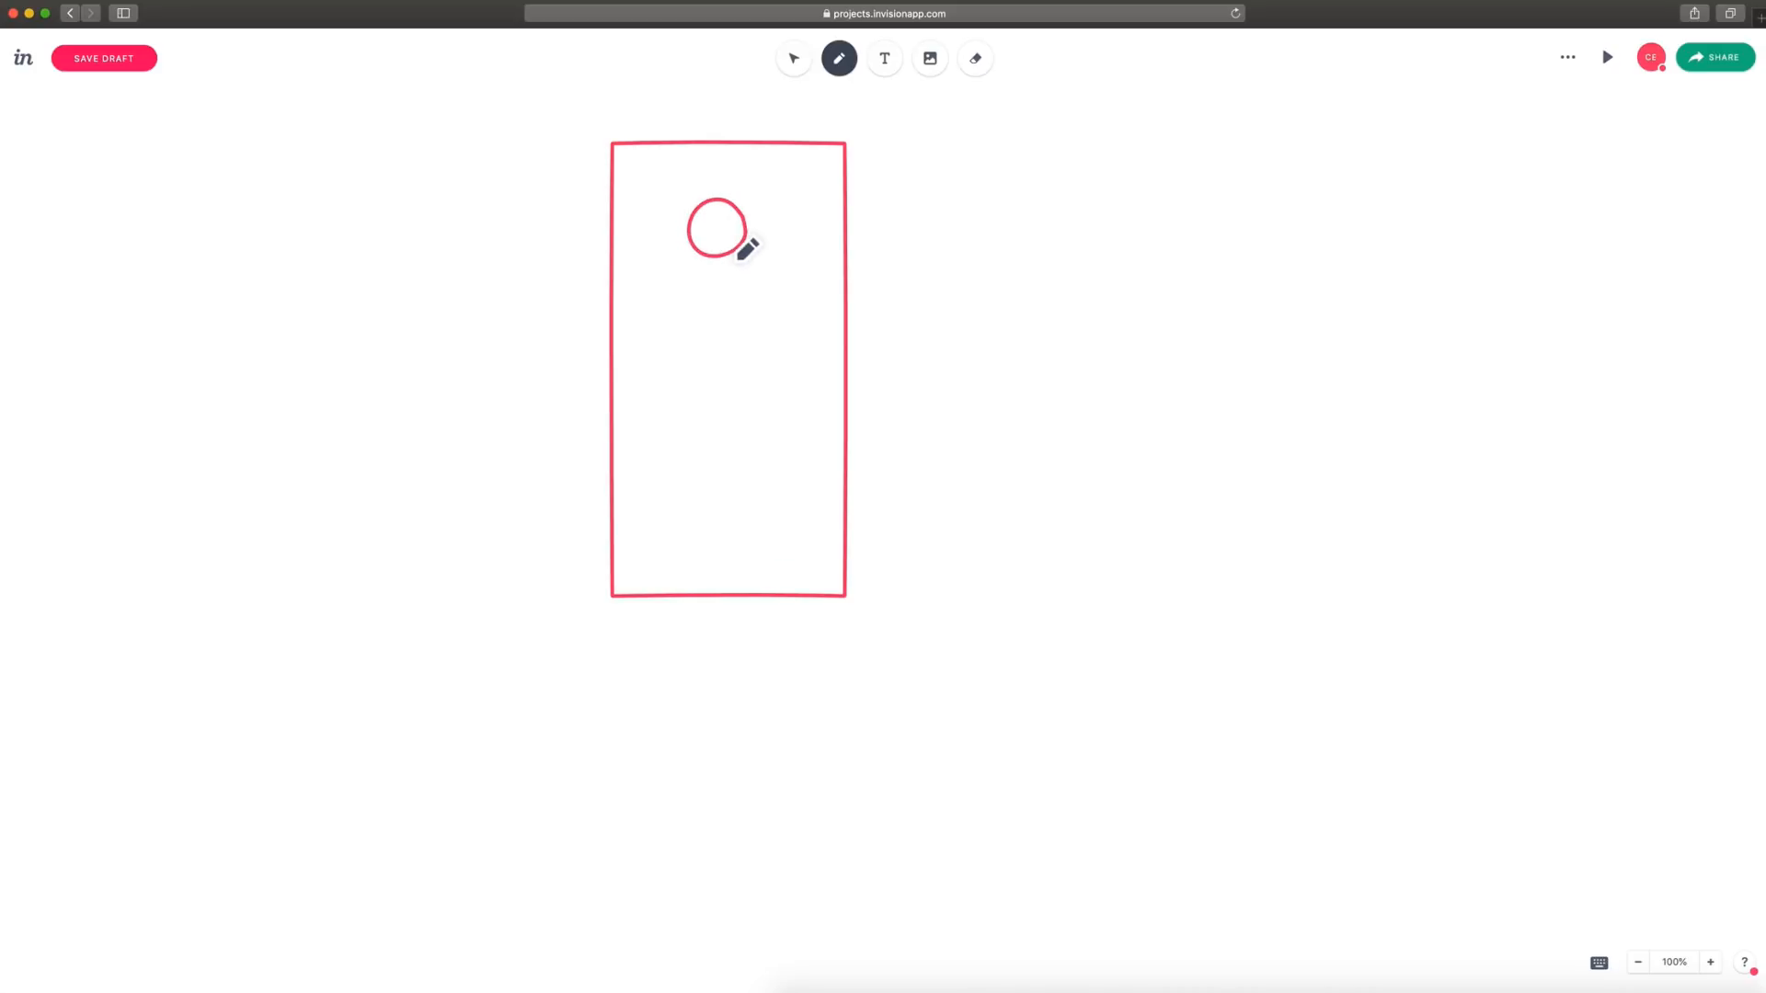
click(792, 57)
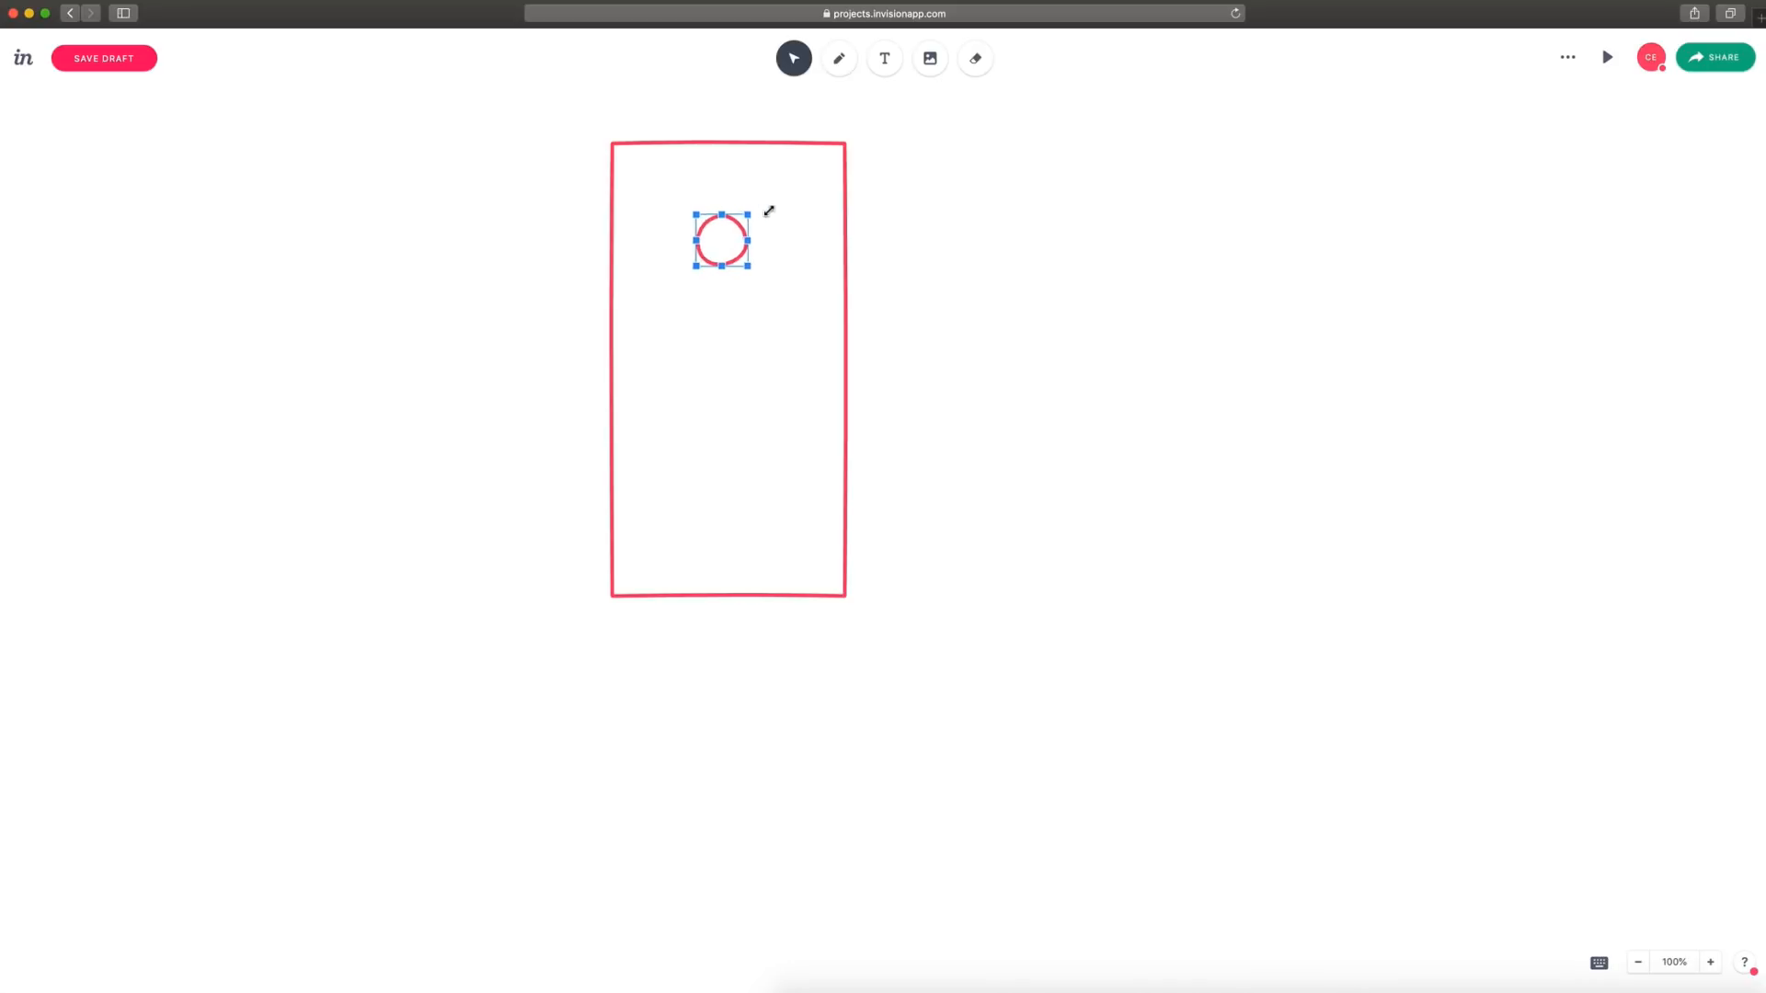
drag(747, 239, 761, 237)
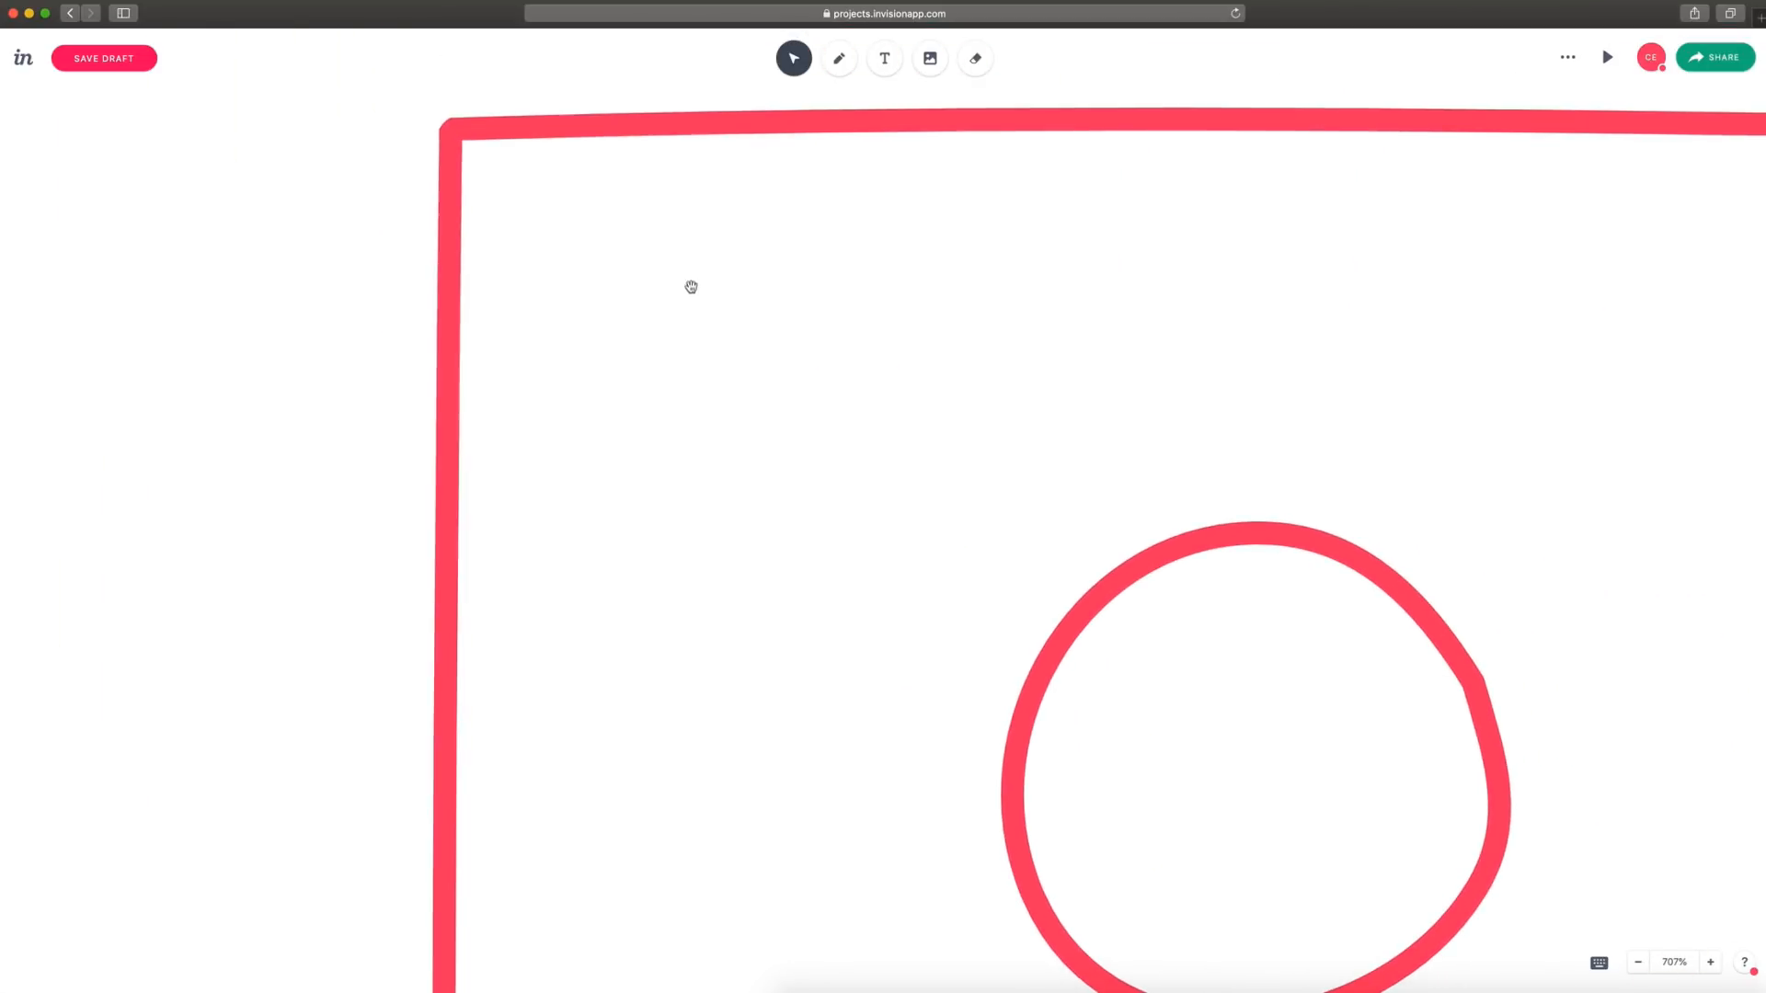
Draw a thin red left-pointing back arrow in the frame's top-left corner.
click(839, 57)
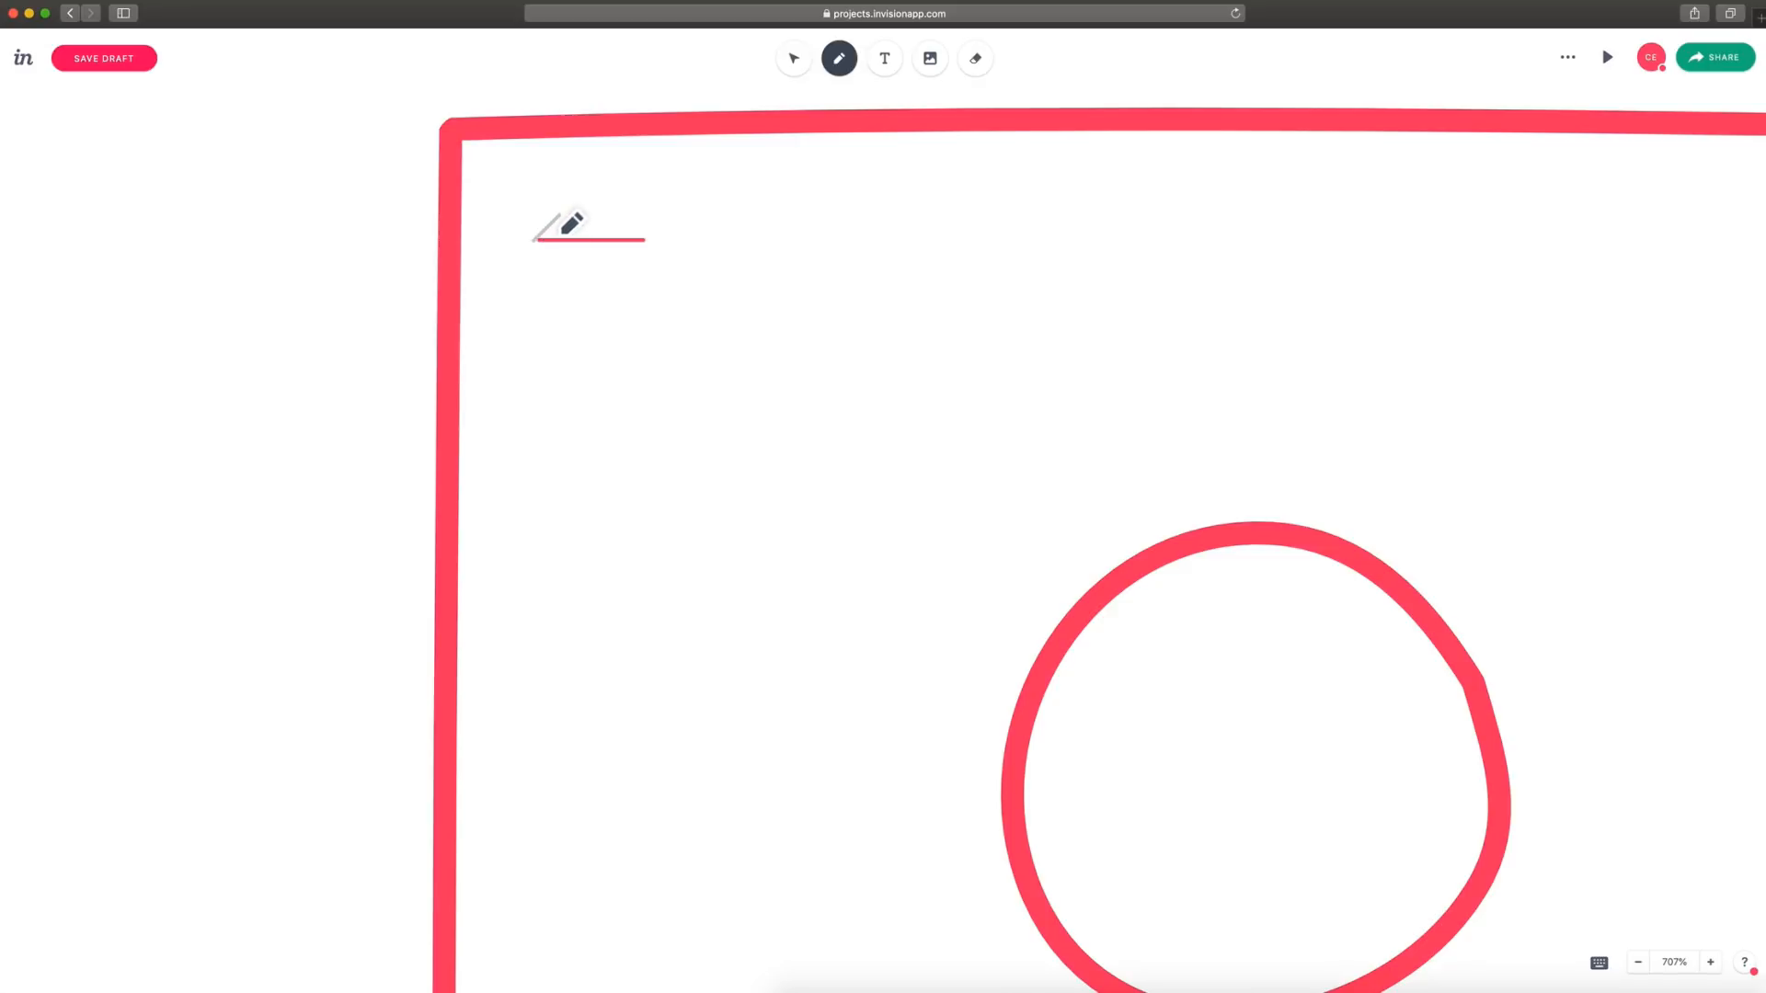
click(794, 58)
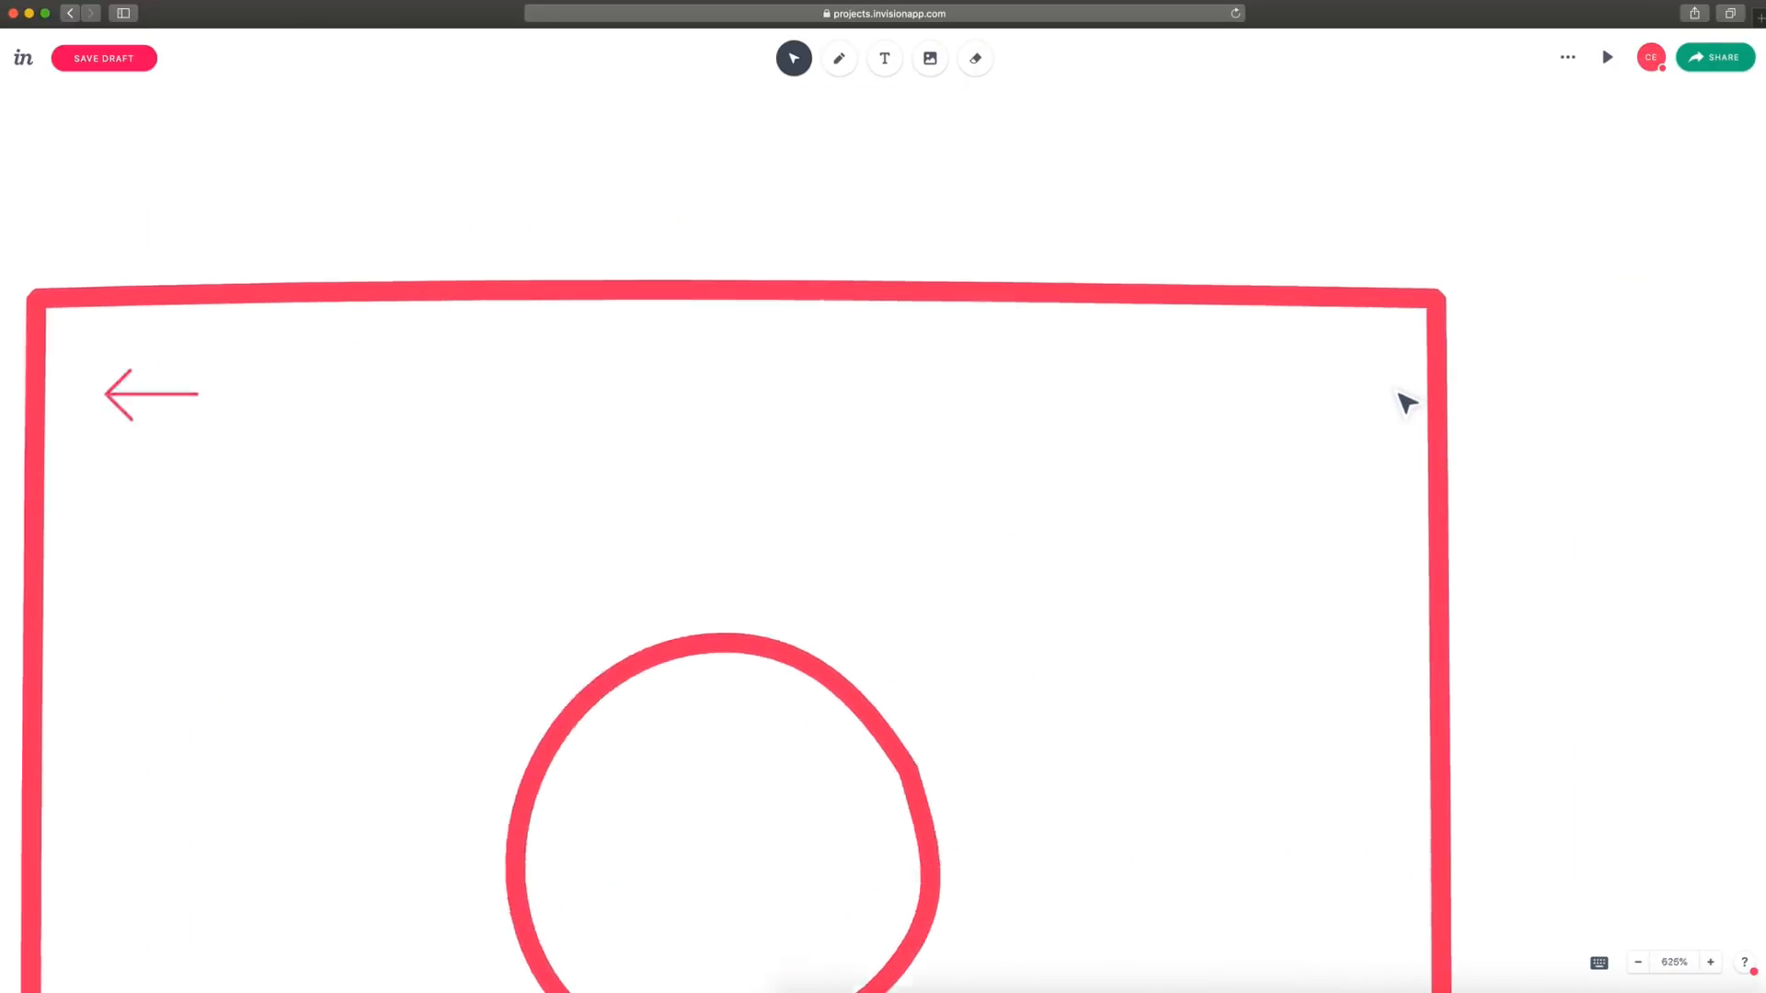
Sketch a small bell icon with dome, rim and clapper in the frame's top-right corner.
click(839, 57)
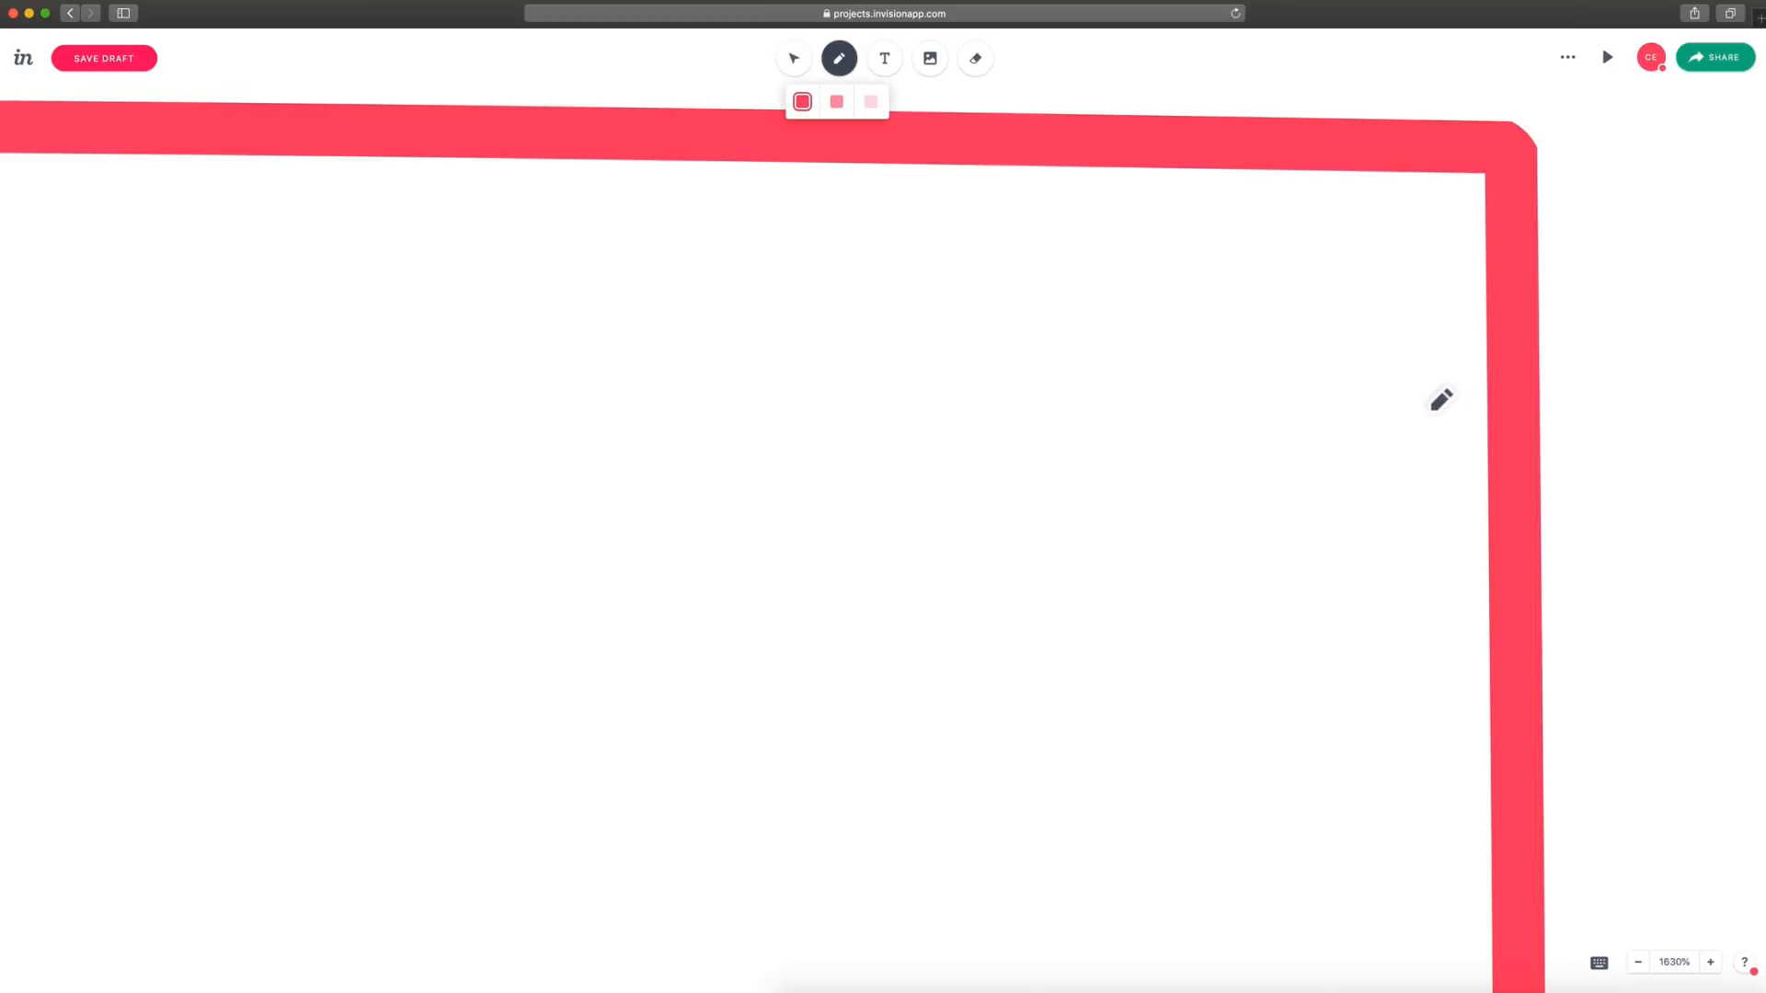
mouse_move(1416, 366)
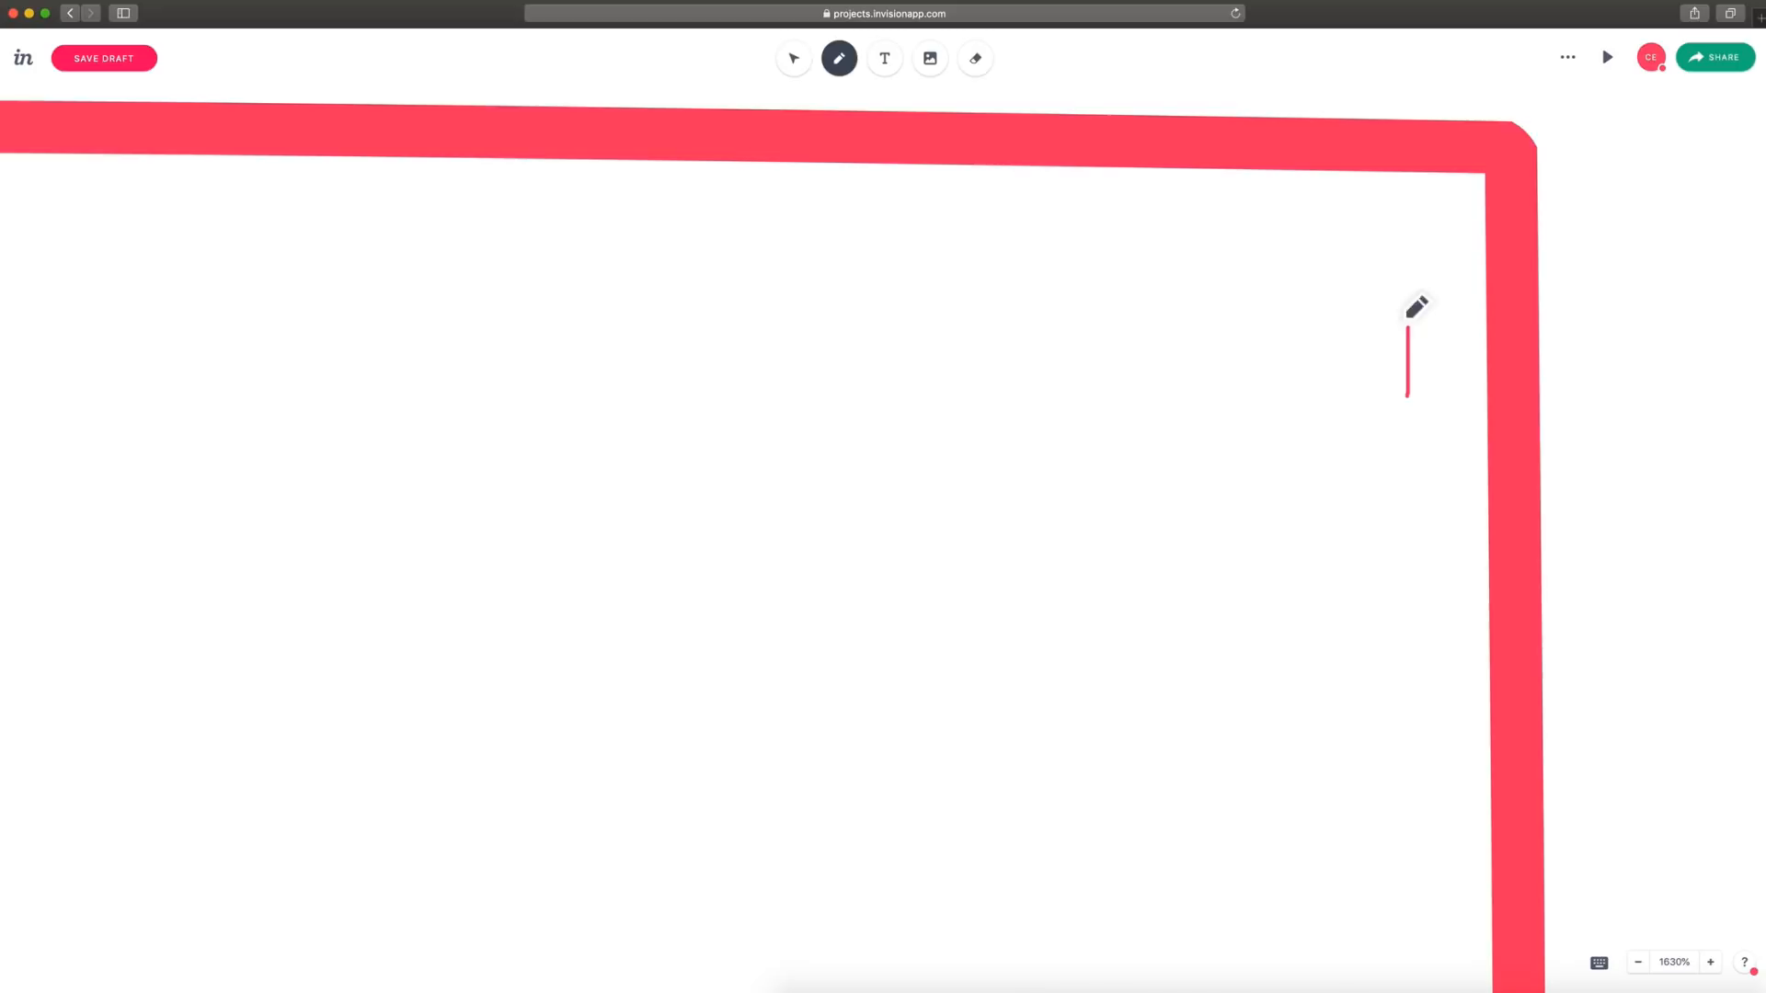
drag(1407, 303, 1363, 411)
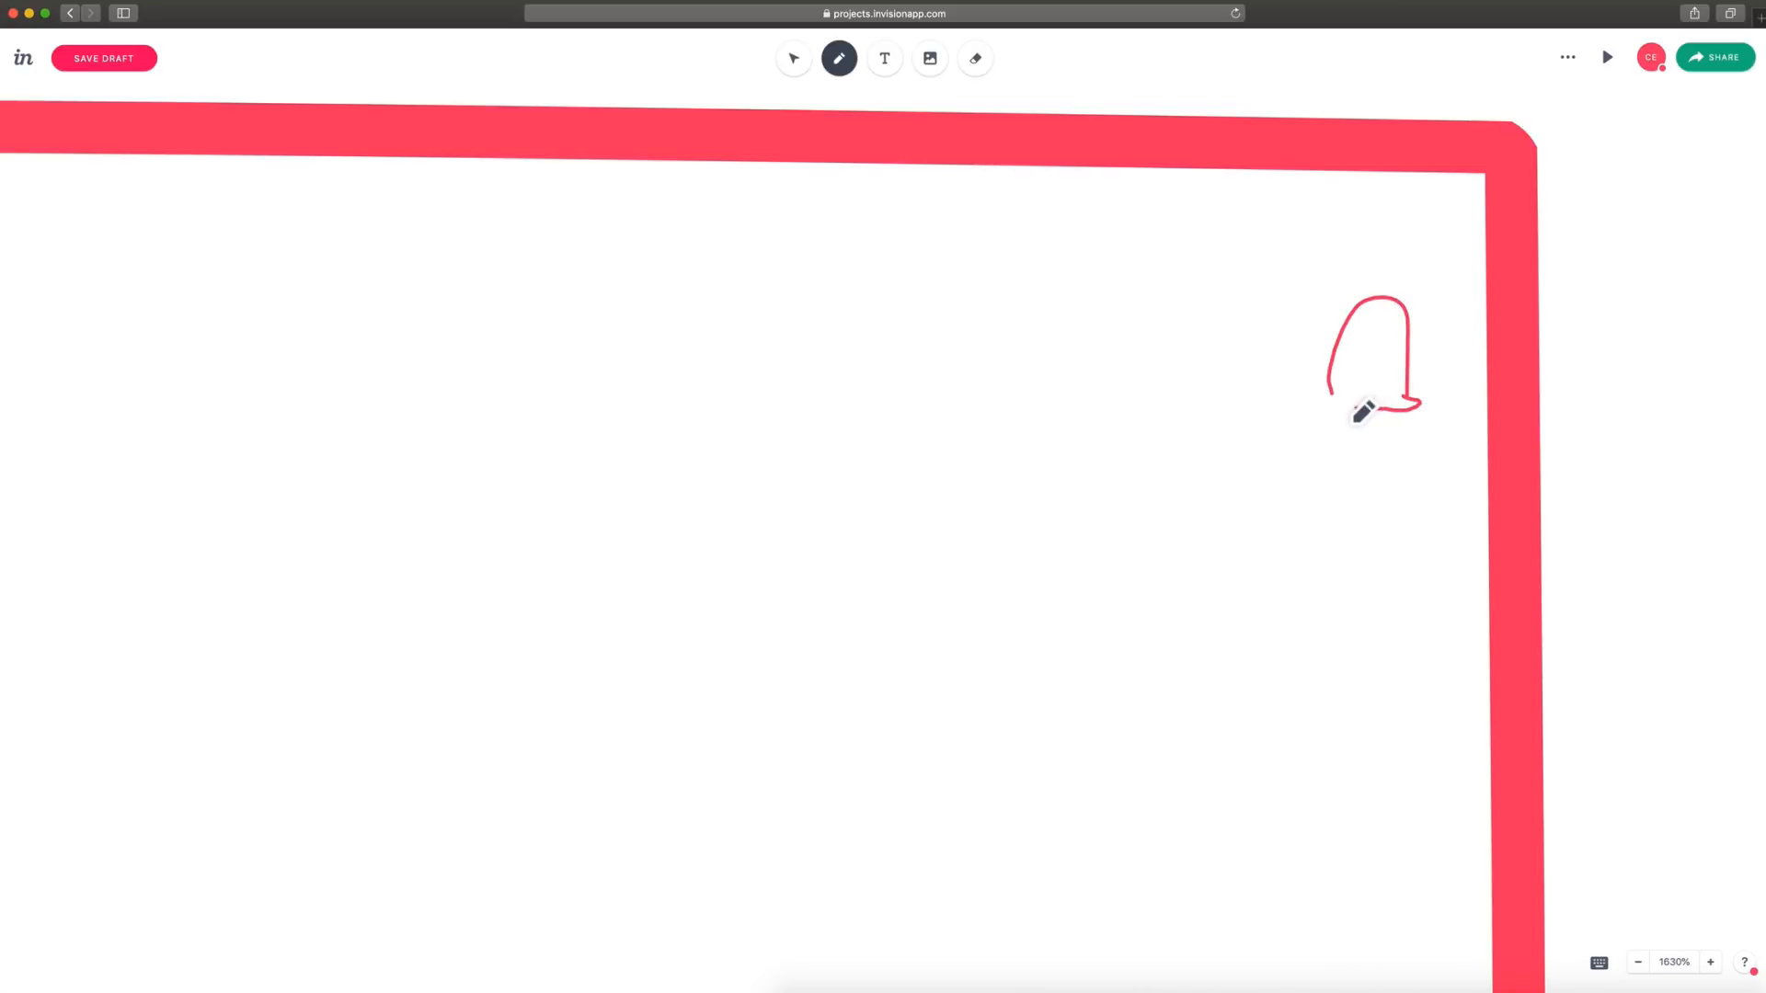
drag(1335, 399, 1413, 418)
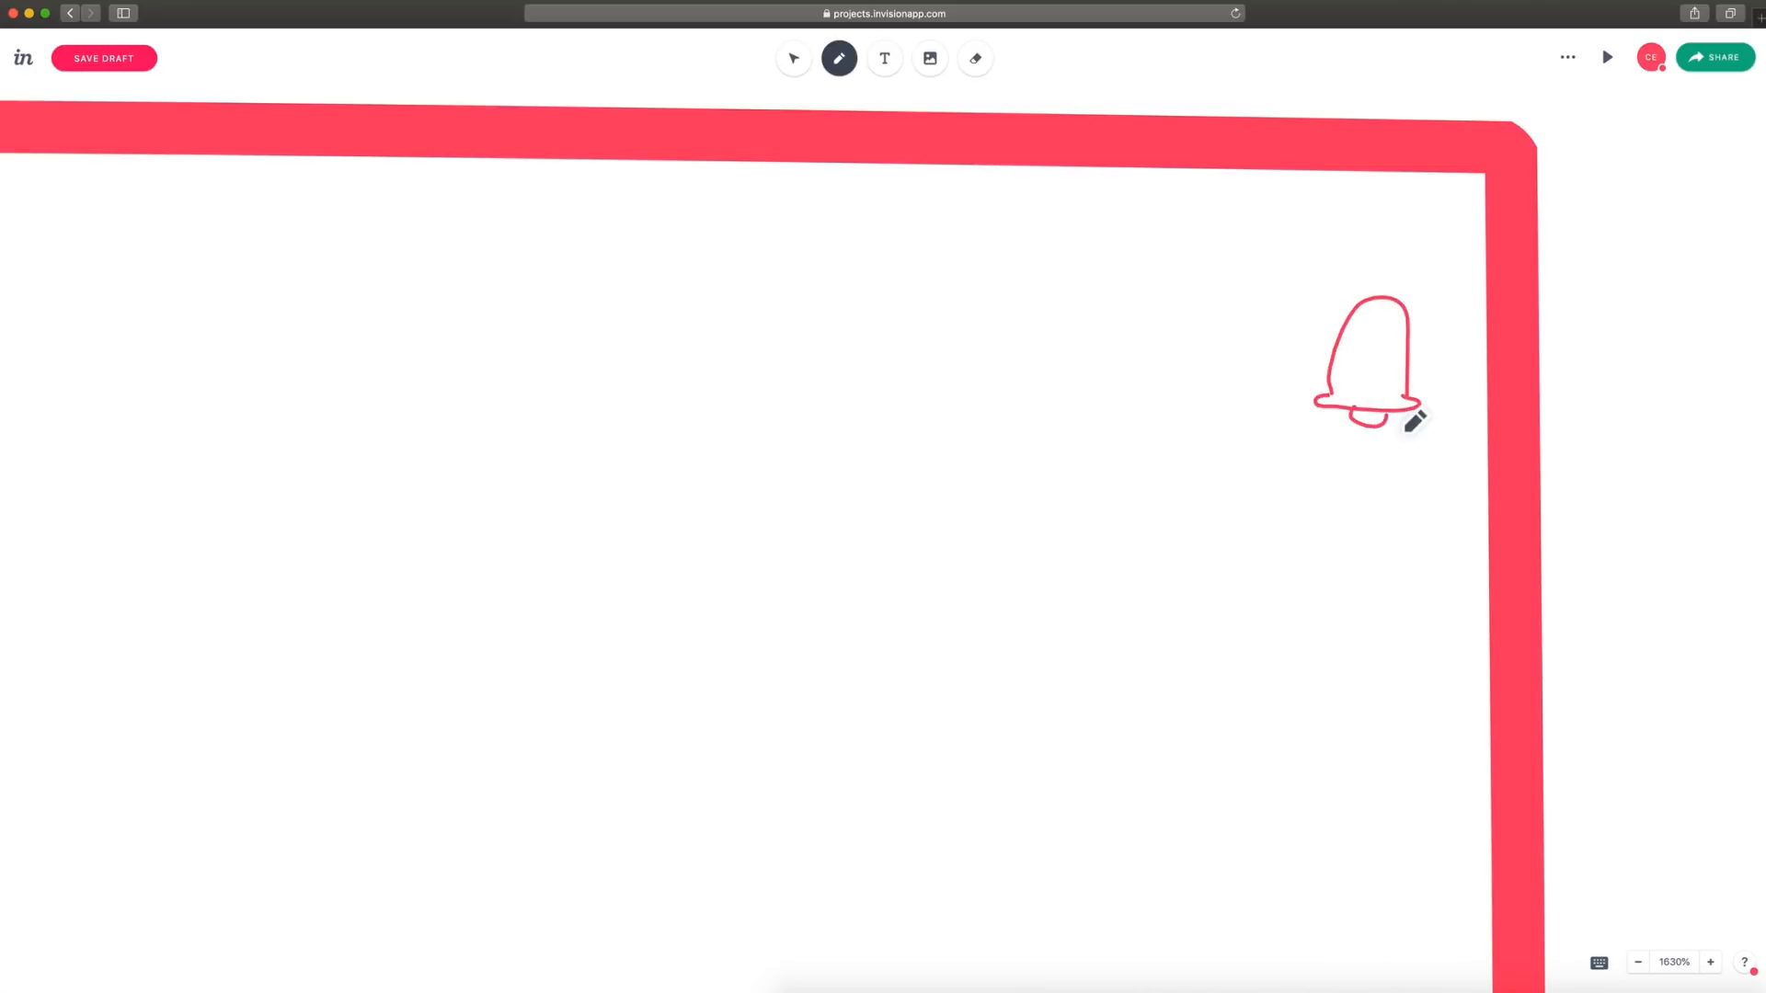
click(795, 59)
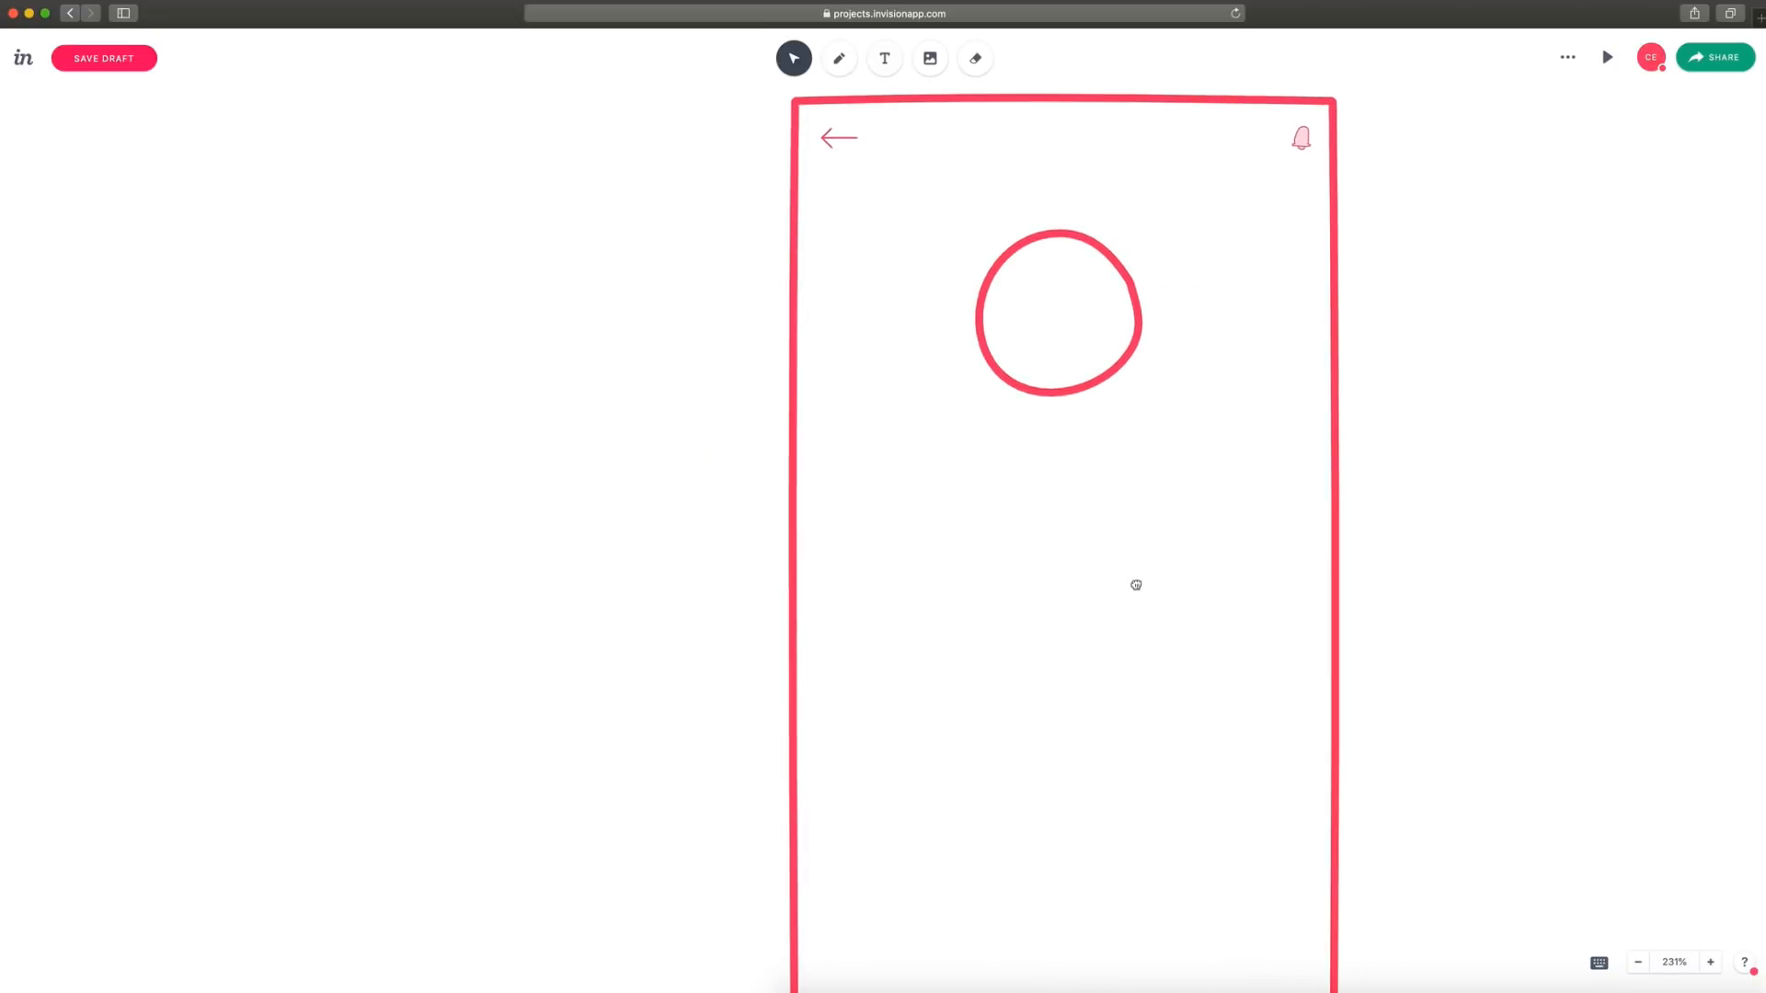
Add a 'User Name' text label beneath the avatar circle.
click(885, 57)
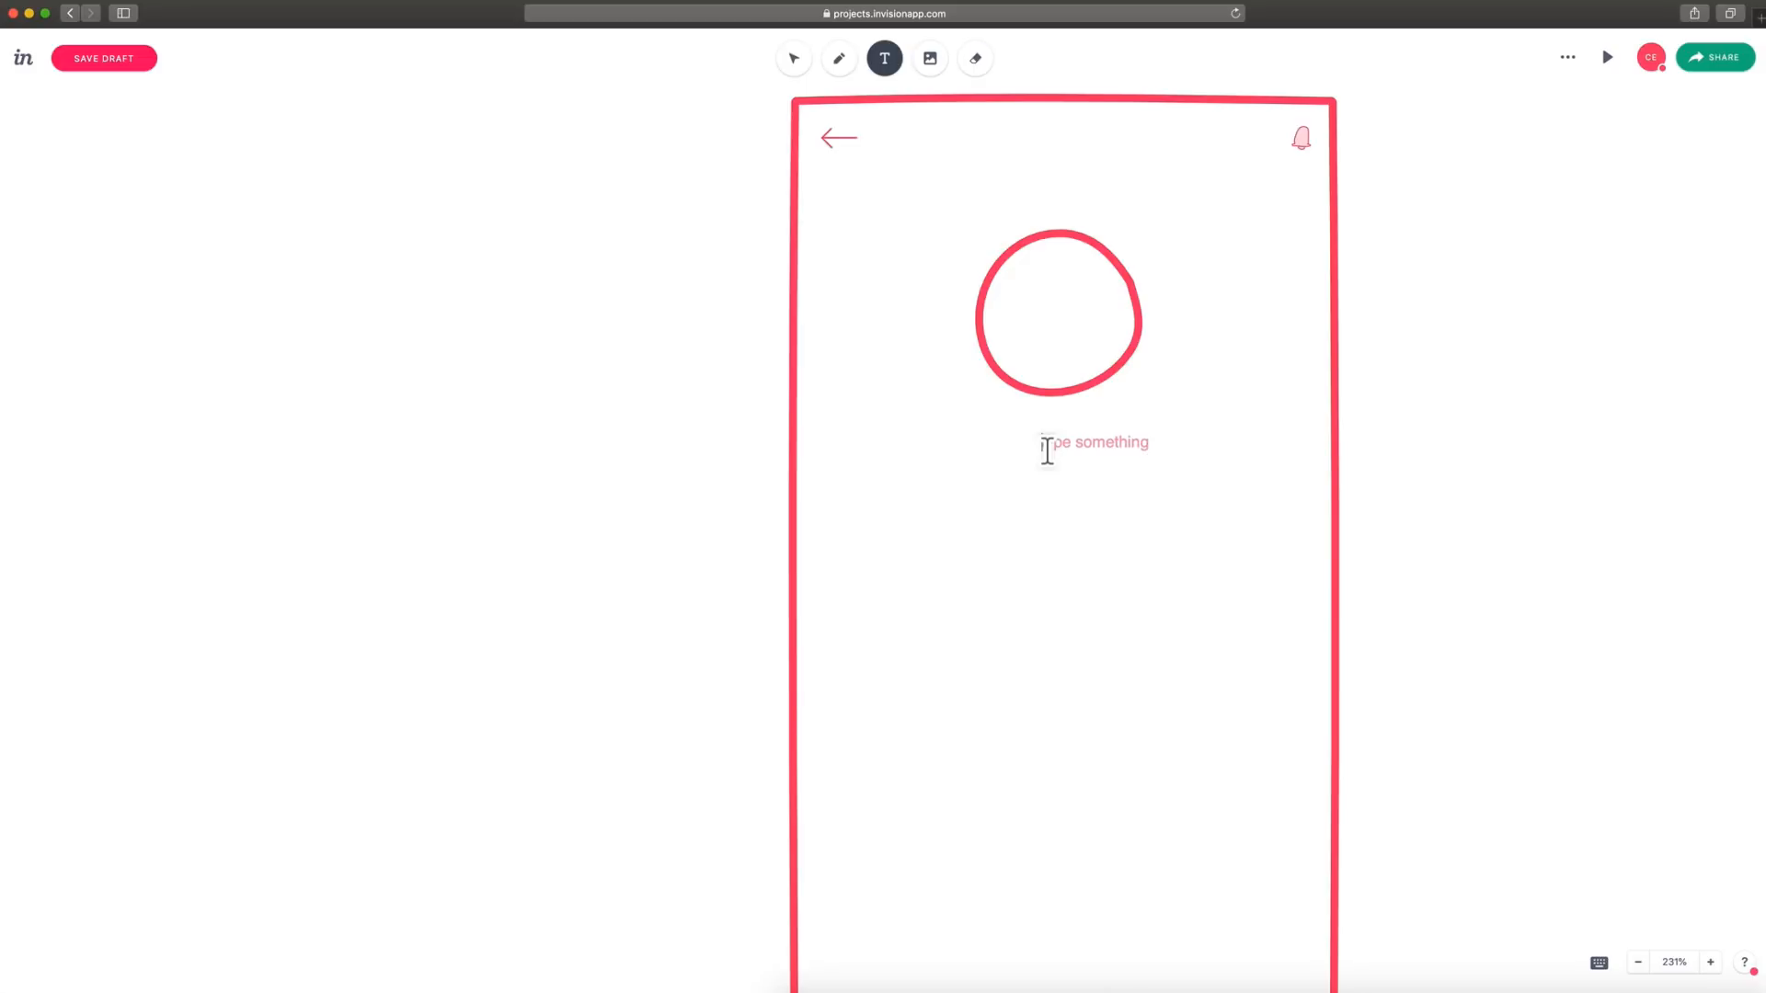
text(User)
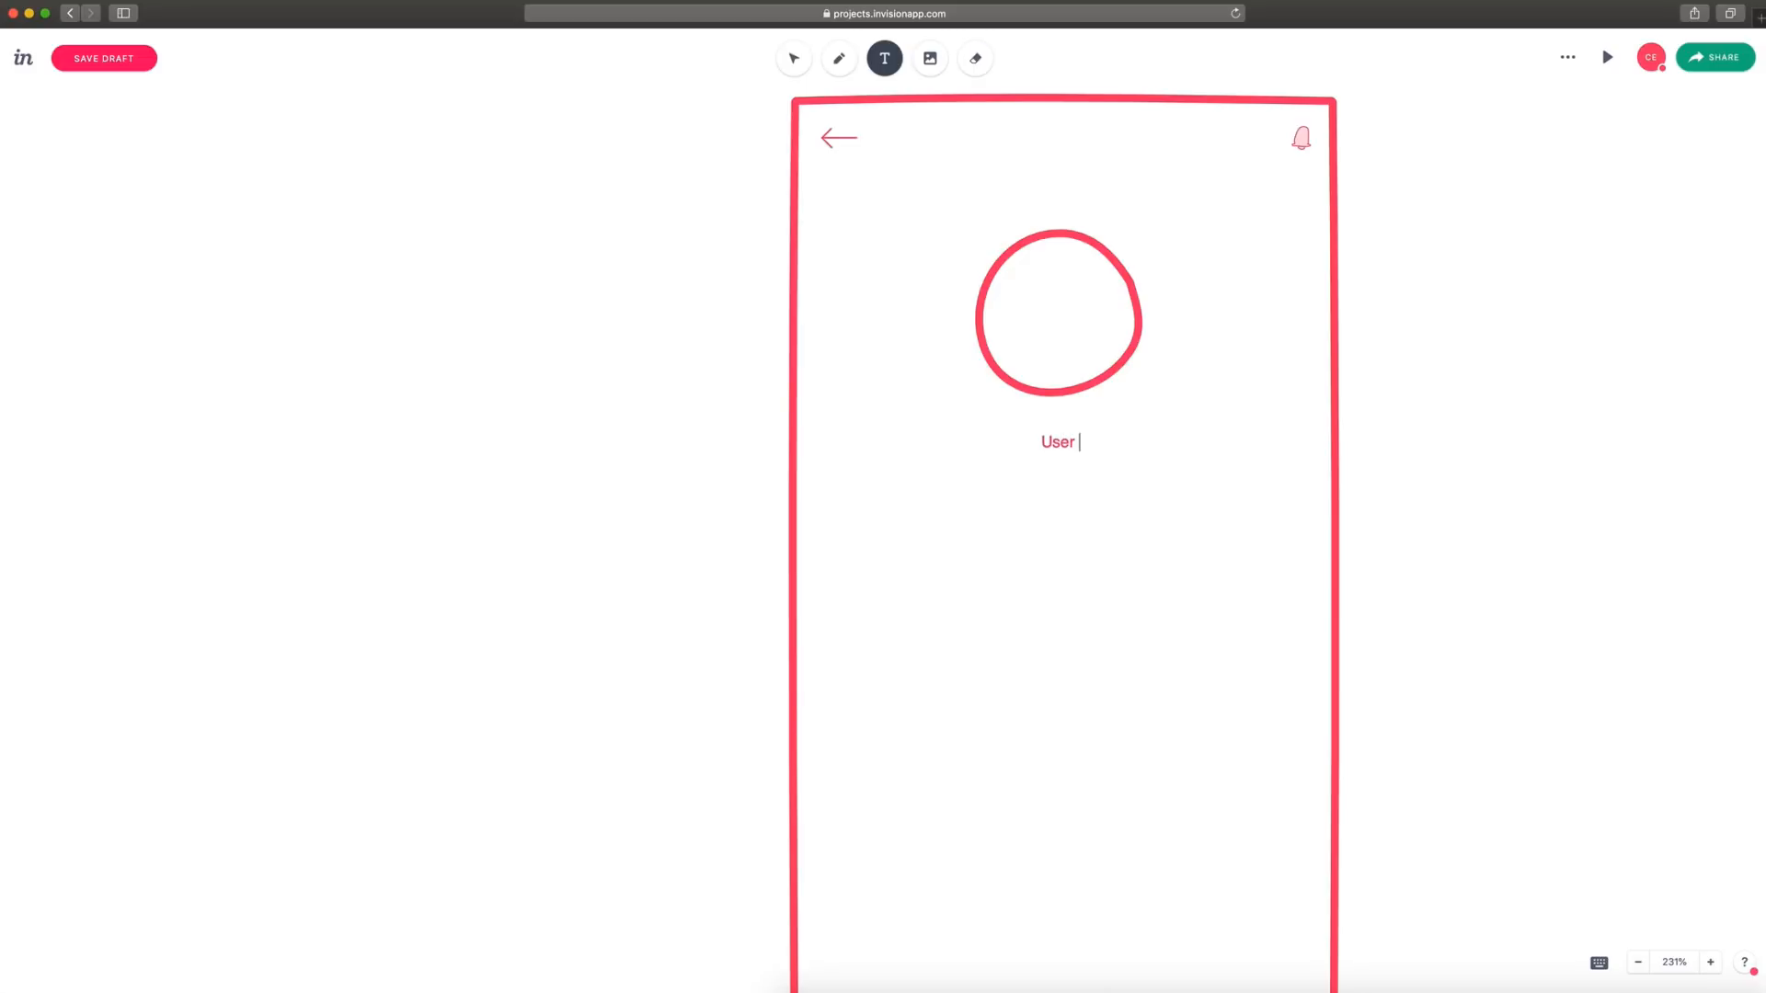
text(Name)
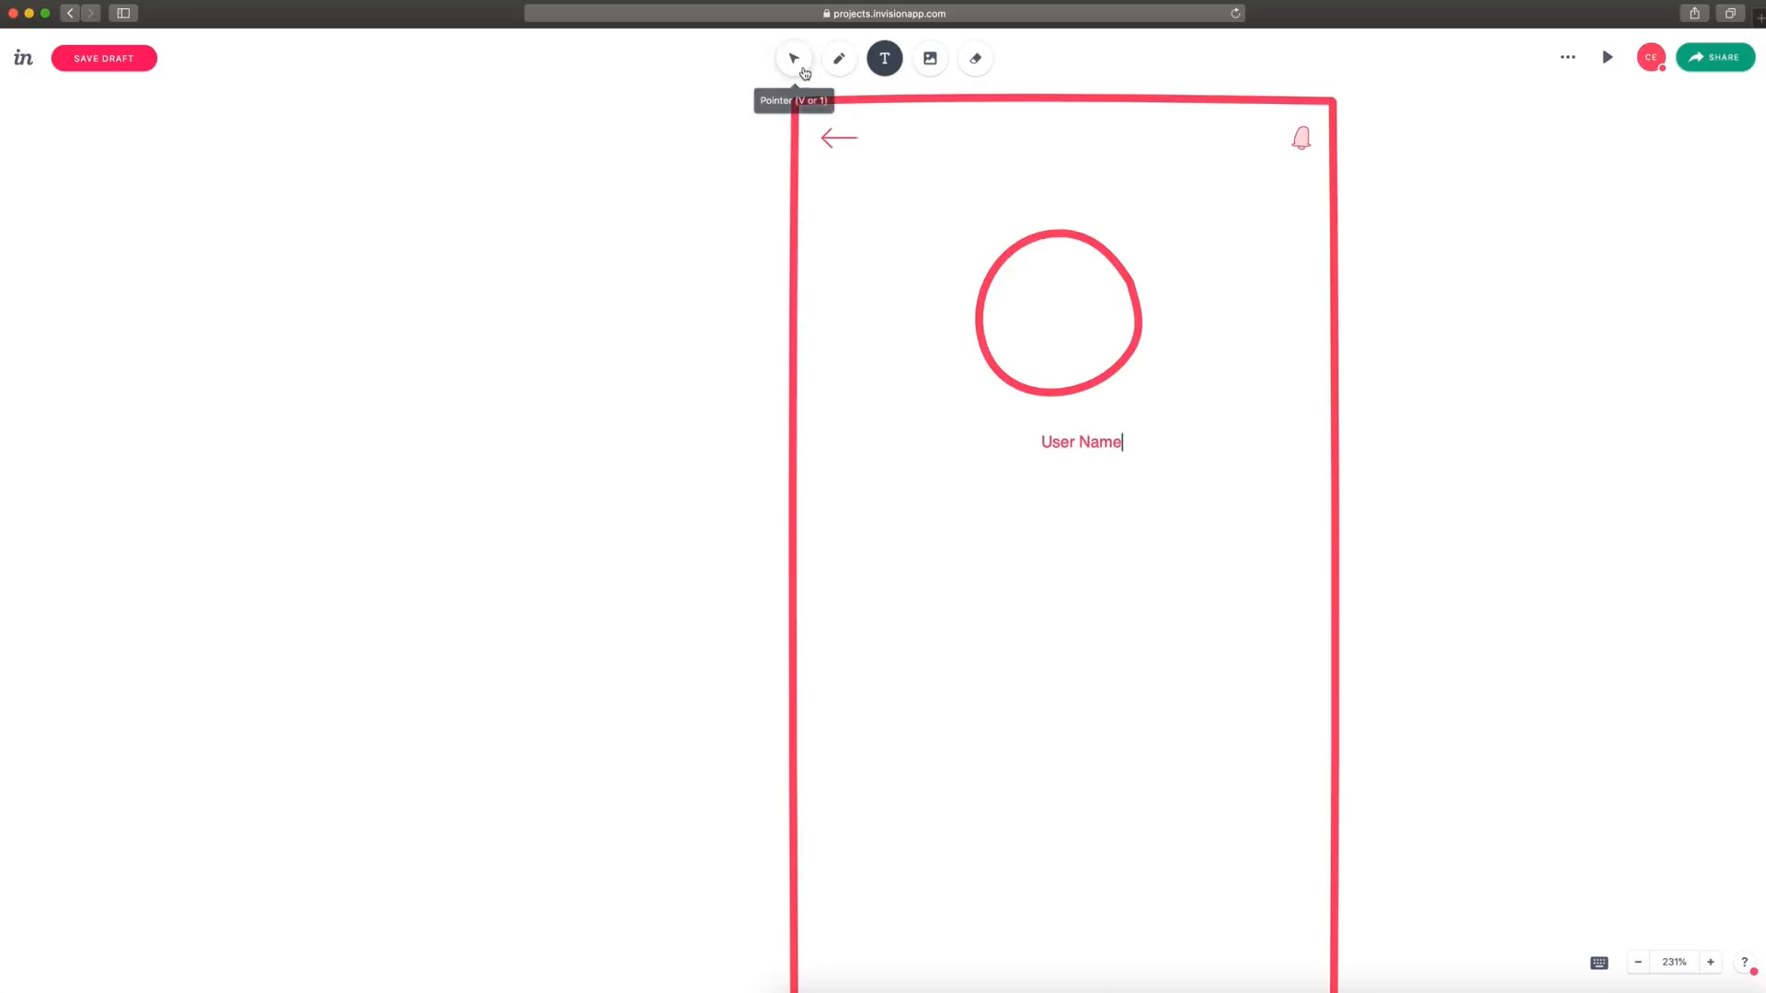
click(793, 57)
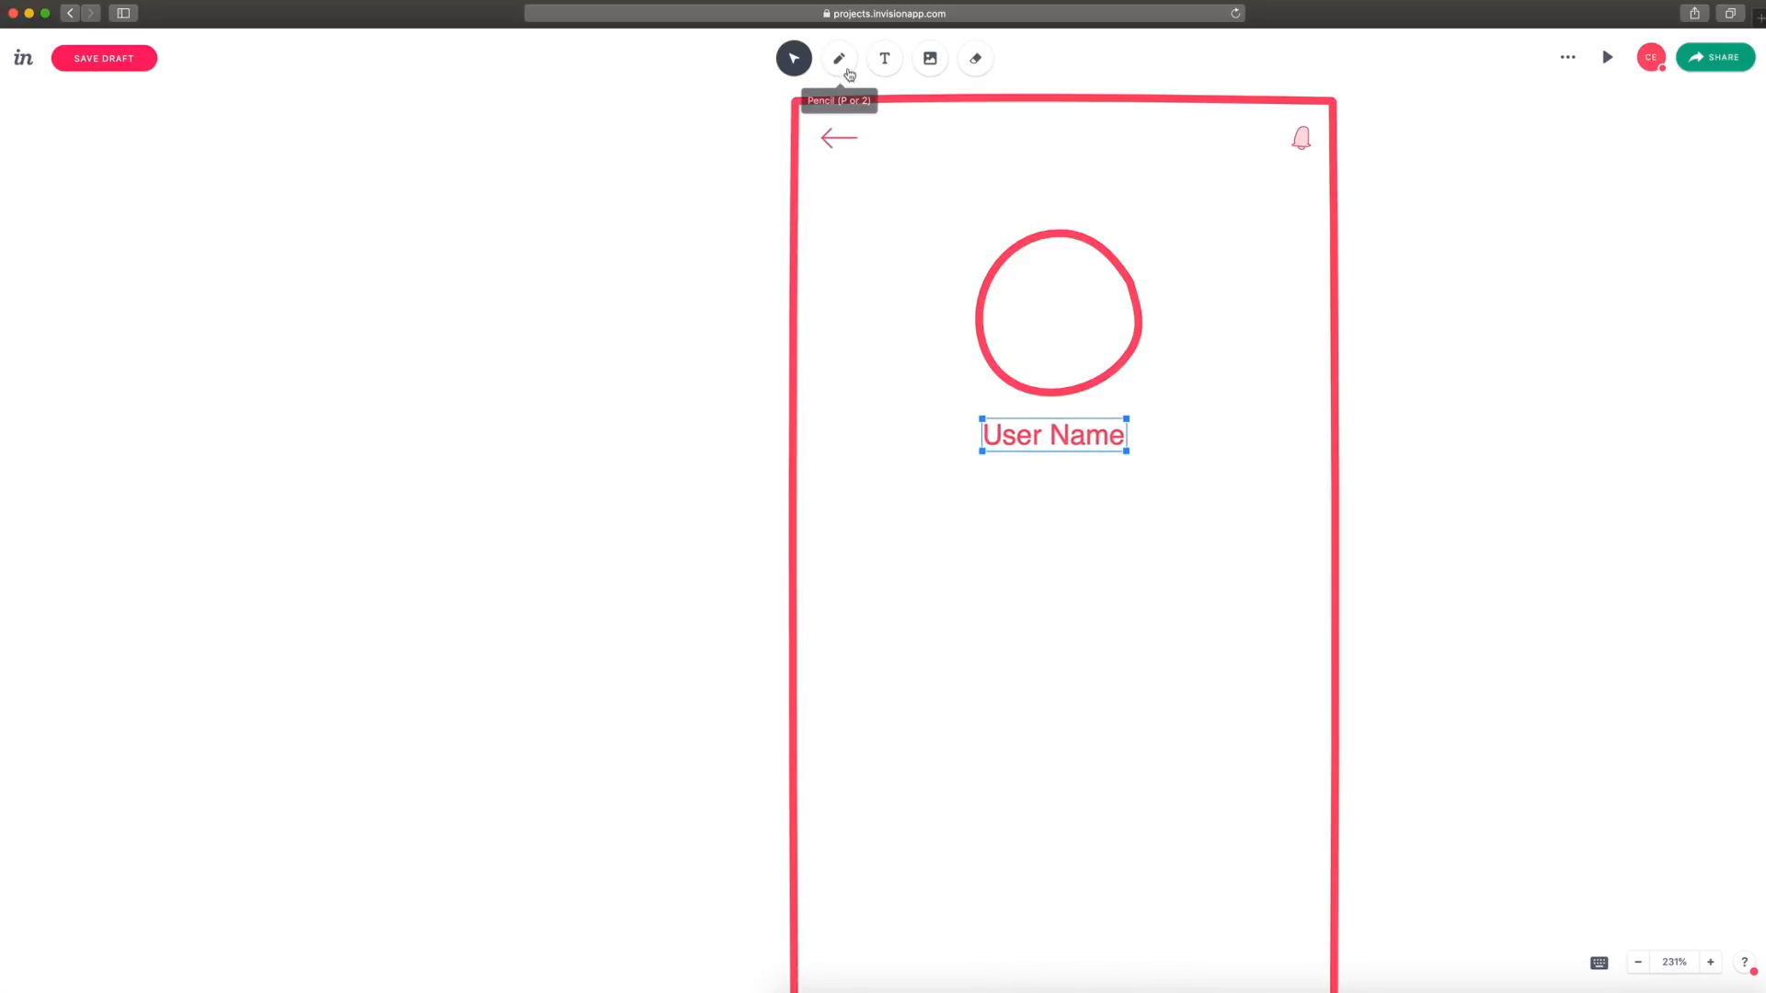
Sketch a head-and-shoulders silhouette in the circle and start retyping the duplicated User Name line.
click(839, 57)
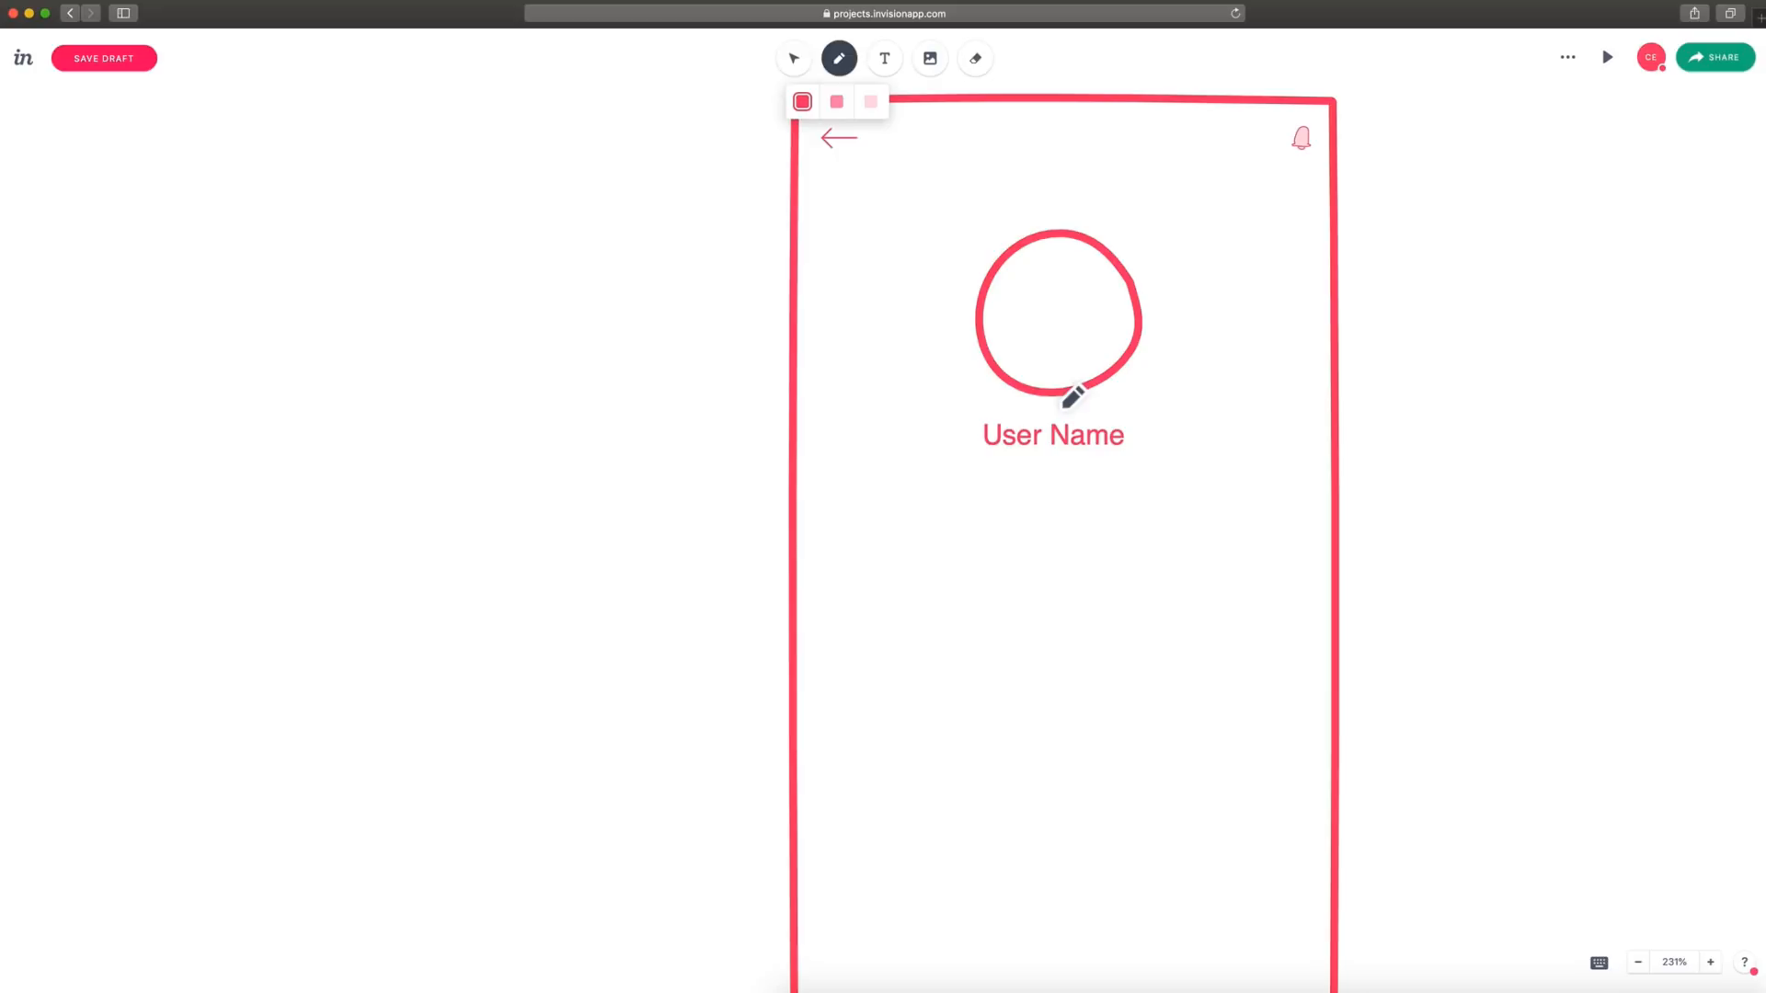
drag(1019, 350, 1109, 383)
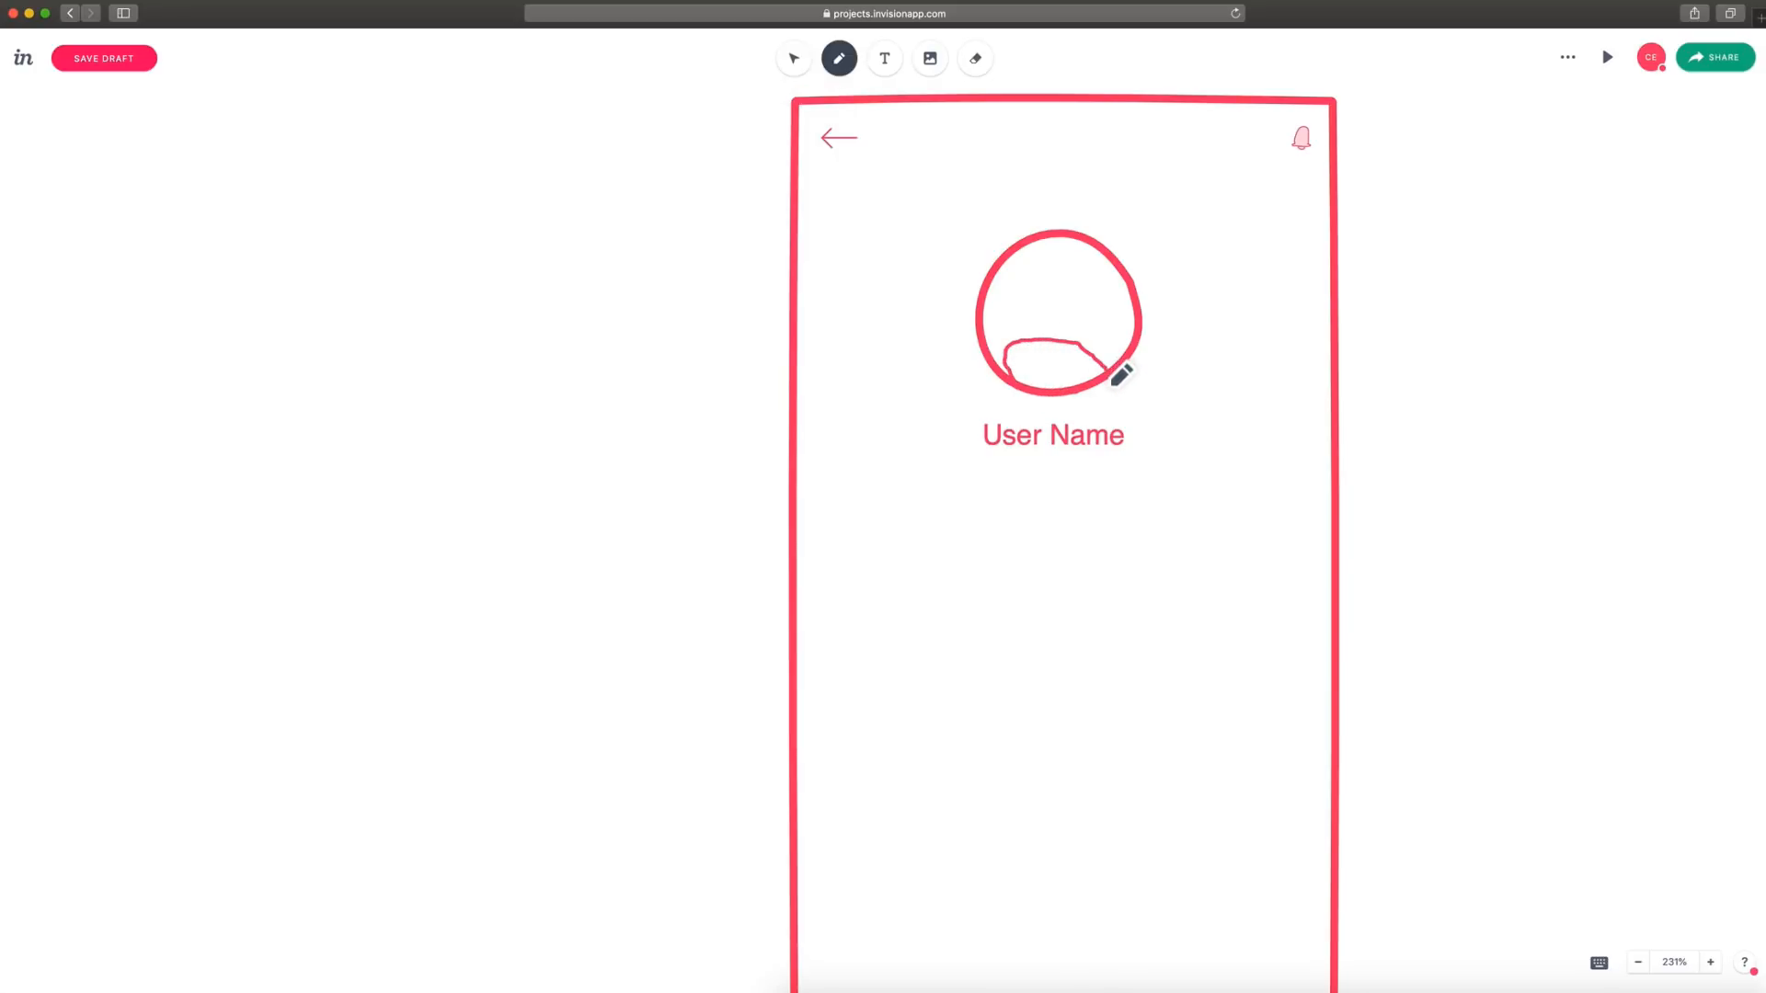
mouse_move(1086, 311)
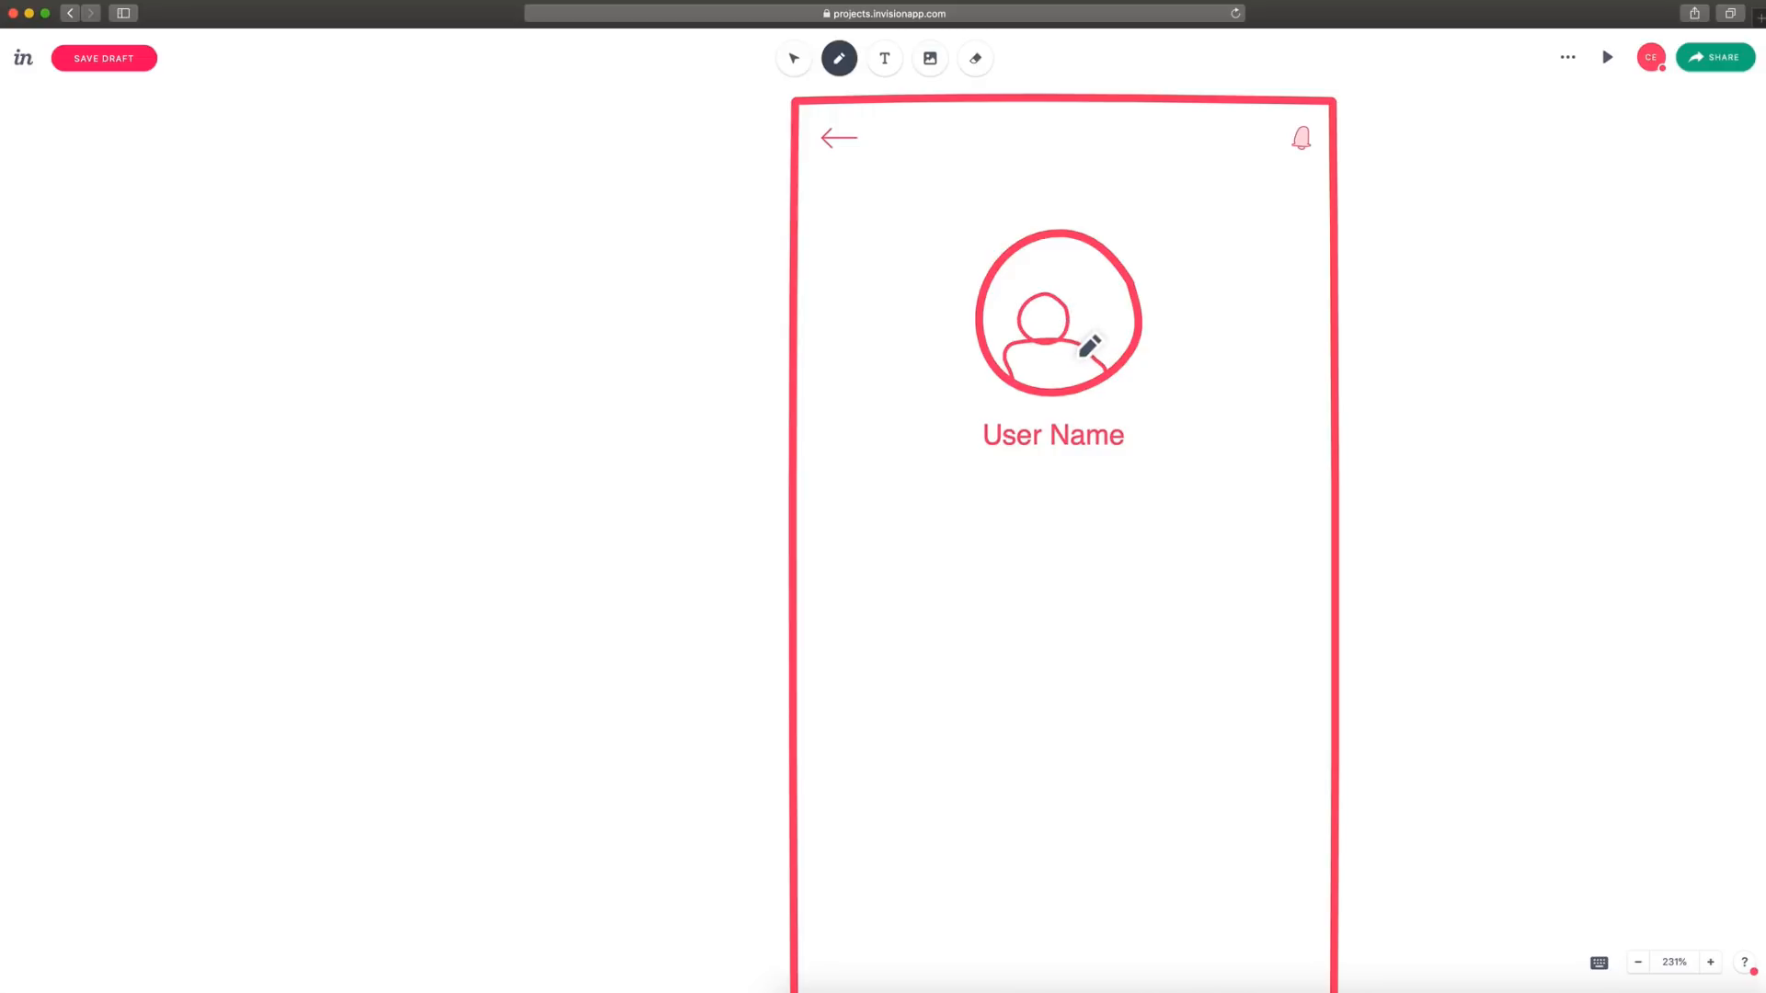
click(792, 57)
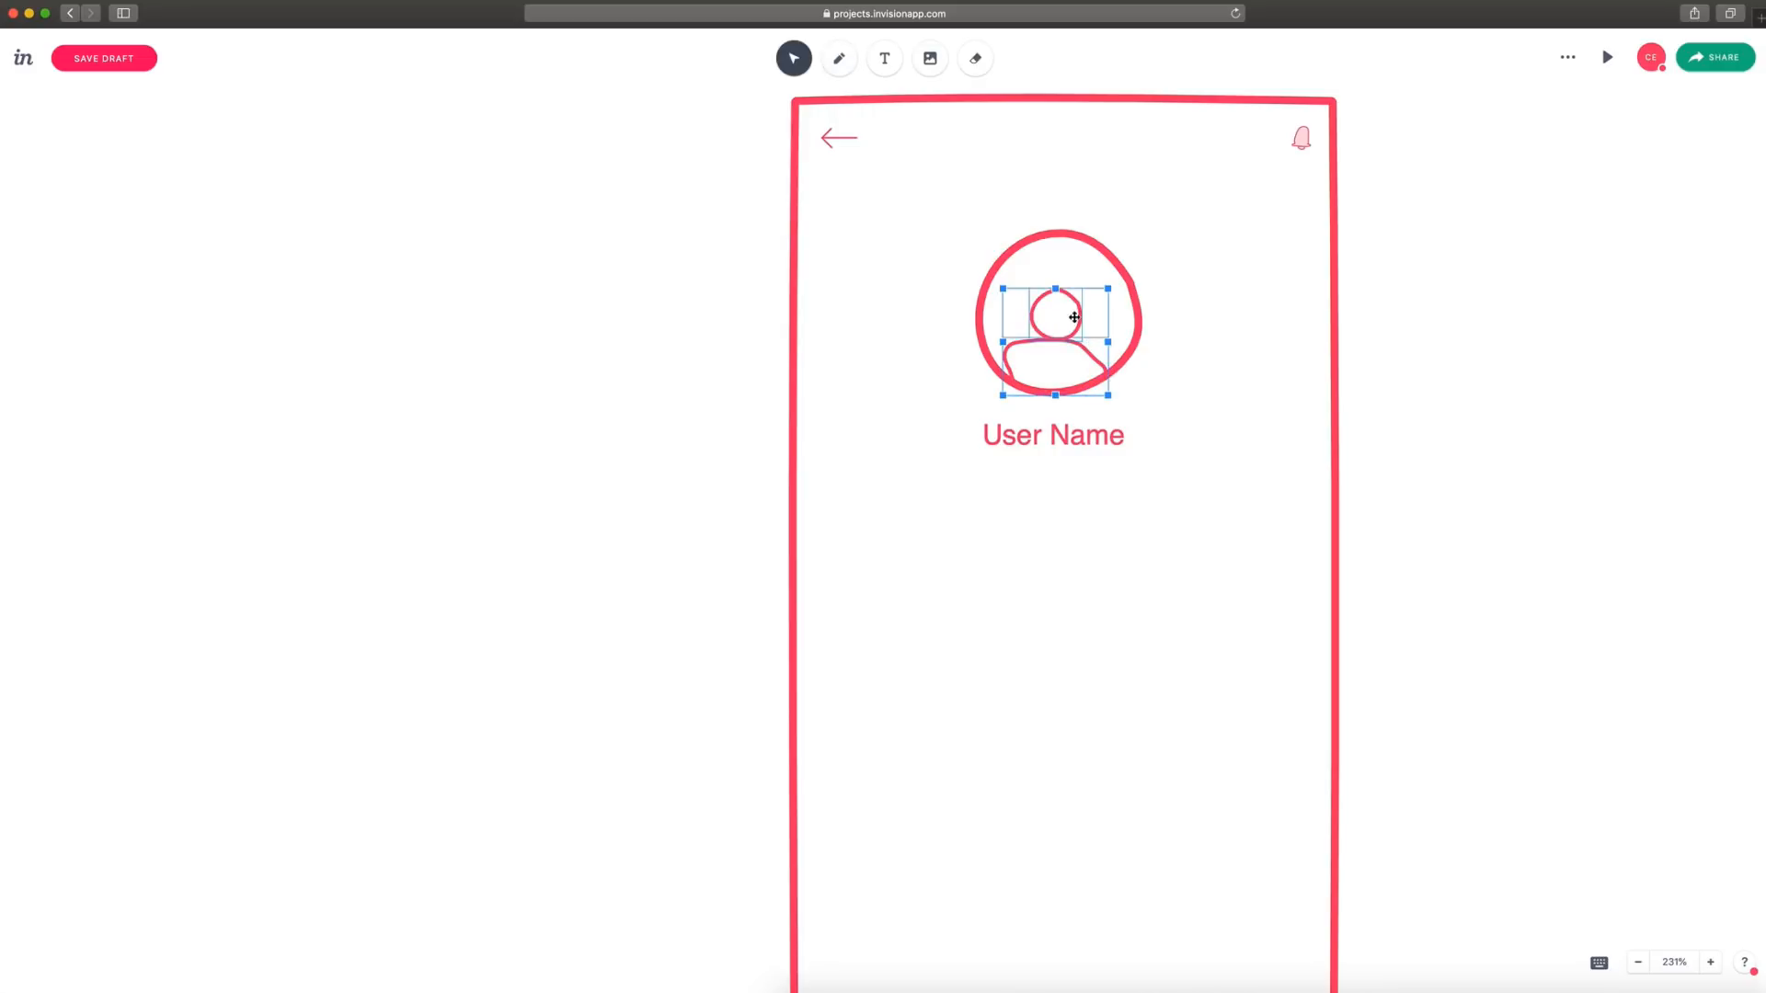
click(1639, 962)
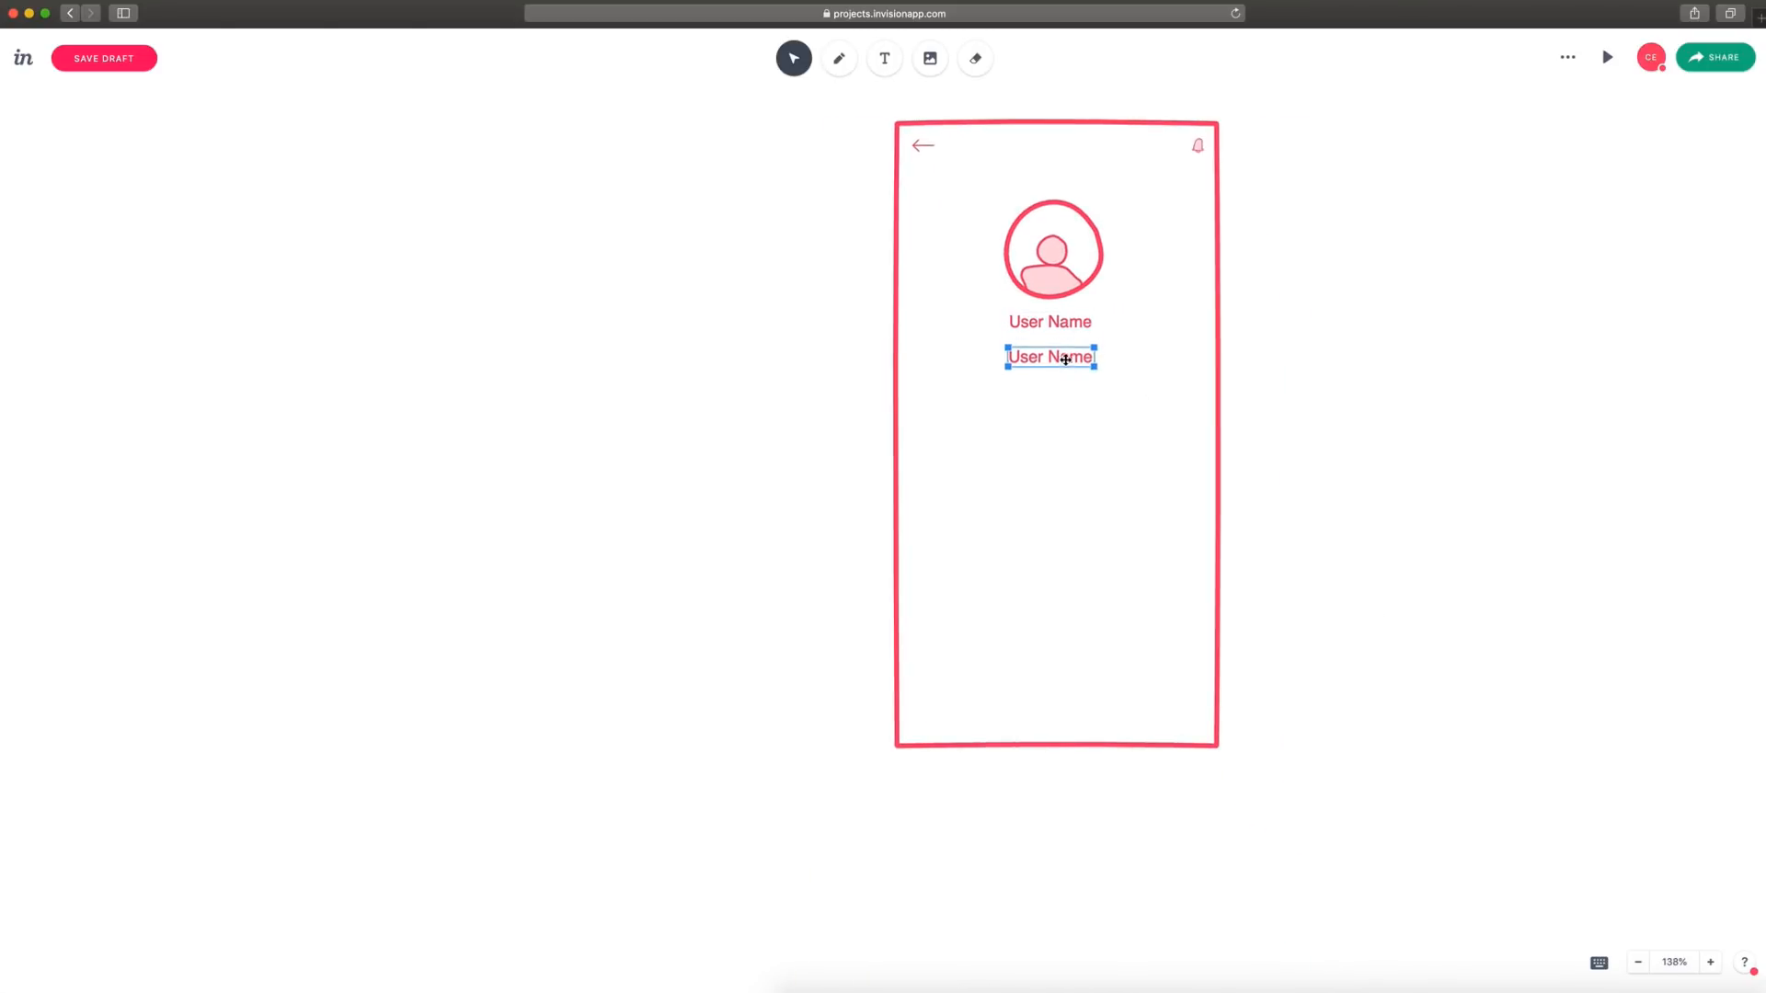
text(User aU)
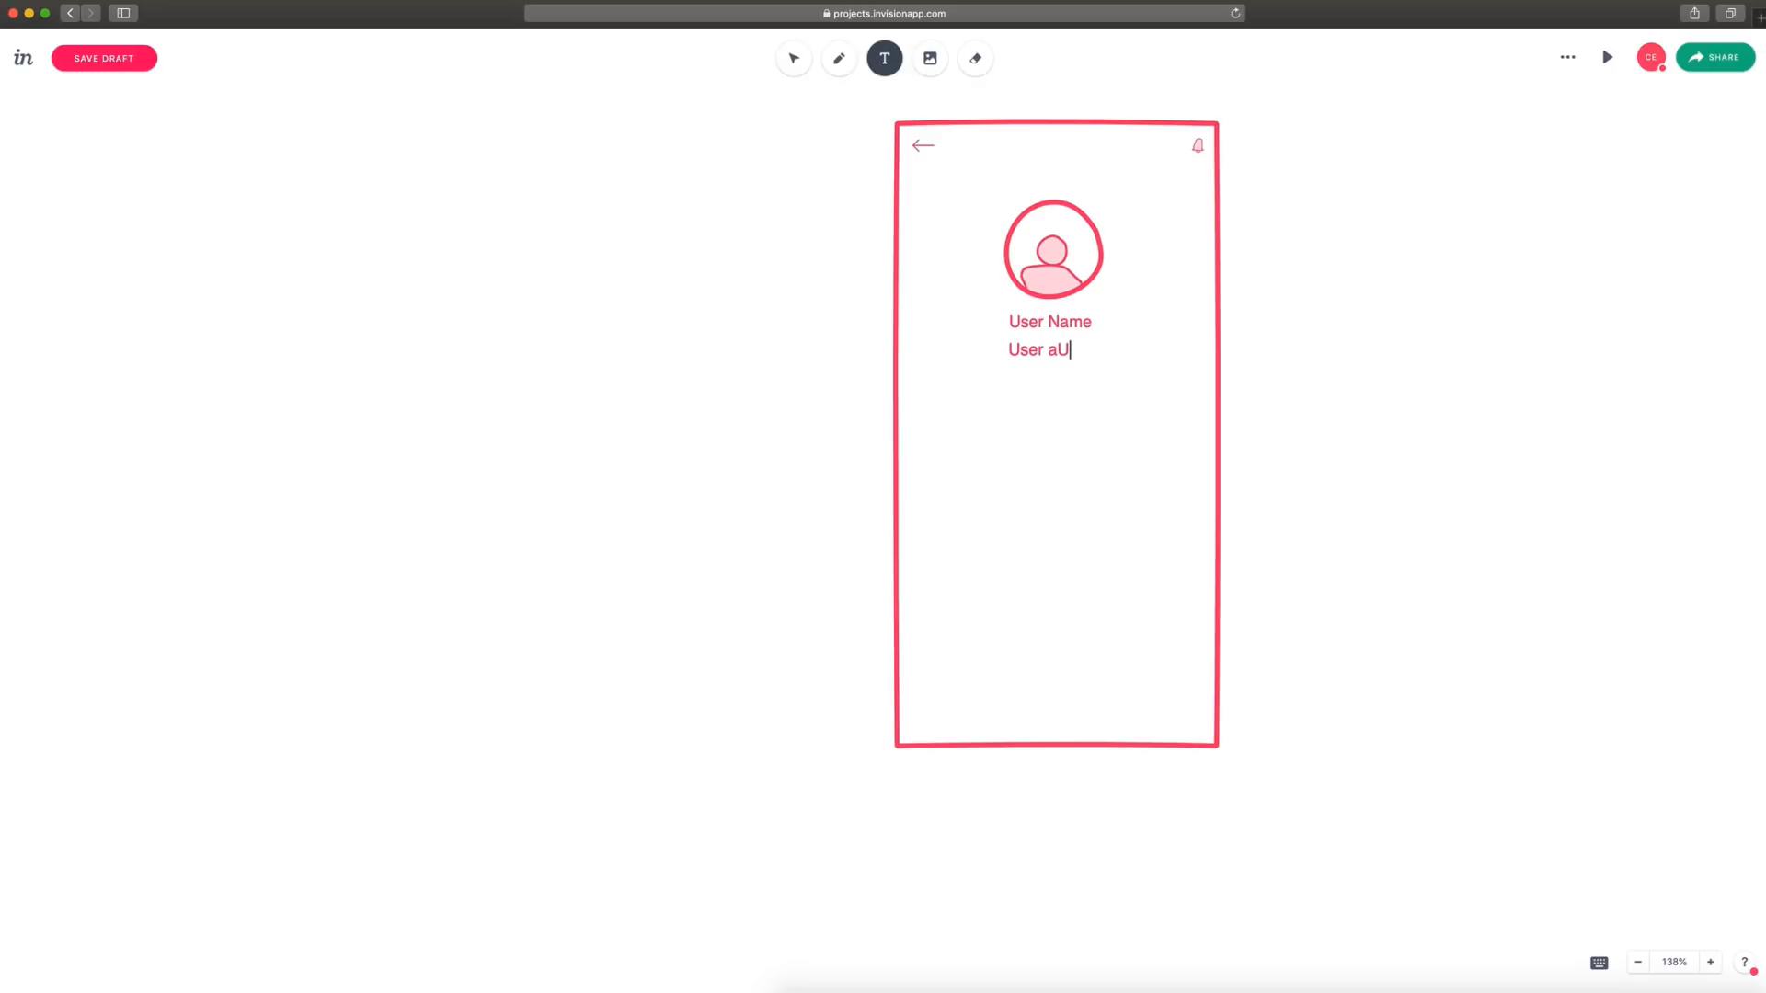
Replace the duplicate with a smaller 'UI/UX Designer' subtitle under User Name.
text(UI/)
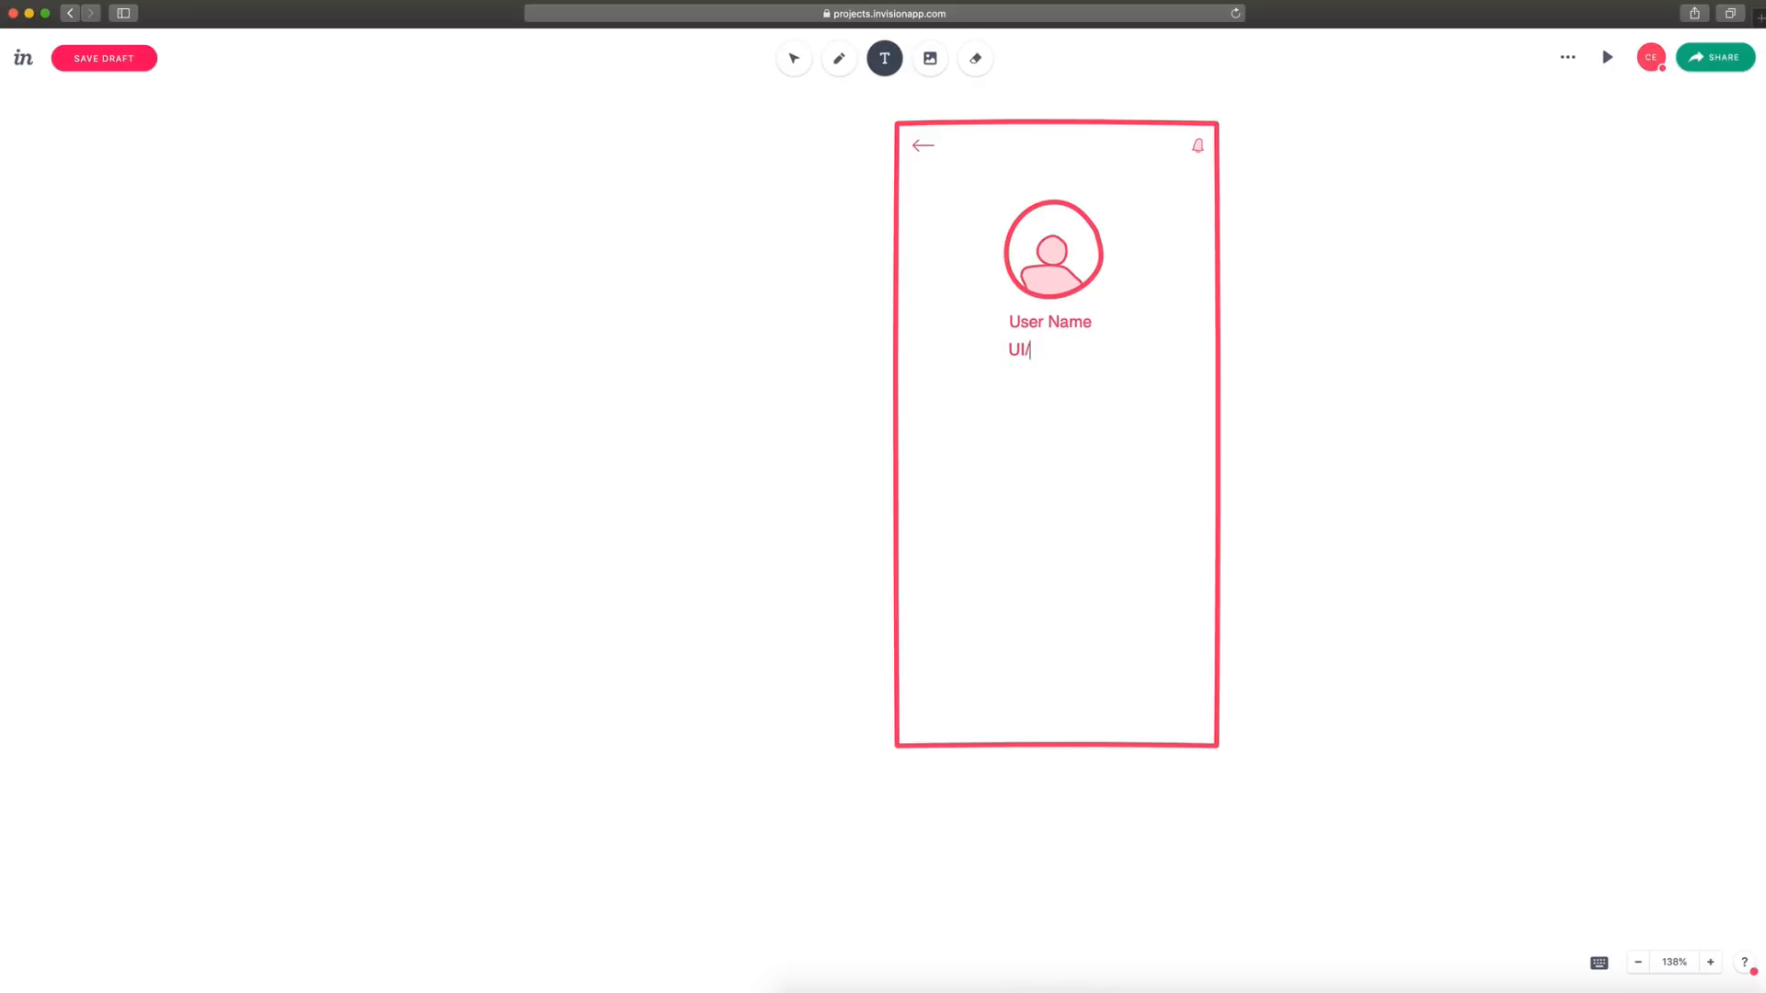
text(UX Designer)
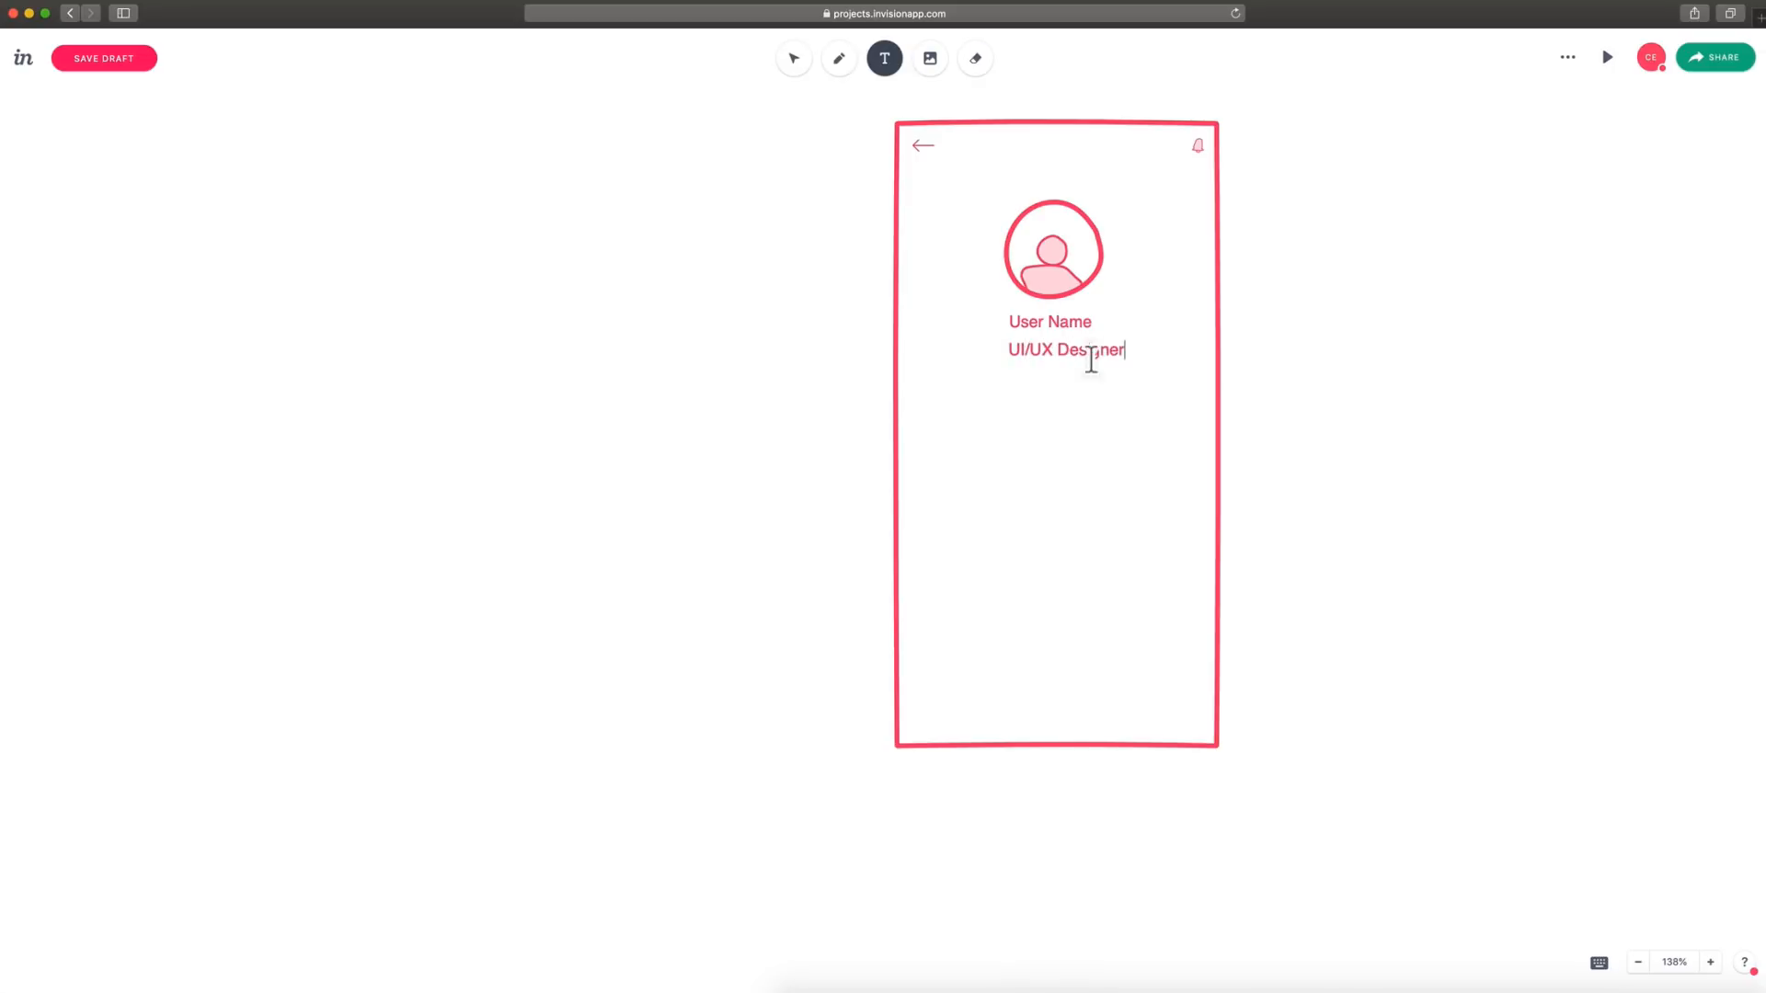
click(793, 57)
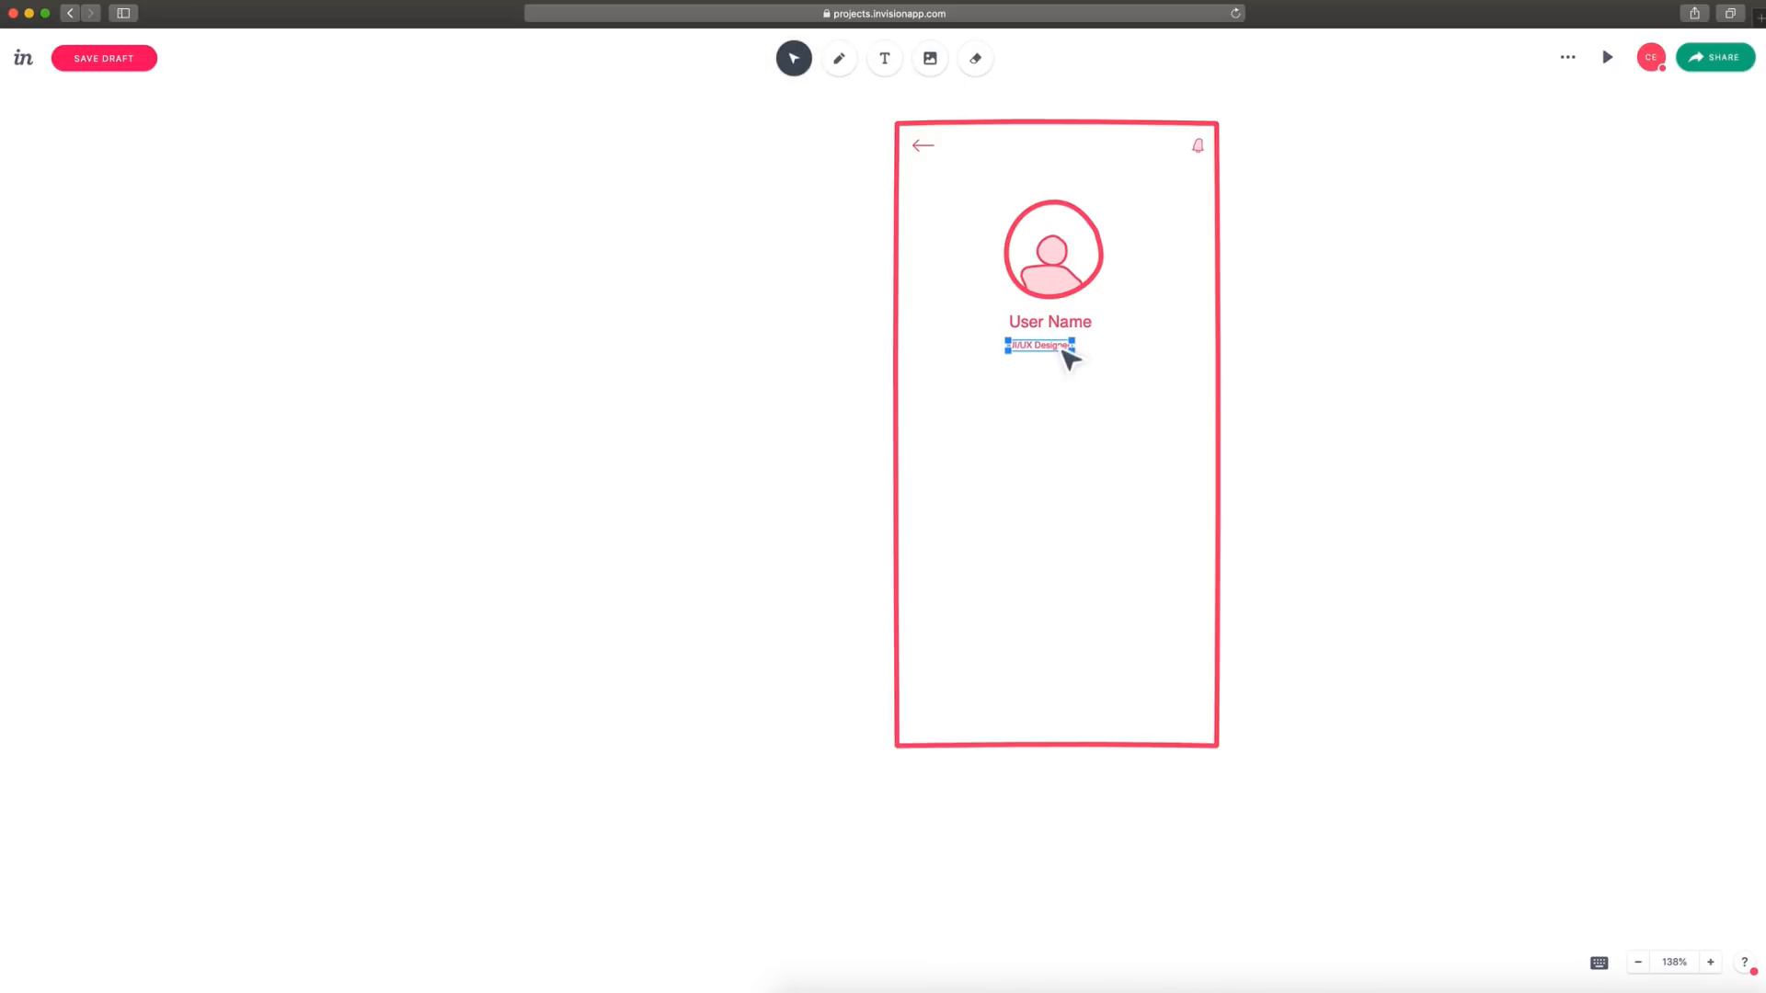
click(795, 57)
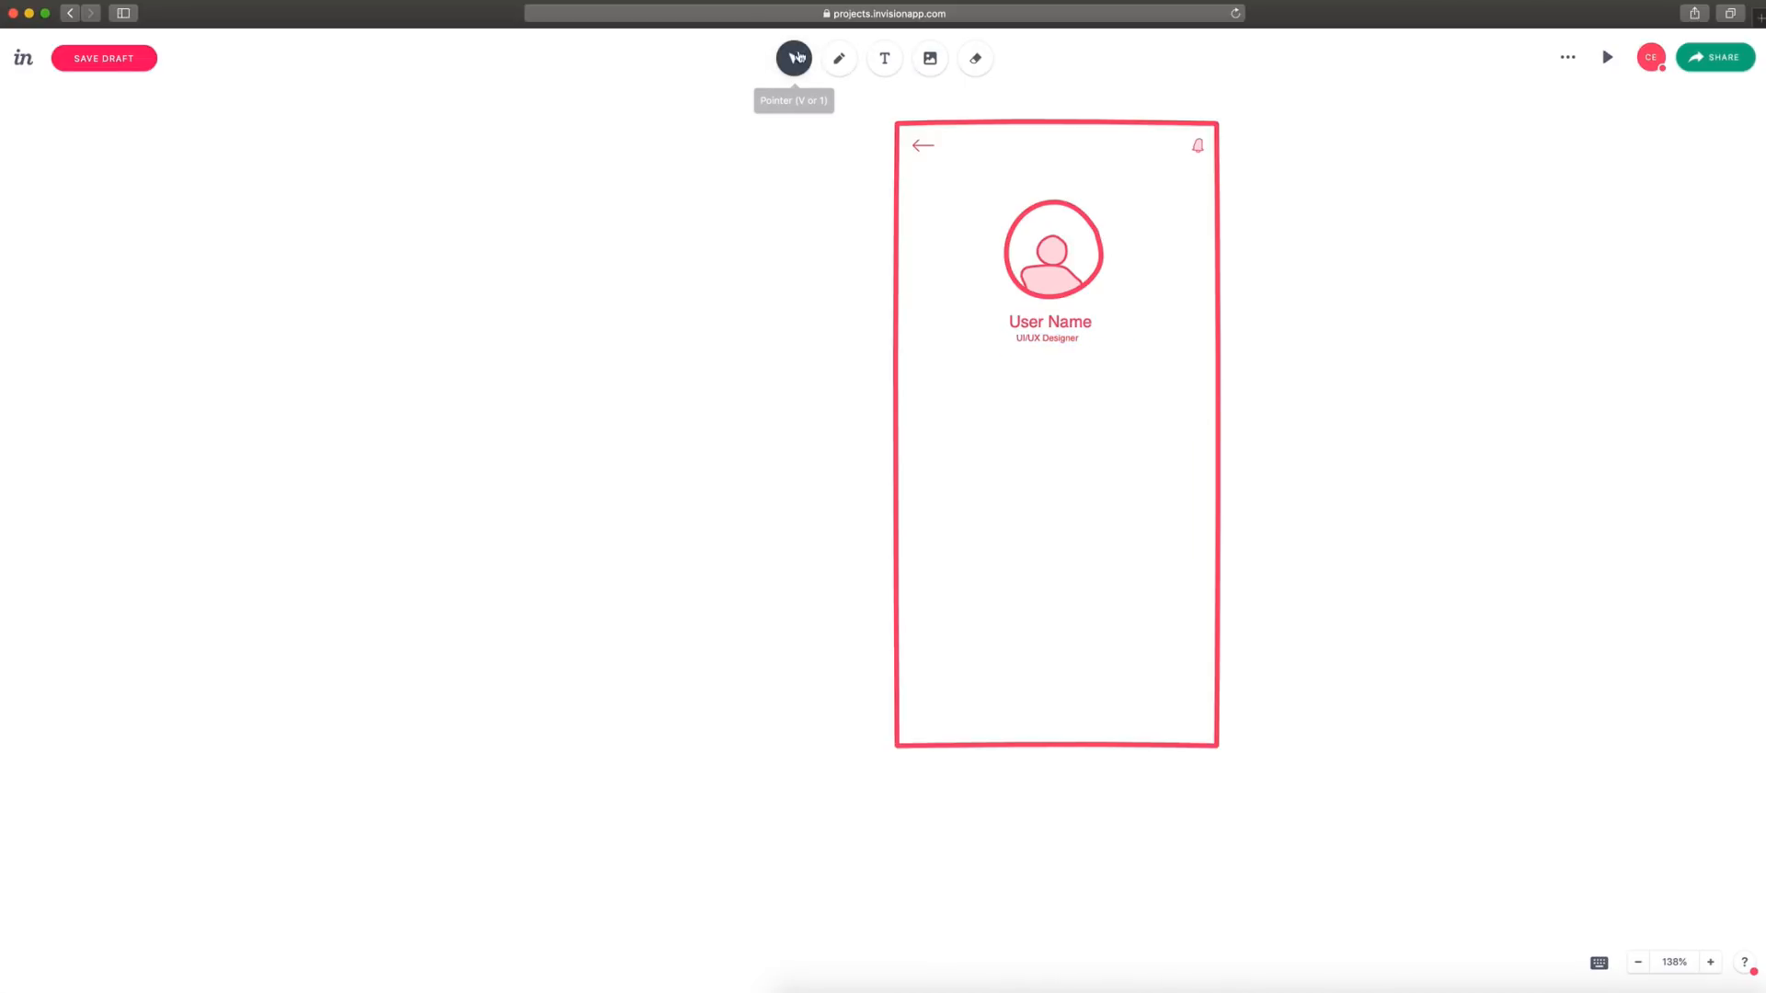
Draw a square below the divider and duplicate it beside the first to start the 3×3 grid.
click(838, 57)
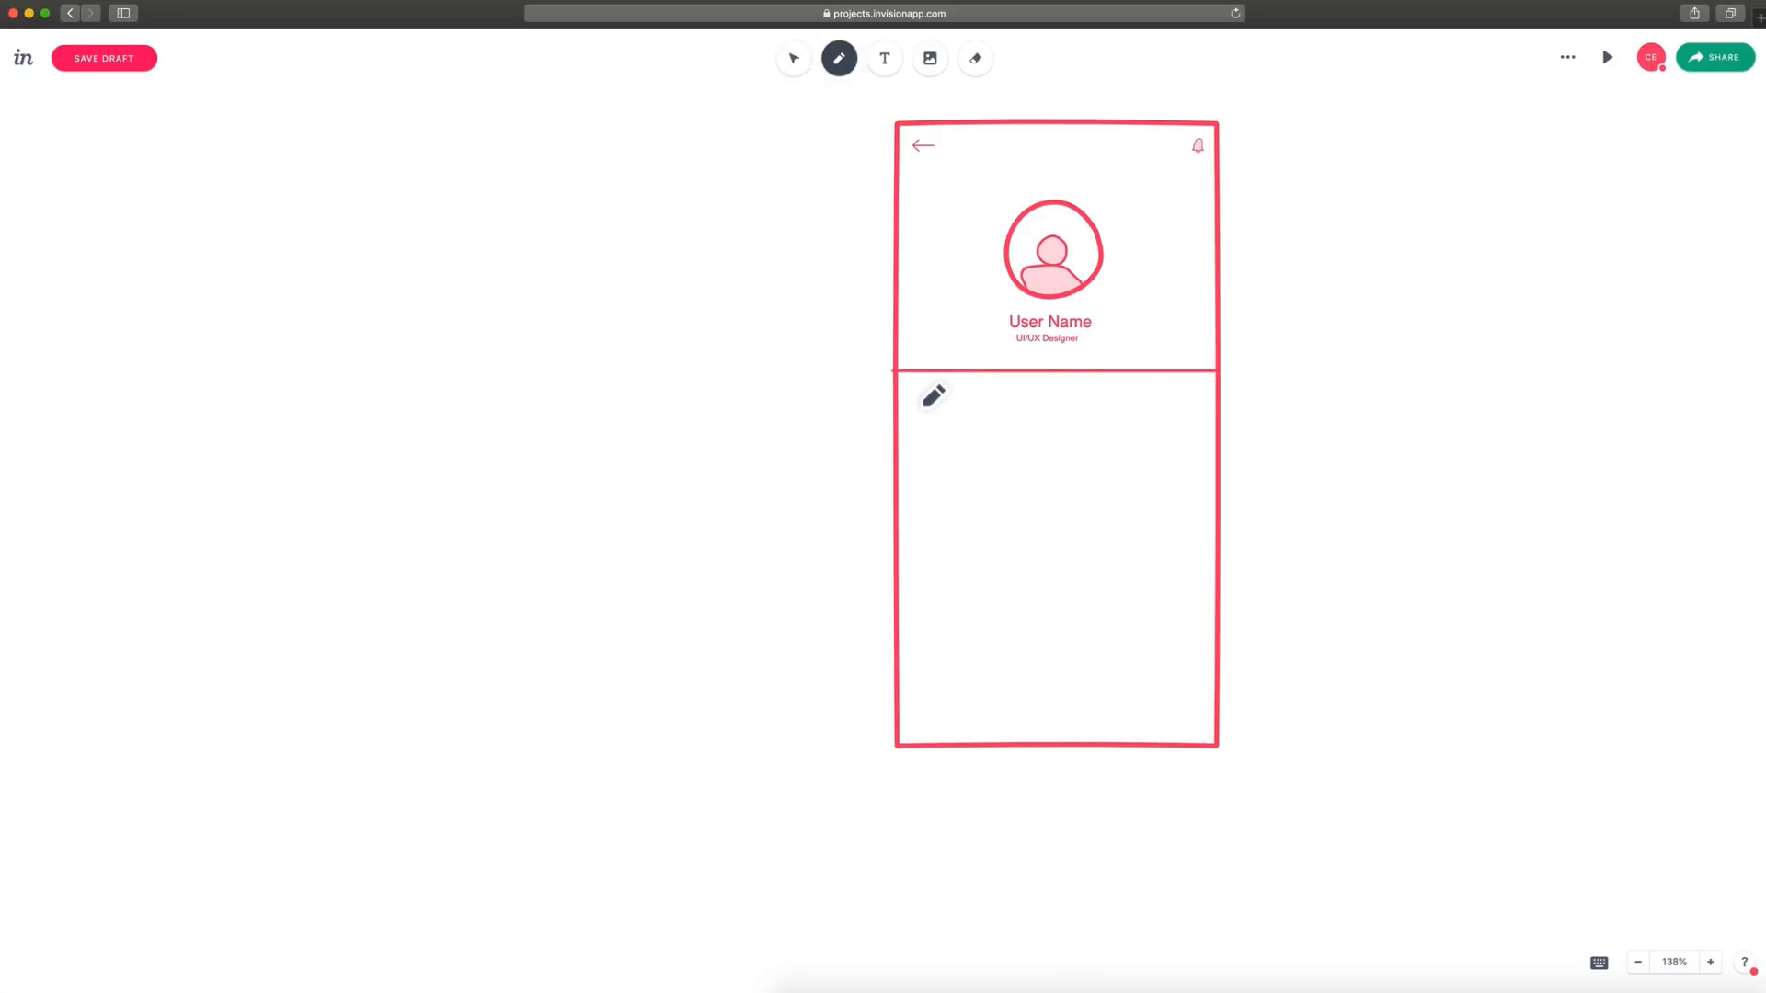
drag(918, 398, 1008, 473)
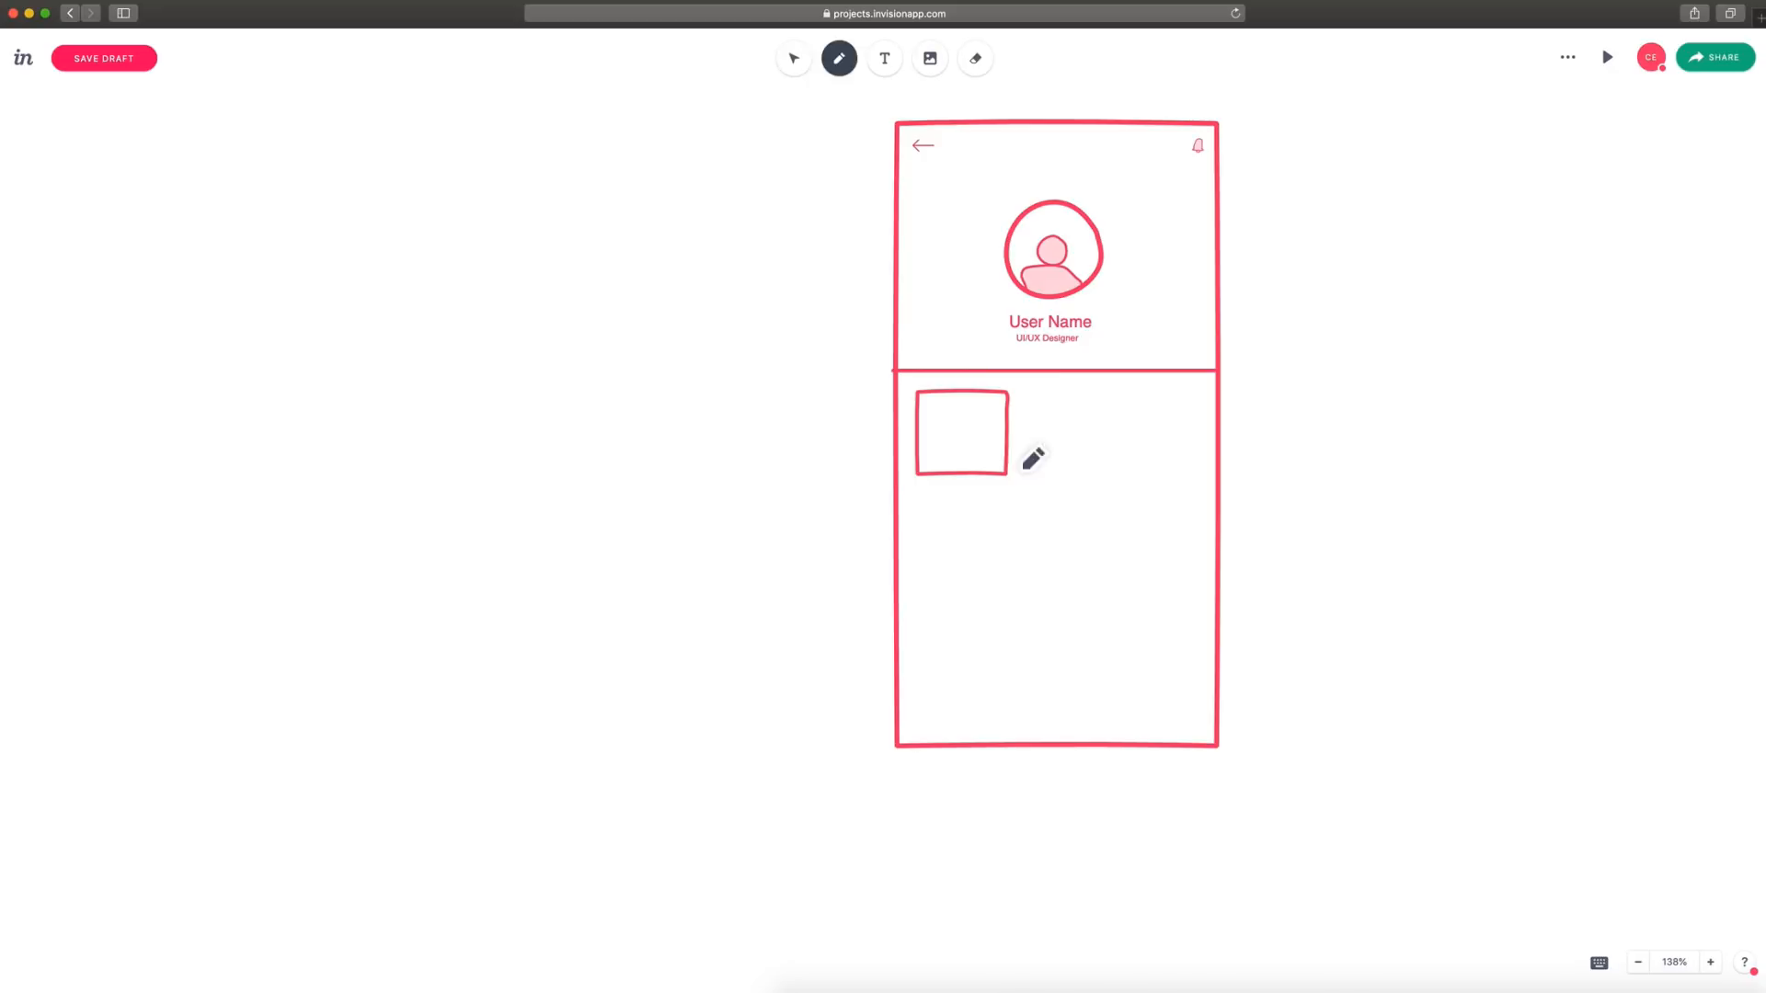
click(794, 57)
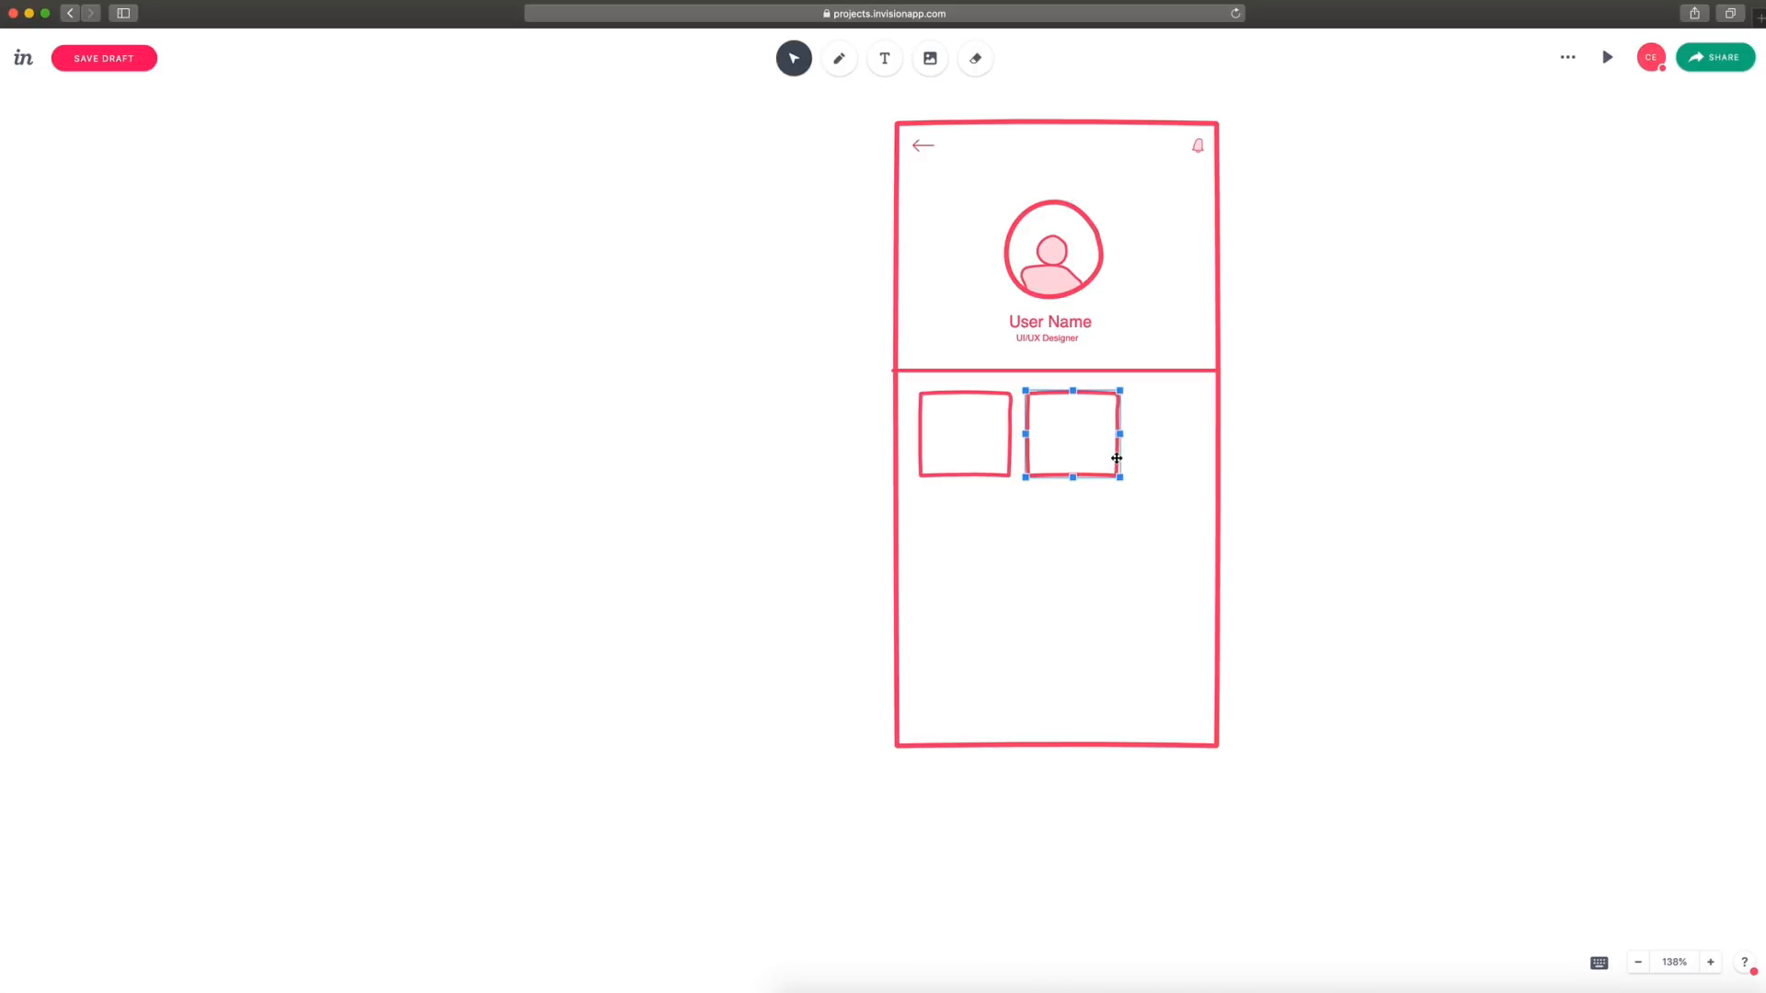
drag(1070, 434, 1181, 434)
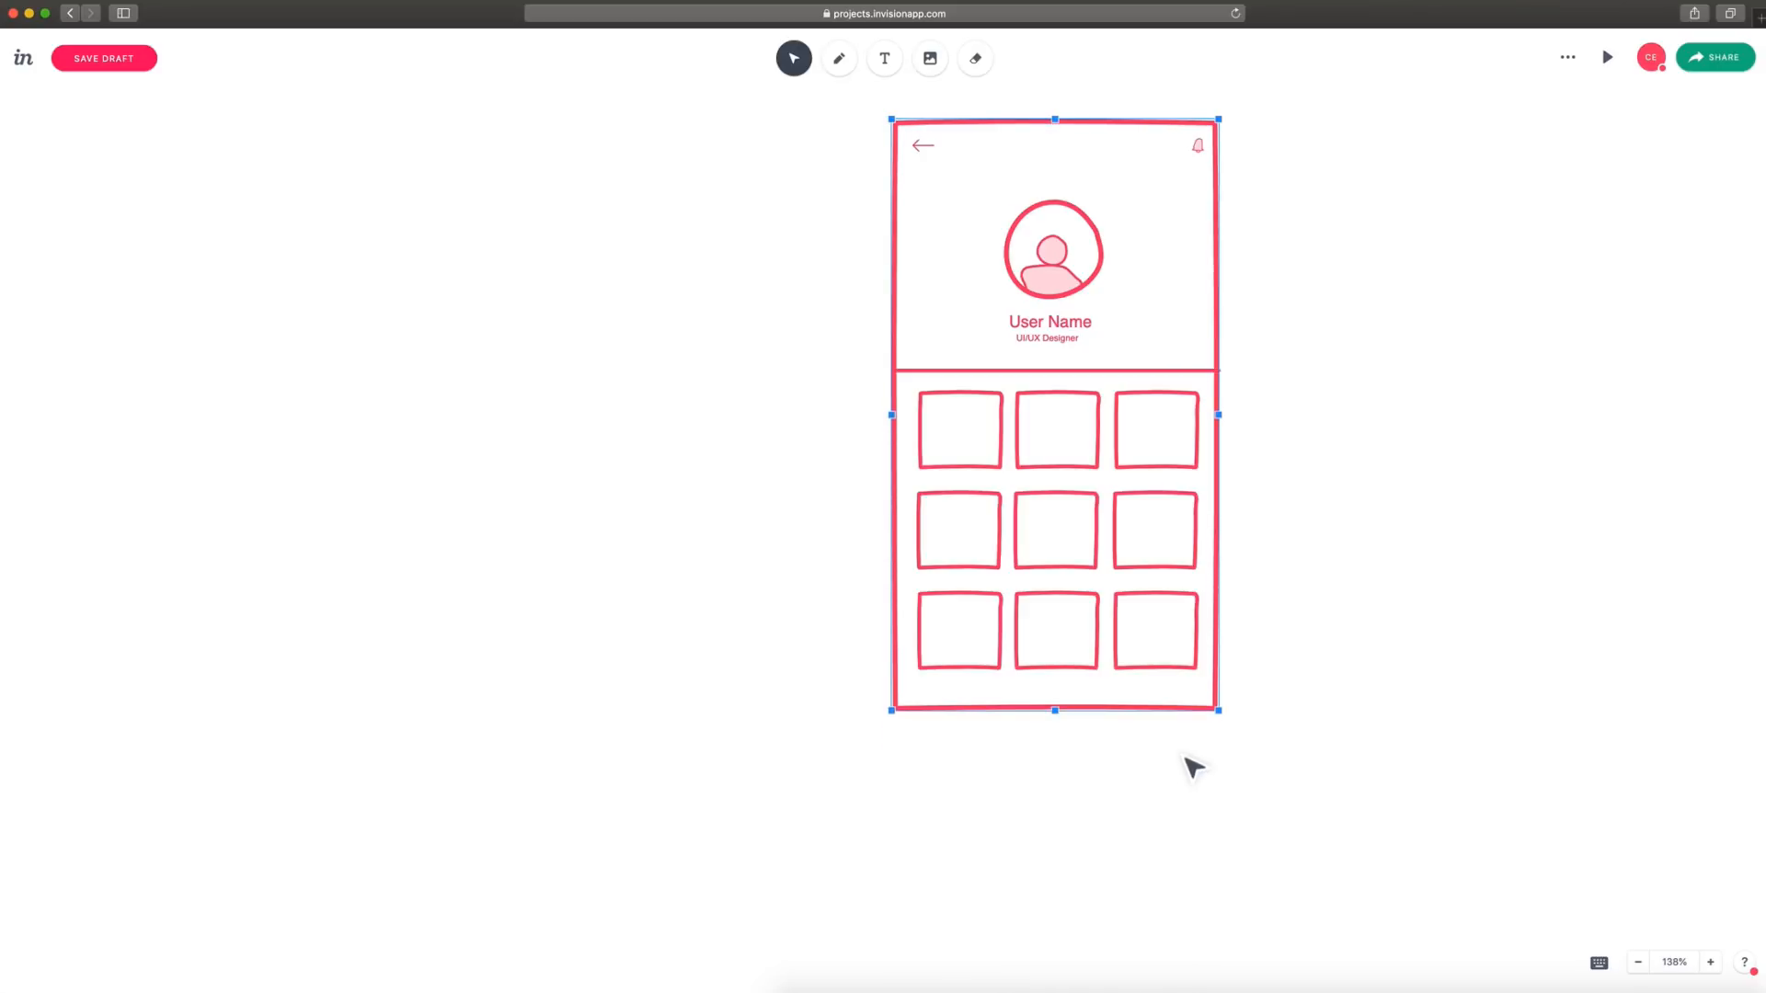
click(1335, 351)
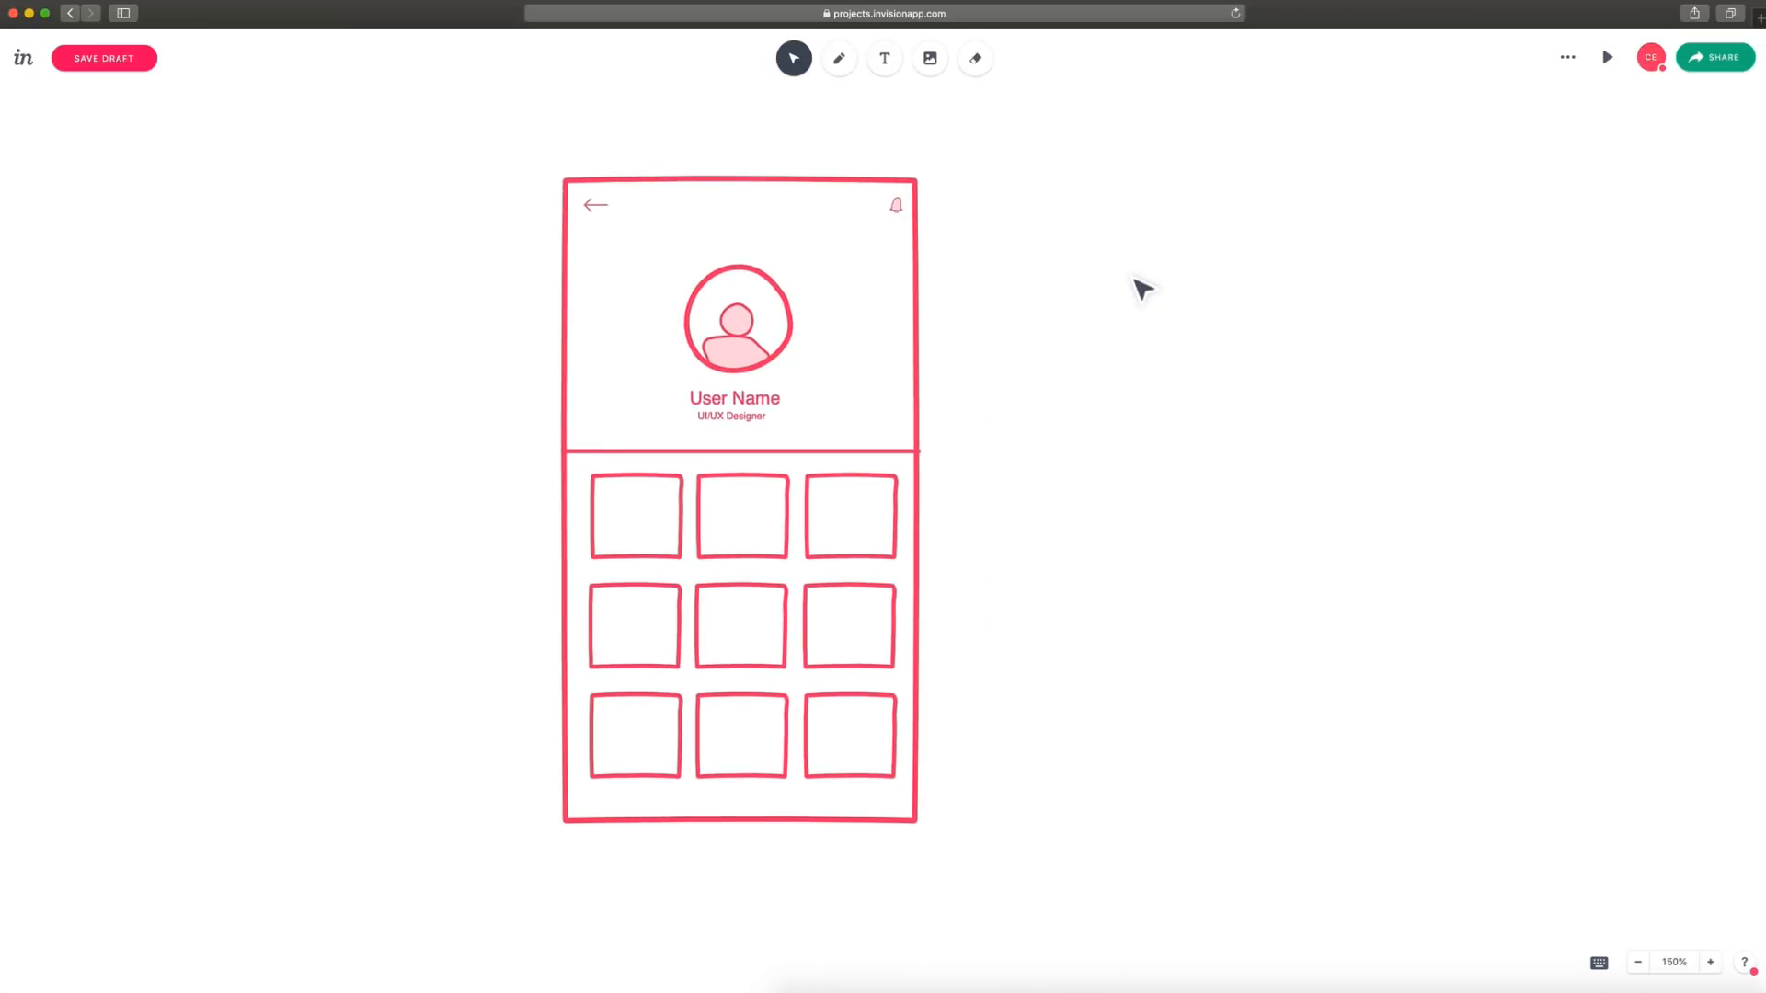
mouse_move(1076, 134)
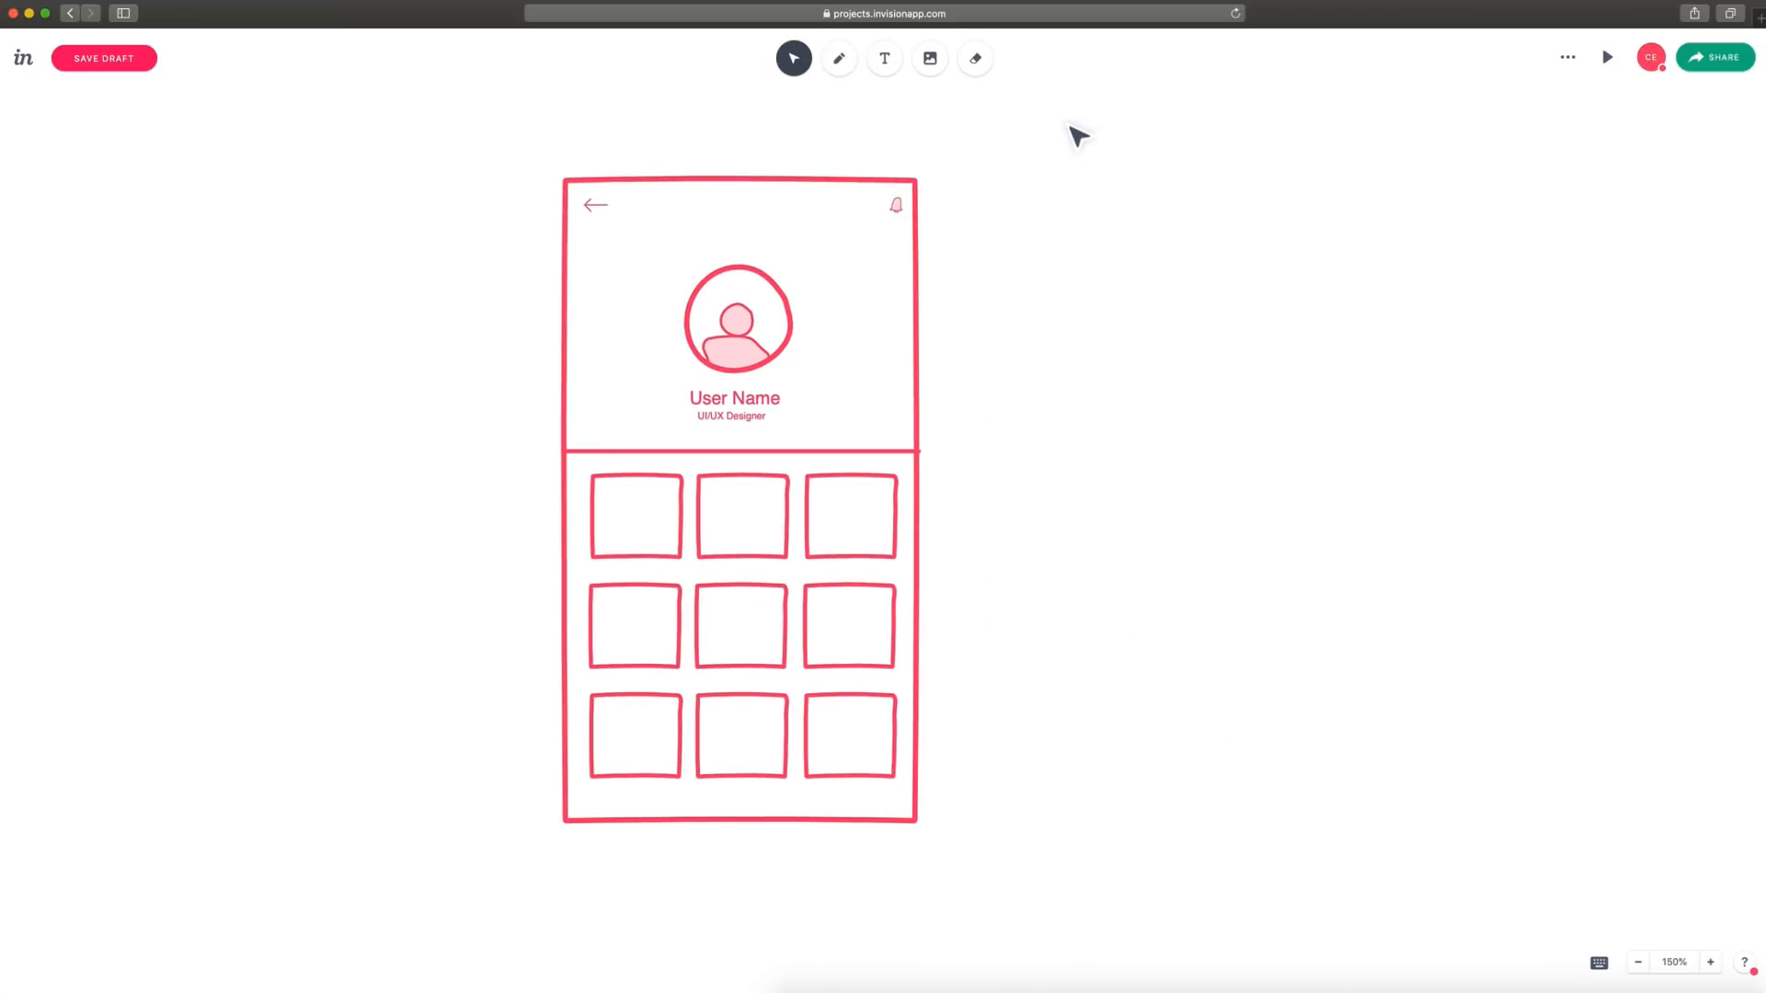
mouse_move(789, 373)
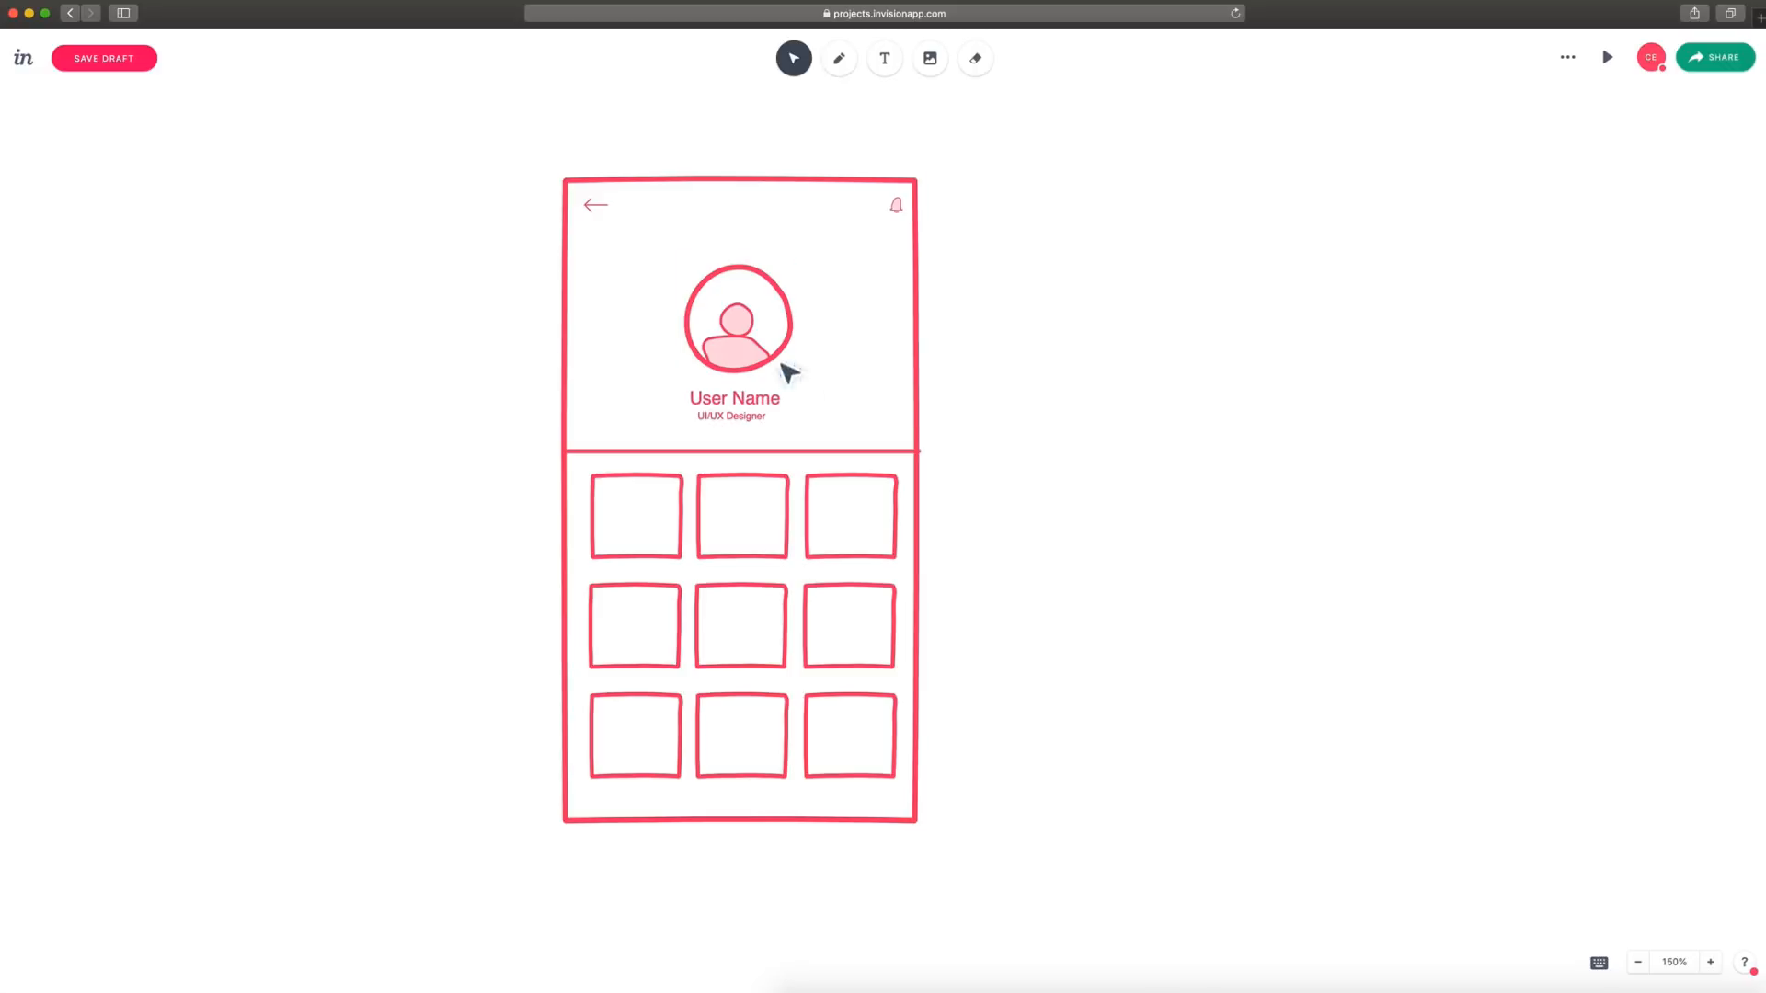
mouse_move(1046, 334)
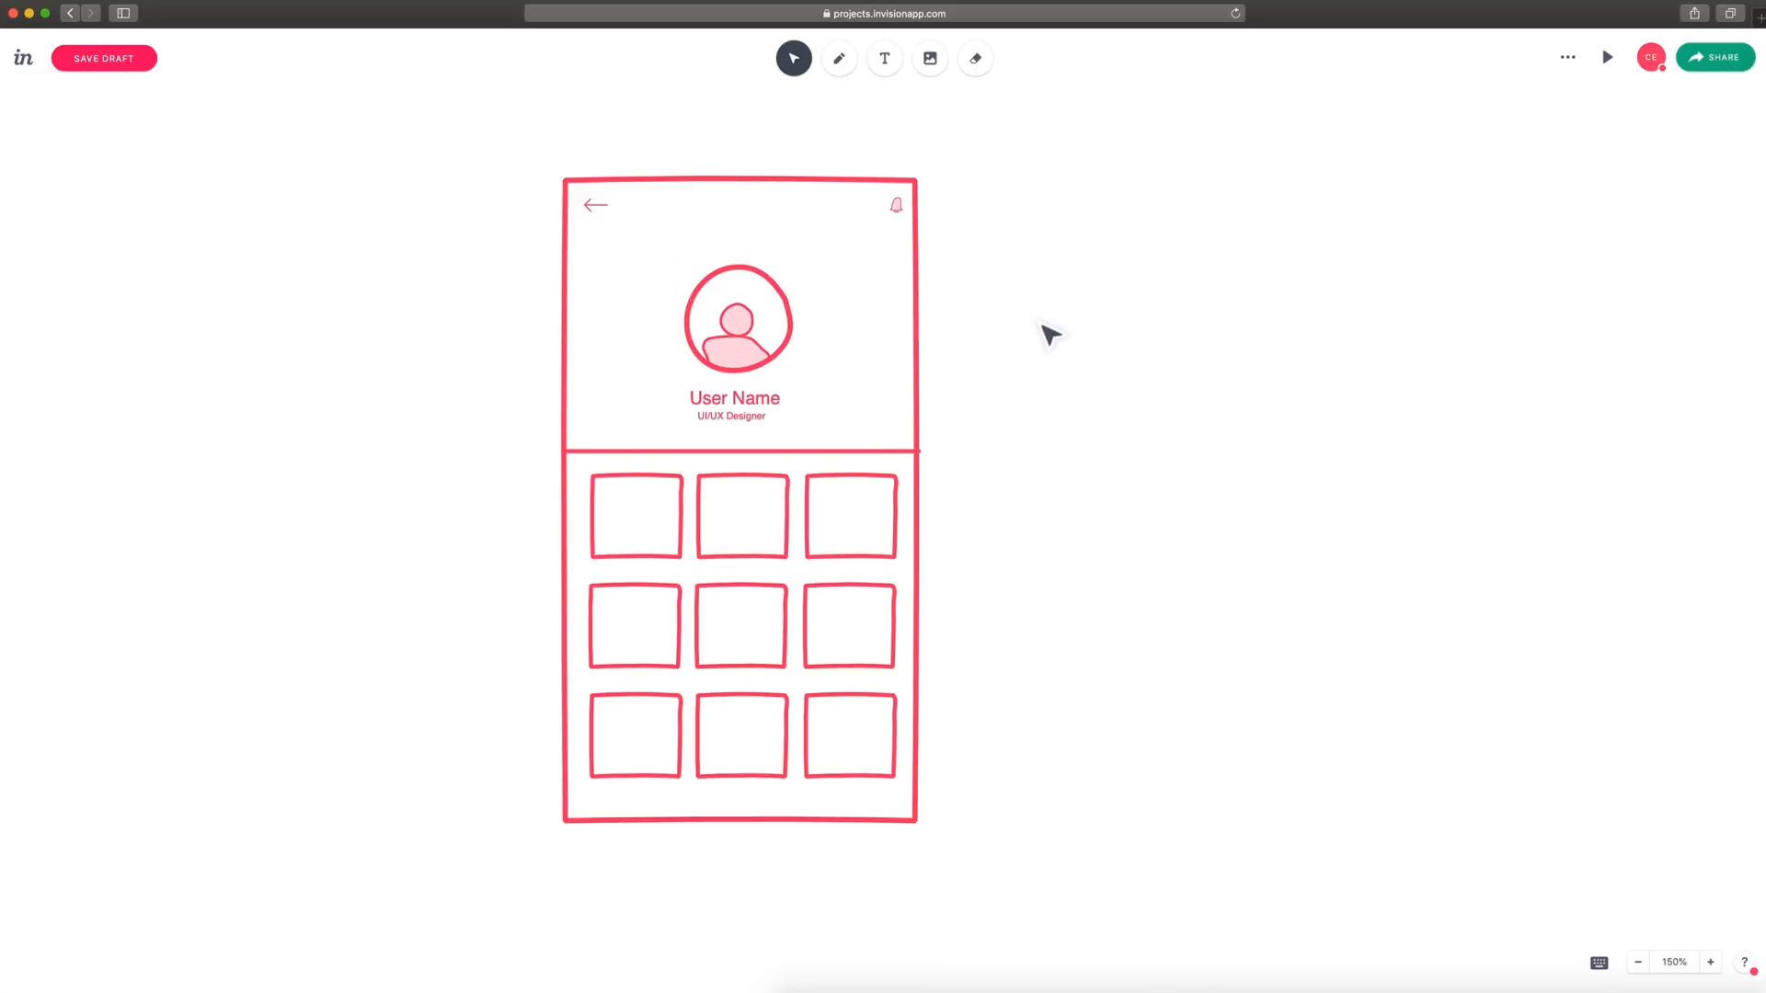
mouse_move(924, 138)
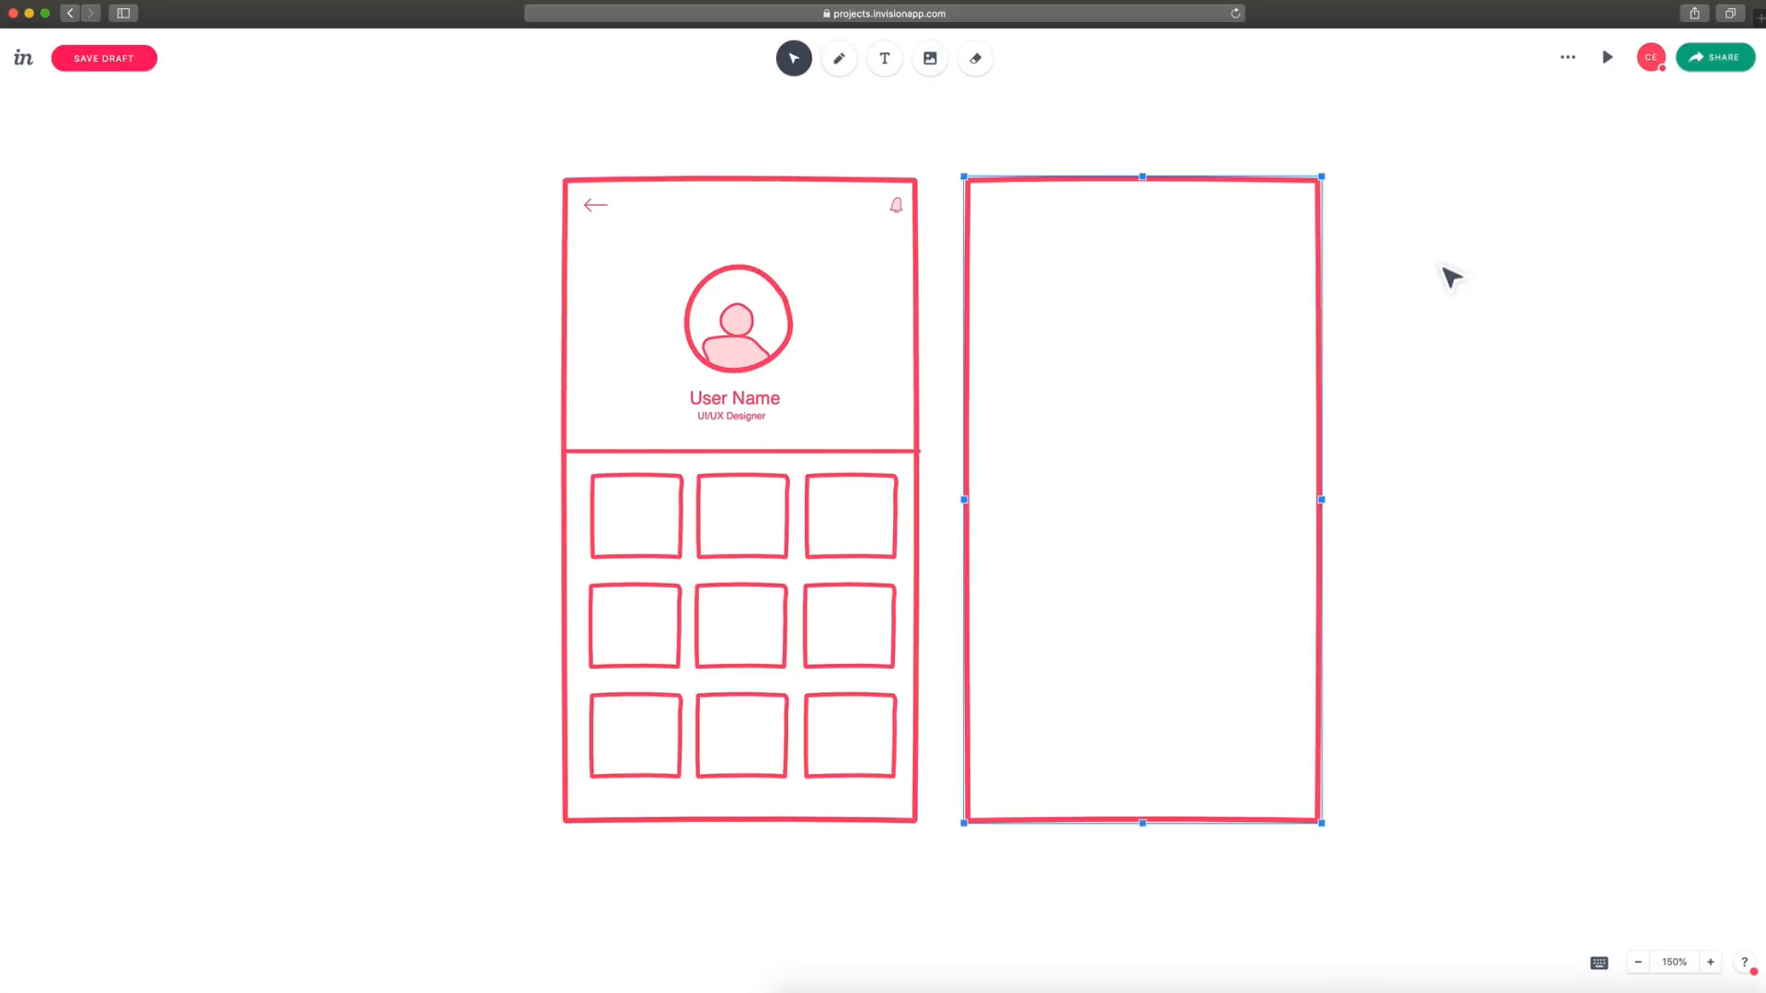
Insert the person-beside-phone illustration and resize it to fit the card's square frame.
click(839, 57)
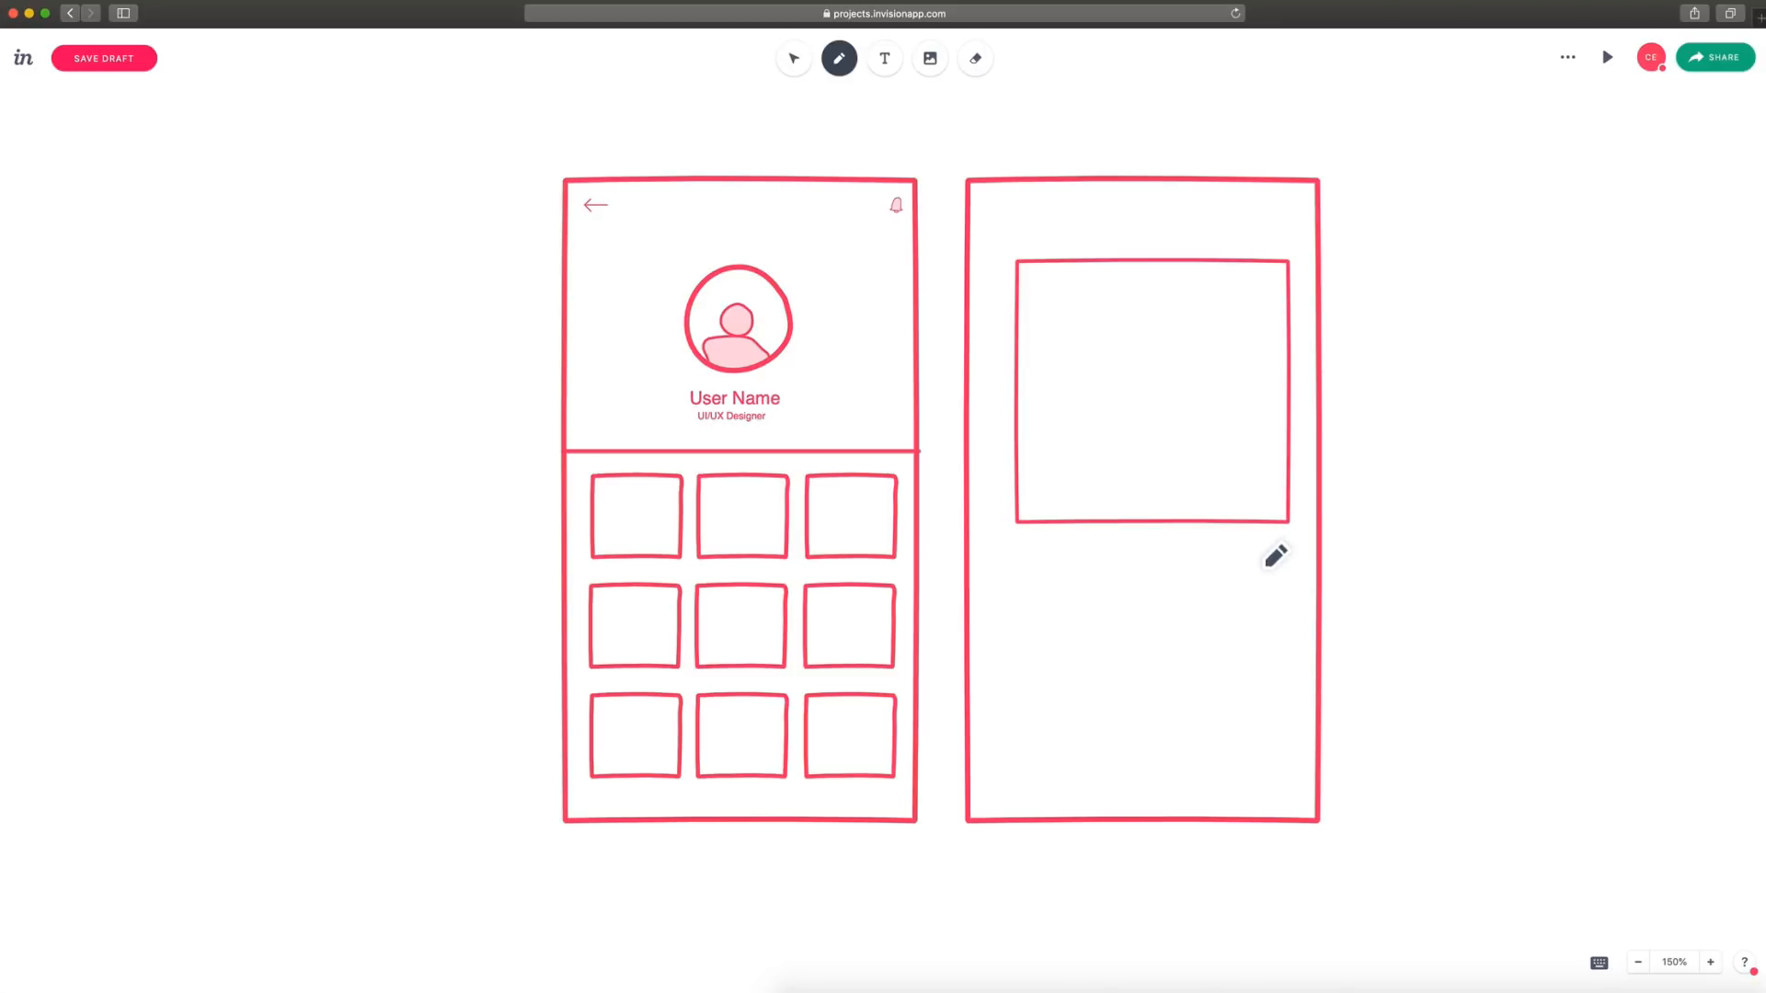
click(795, 57)
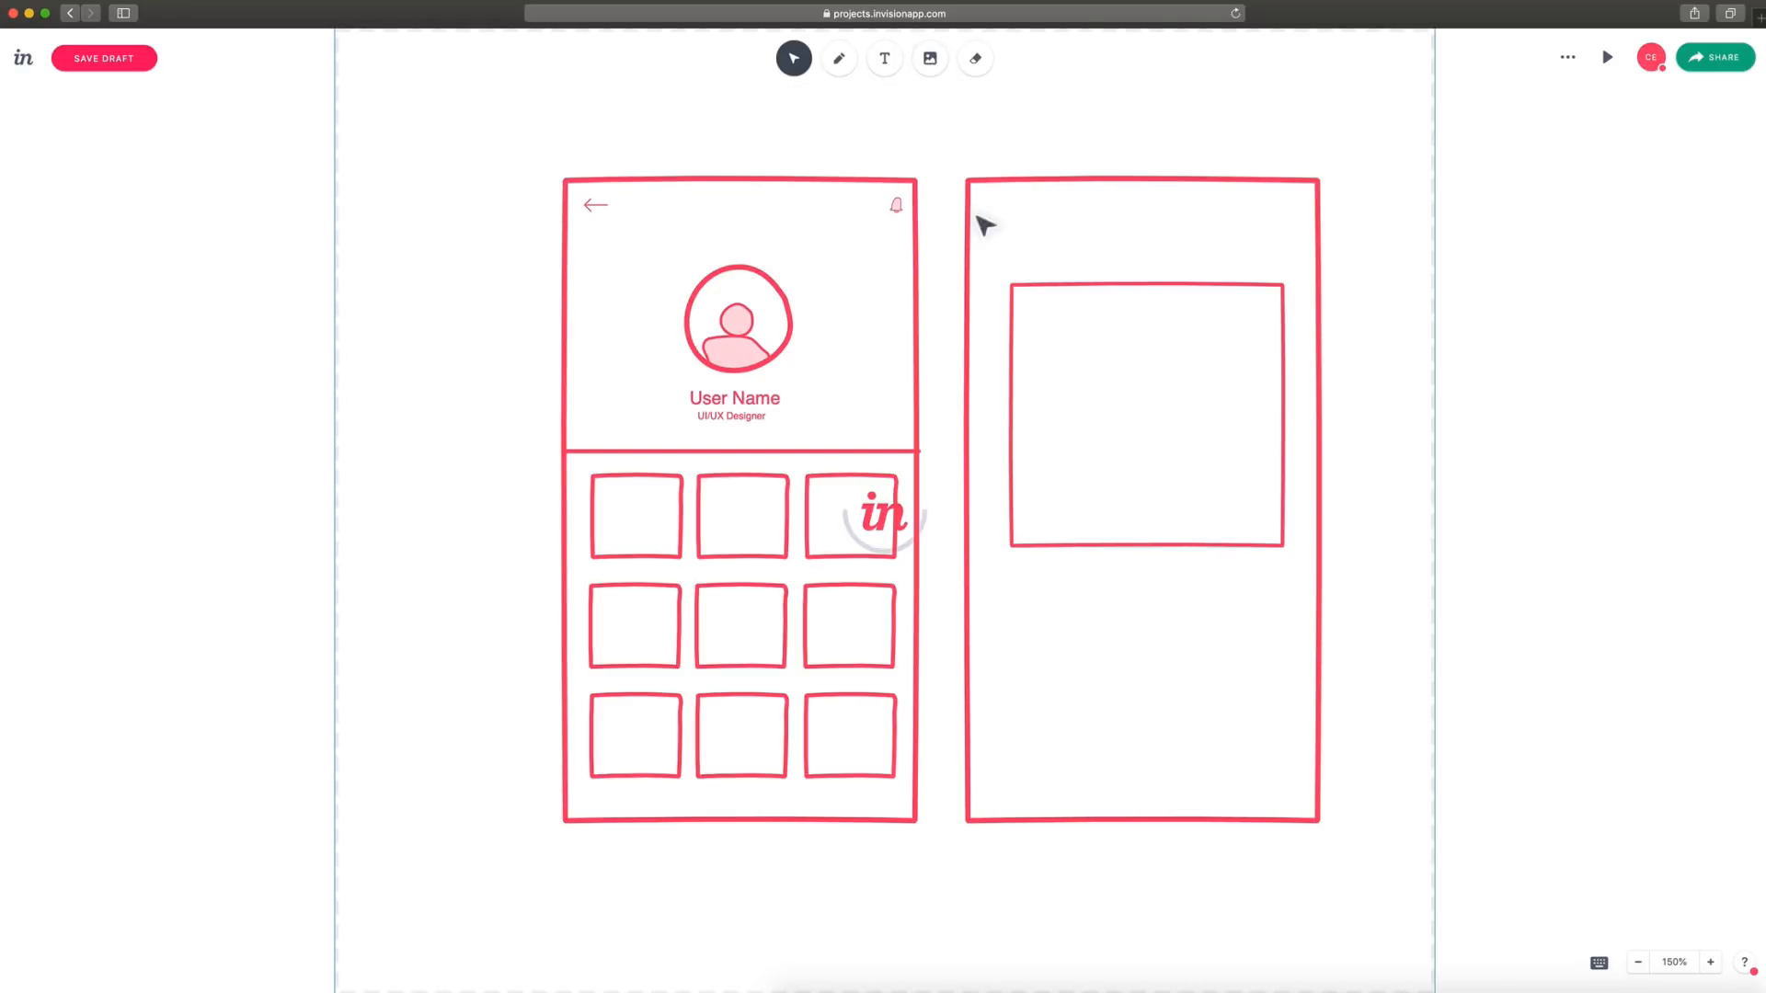
mouse_move(1363, 333)
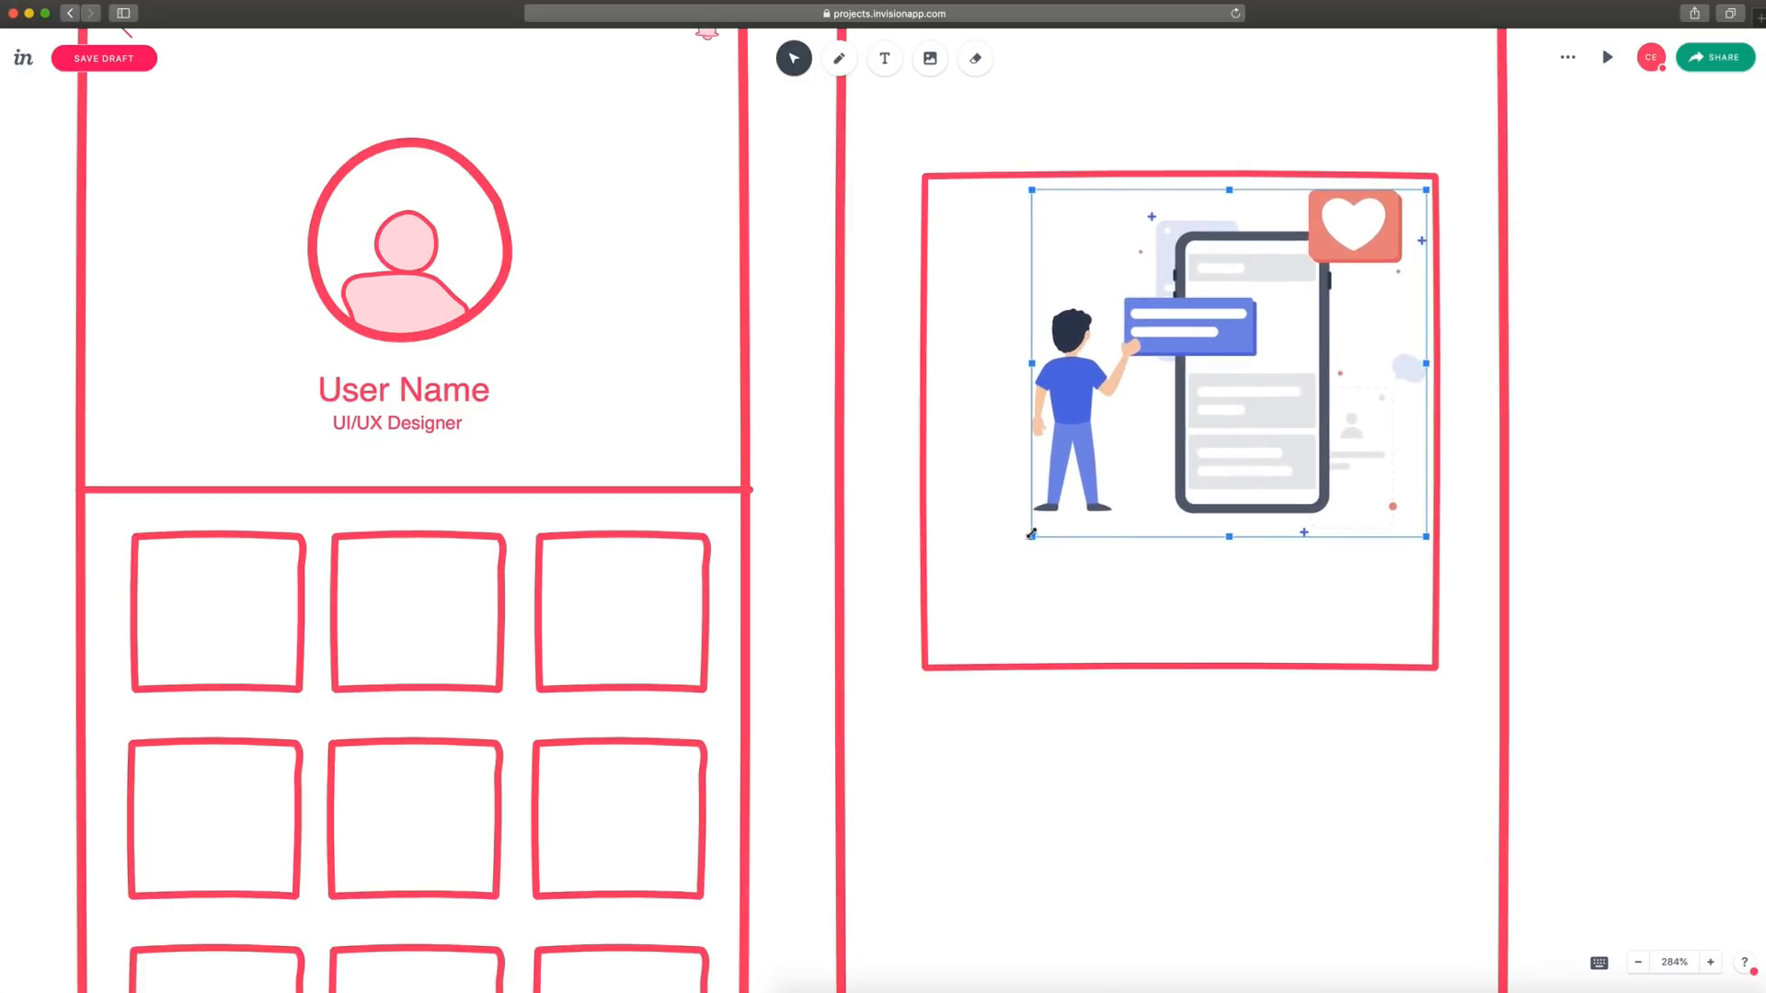
drag(1227, 355, 1181, 423)
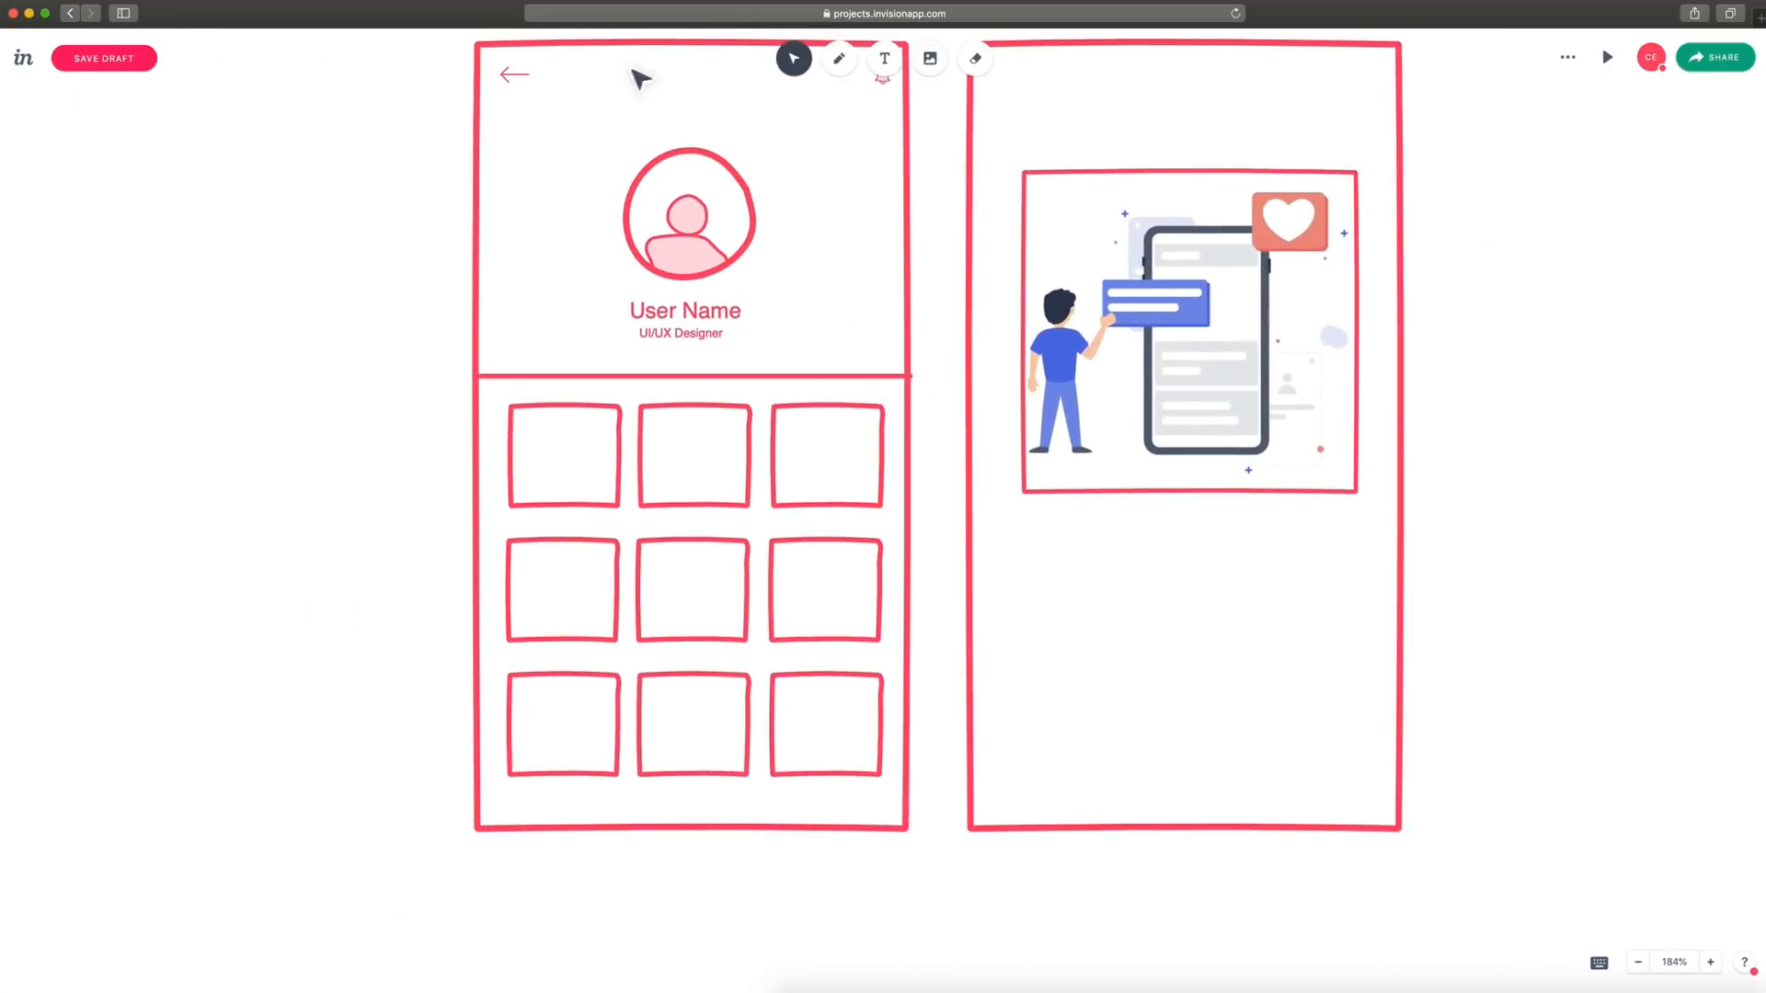
Draw five red text lines under the illustration and select them for centring.
click(838, 57)
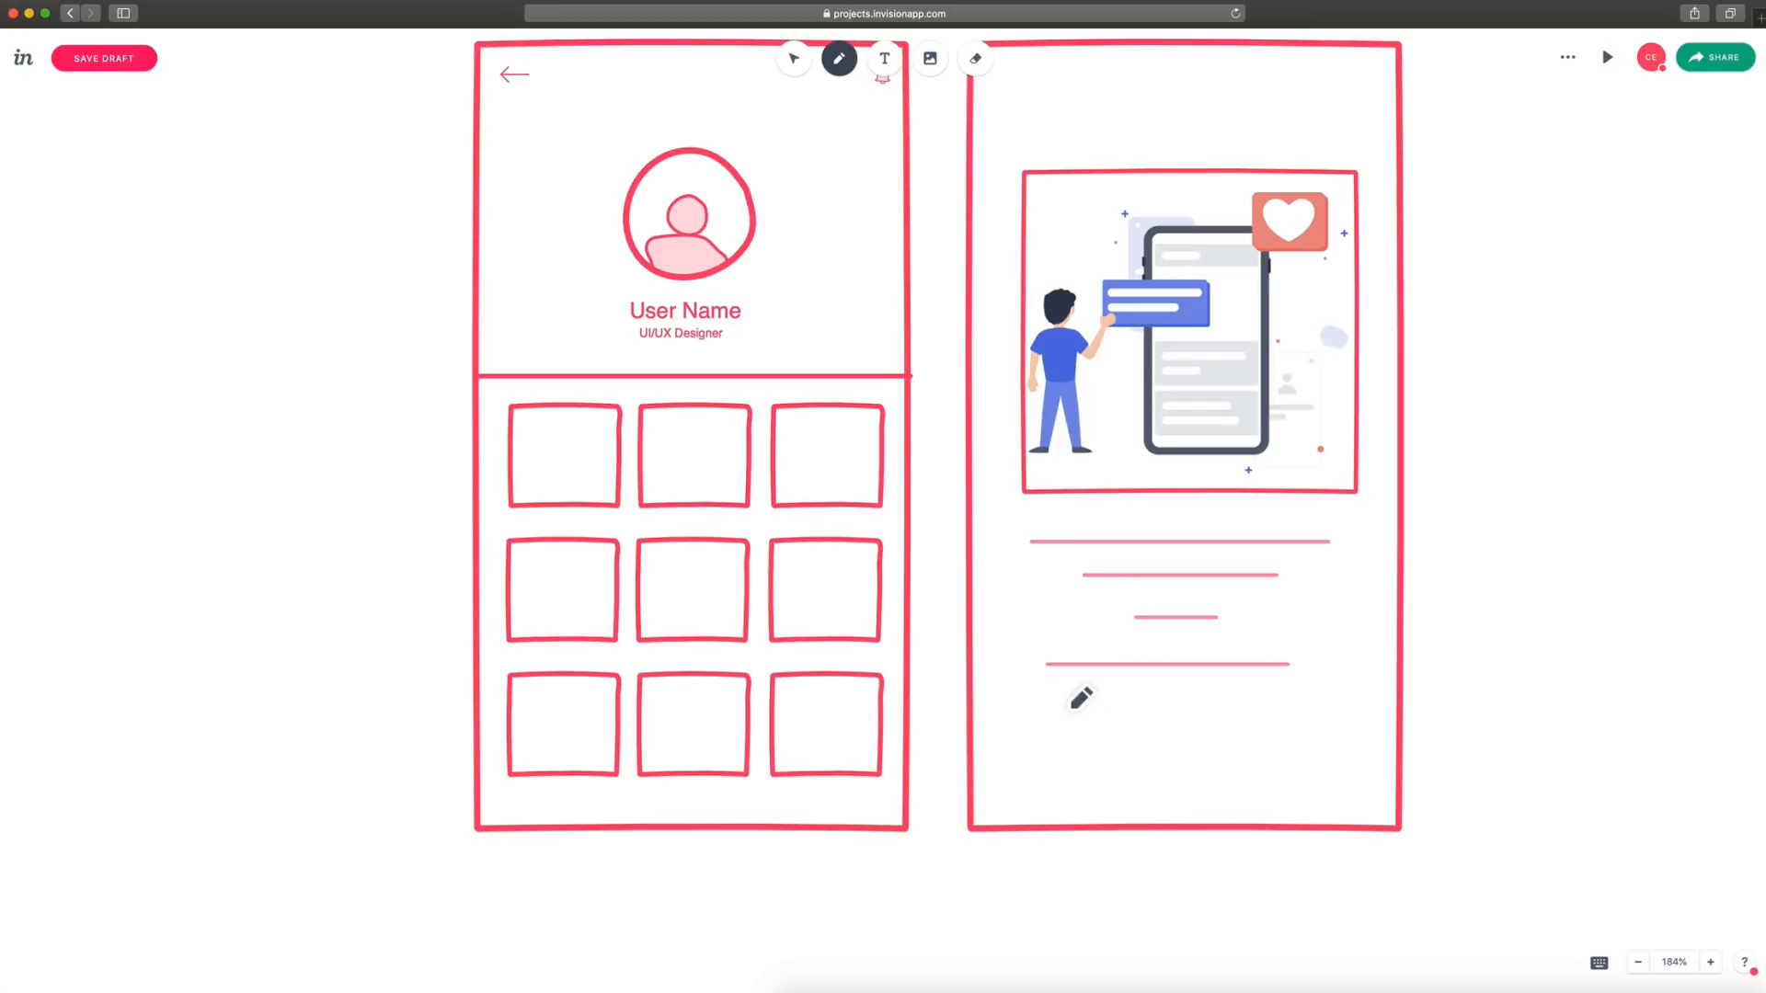
click(794, 57)
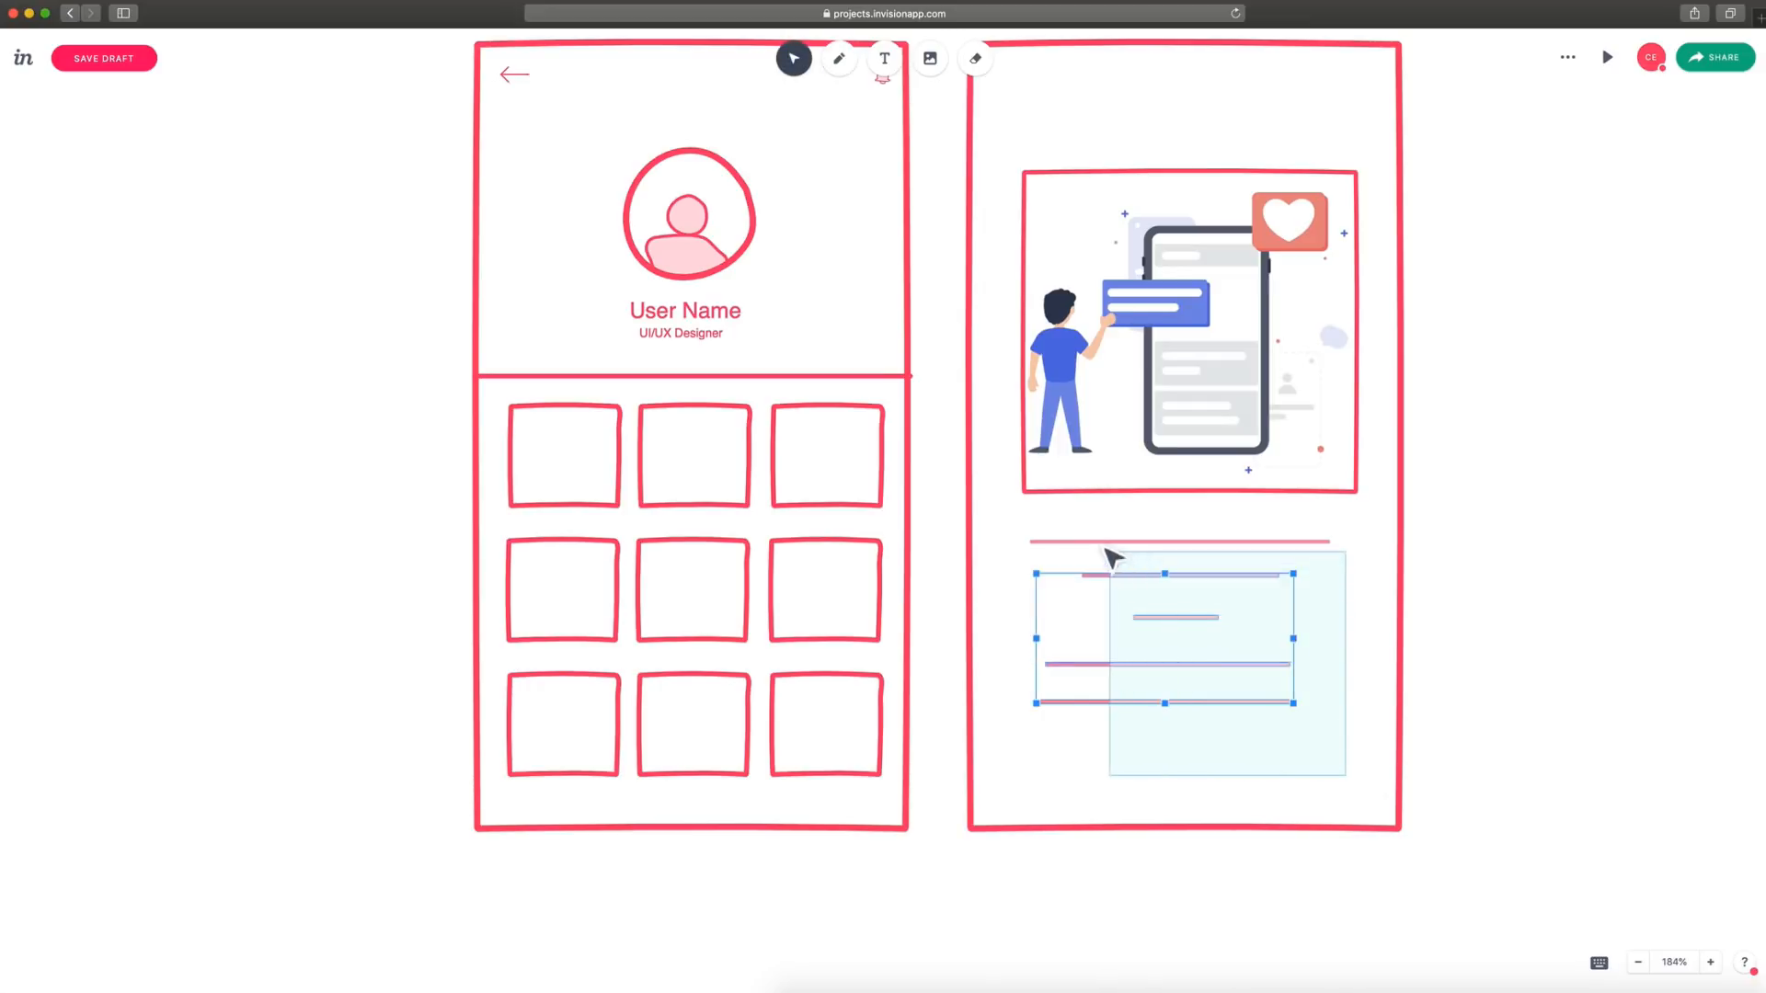
click(1655, 567)
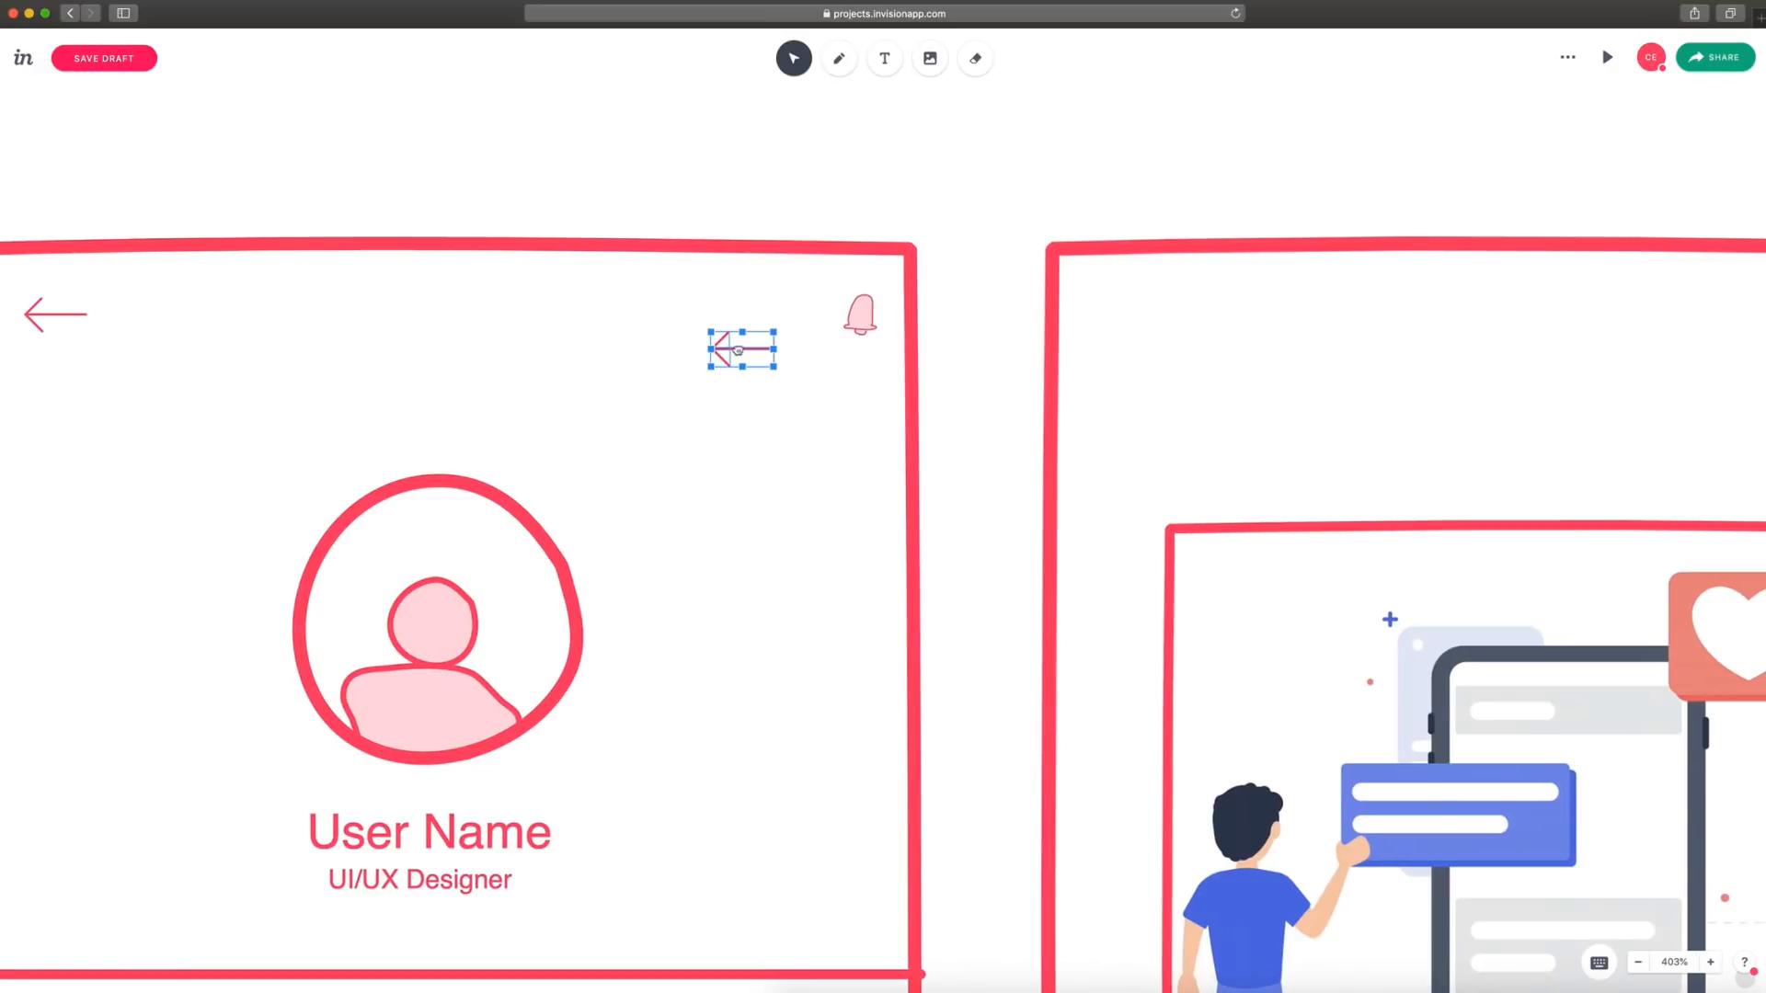
scroll(down, 3)
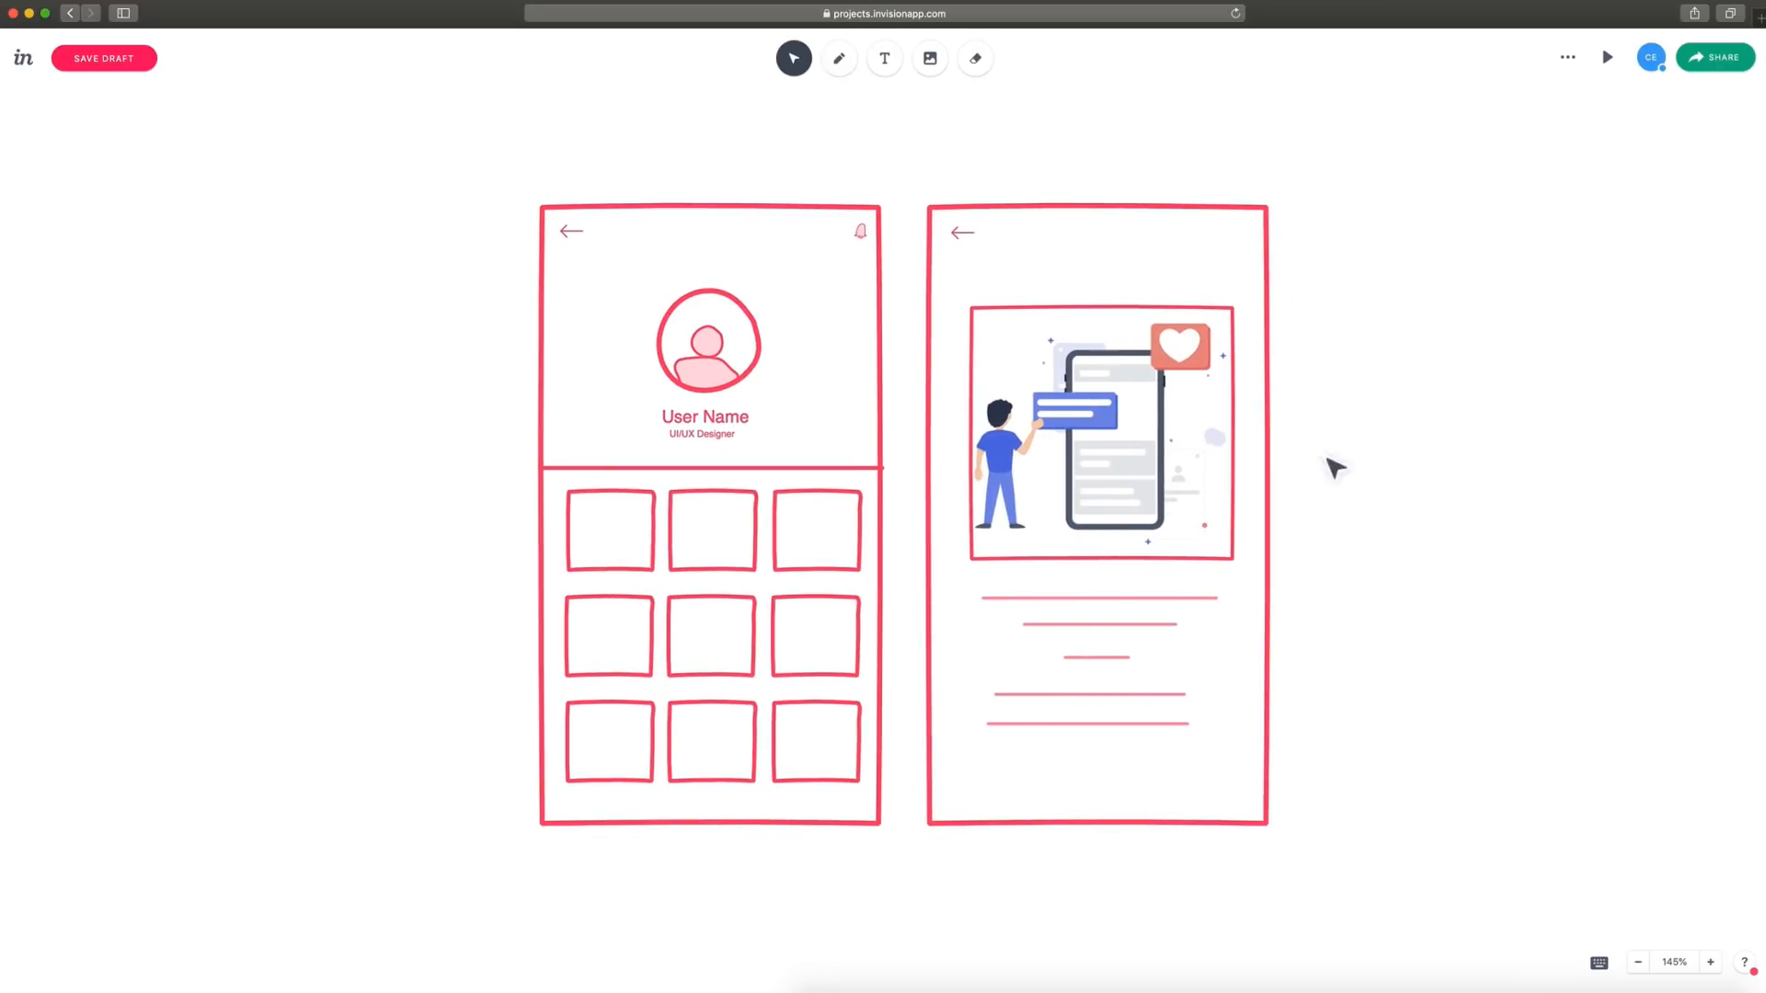
Move the illustration off the card screen, leaving its square frame empty.
click(1102, 434)
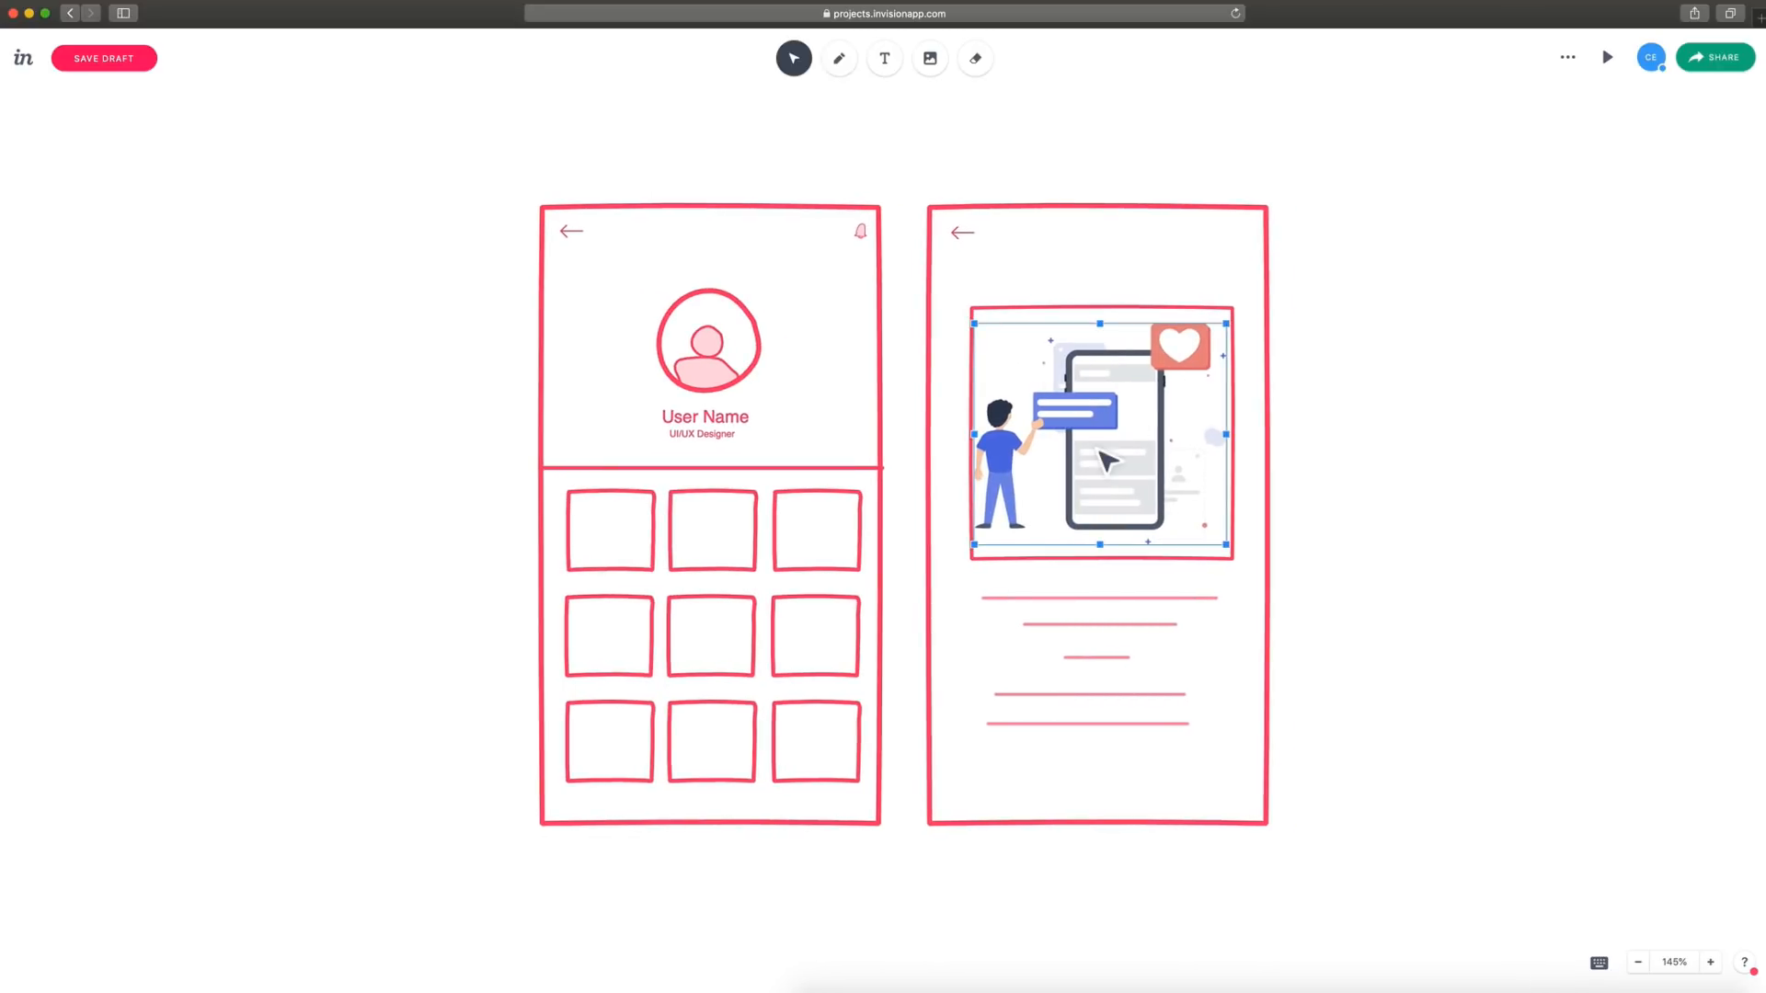
mouse_move(1104, 520)
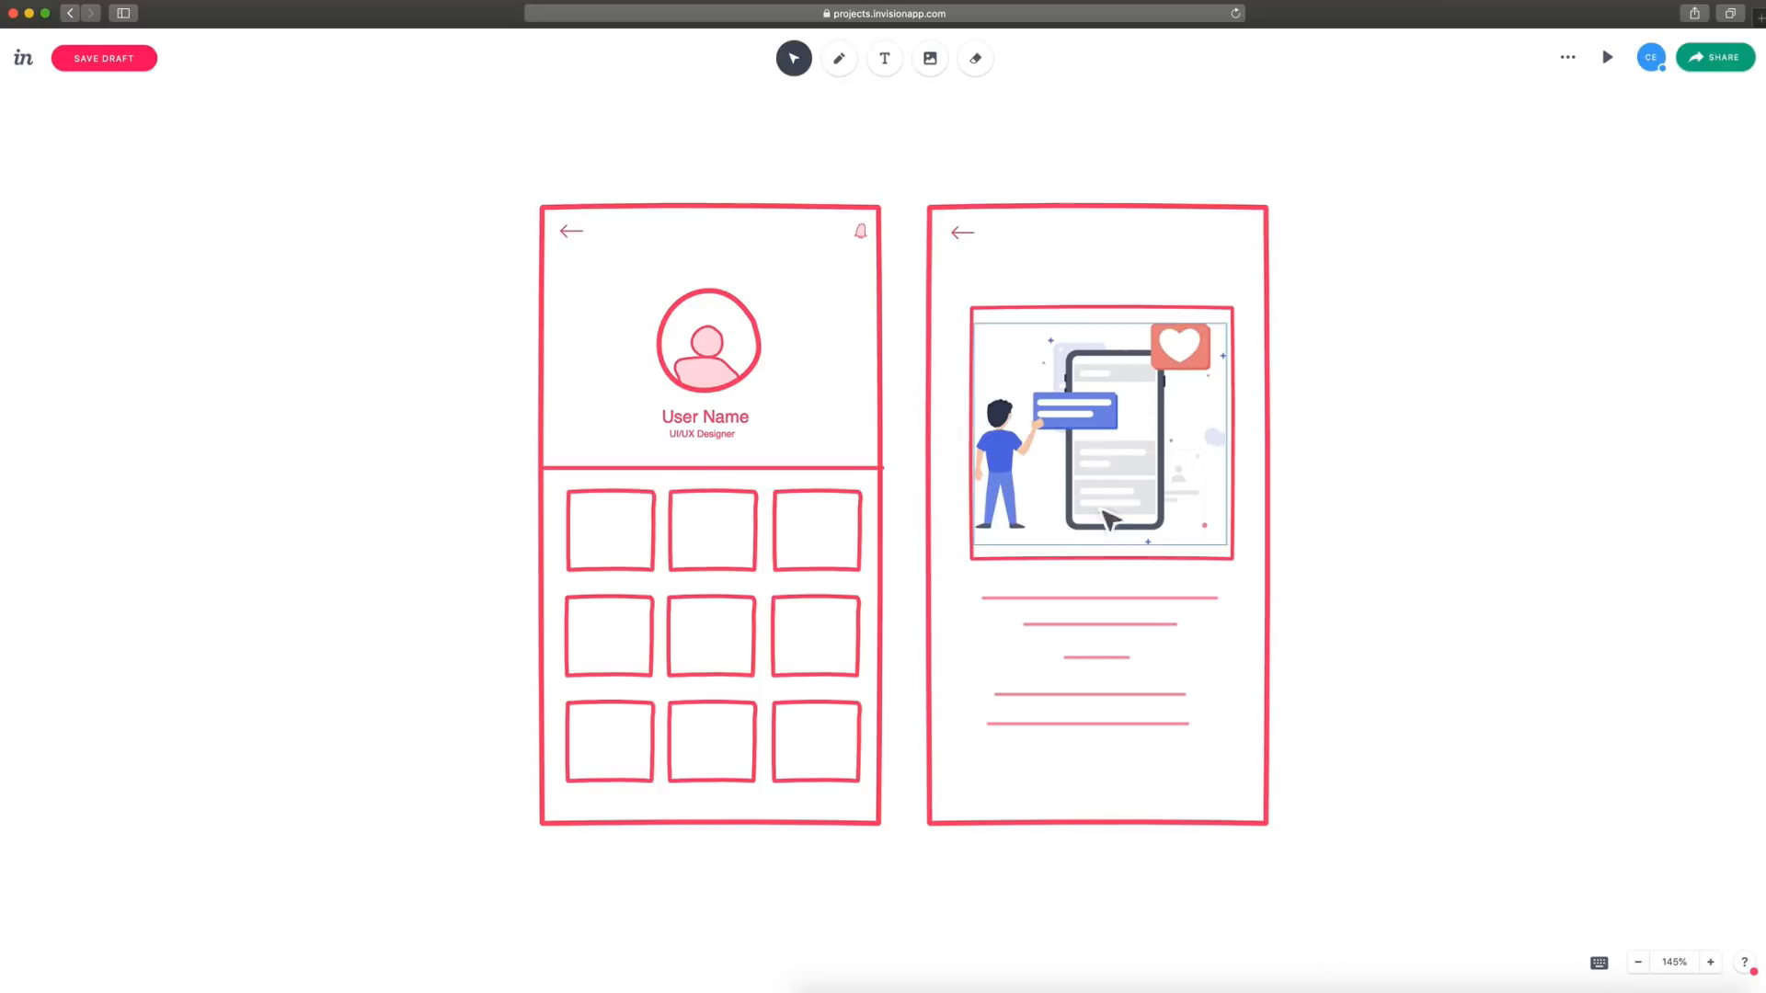
drag(1099, 434, 1412, 345)
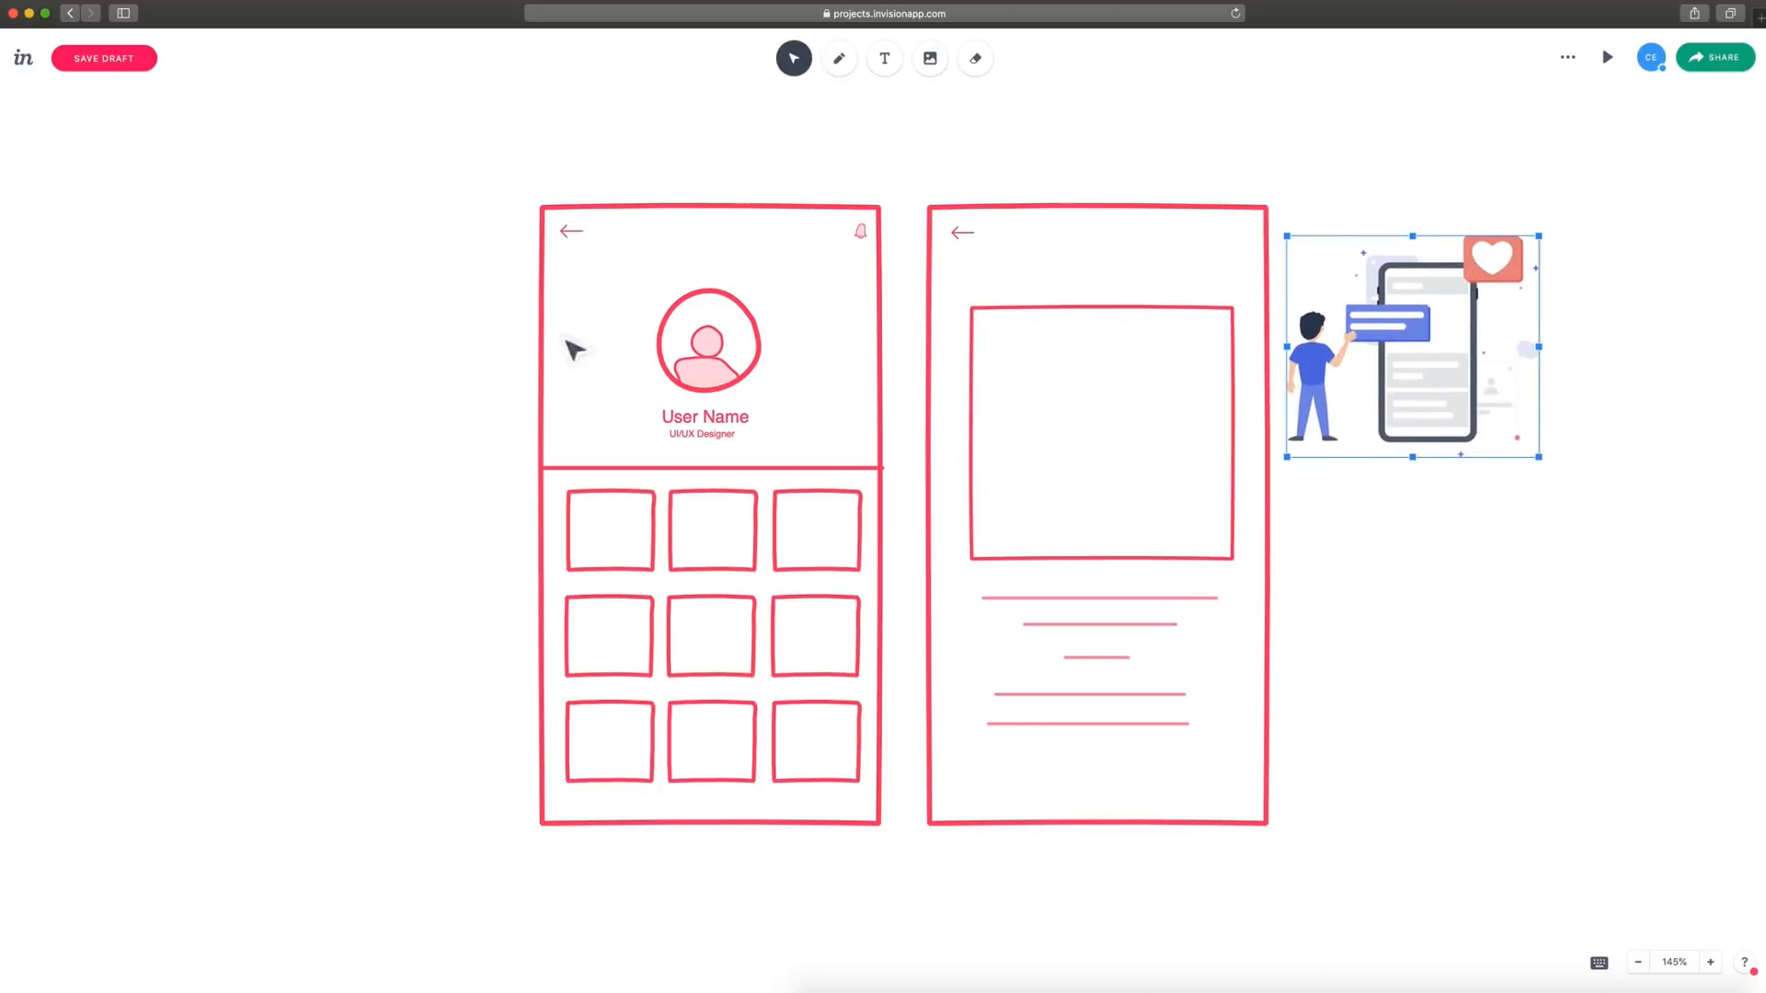
drag(1411, 346, 1100, 434)
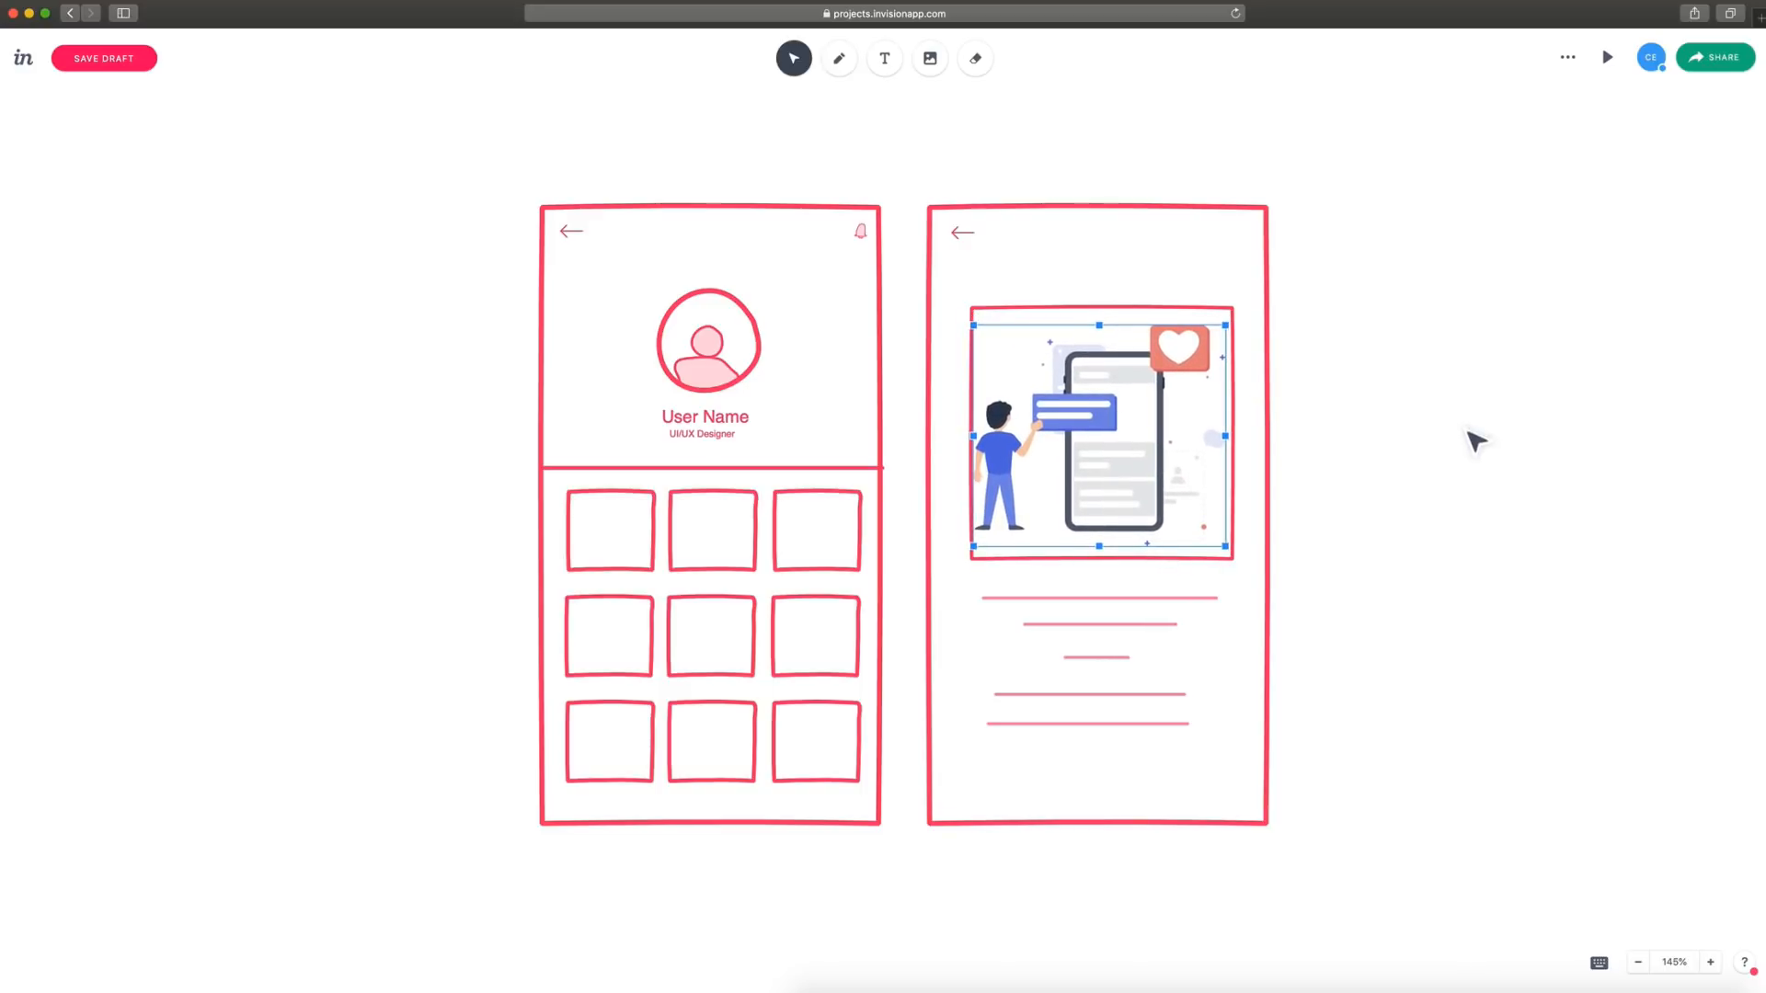
click(1431, 471)
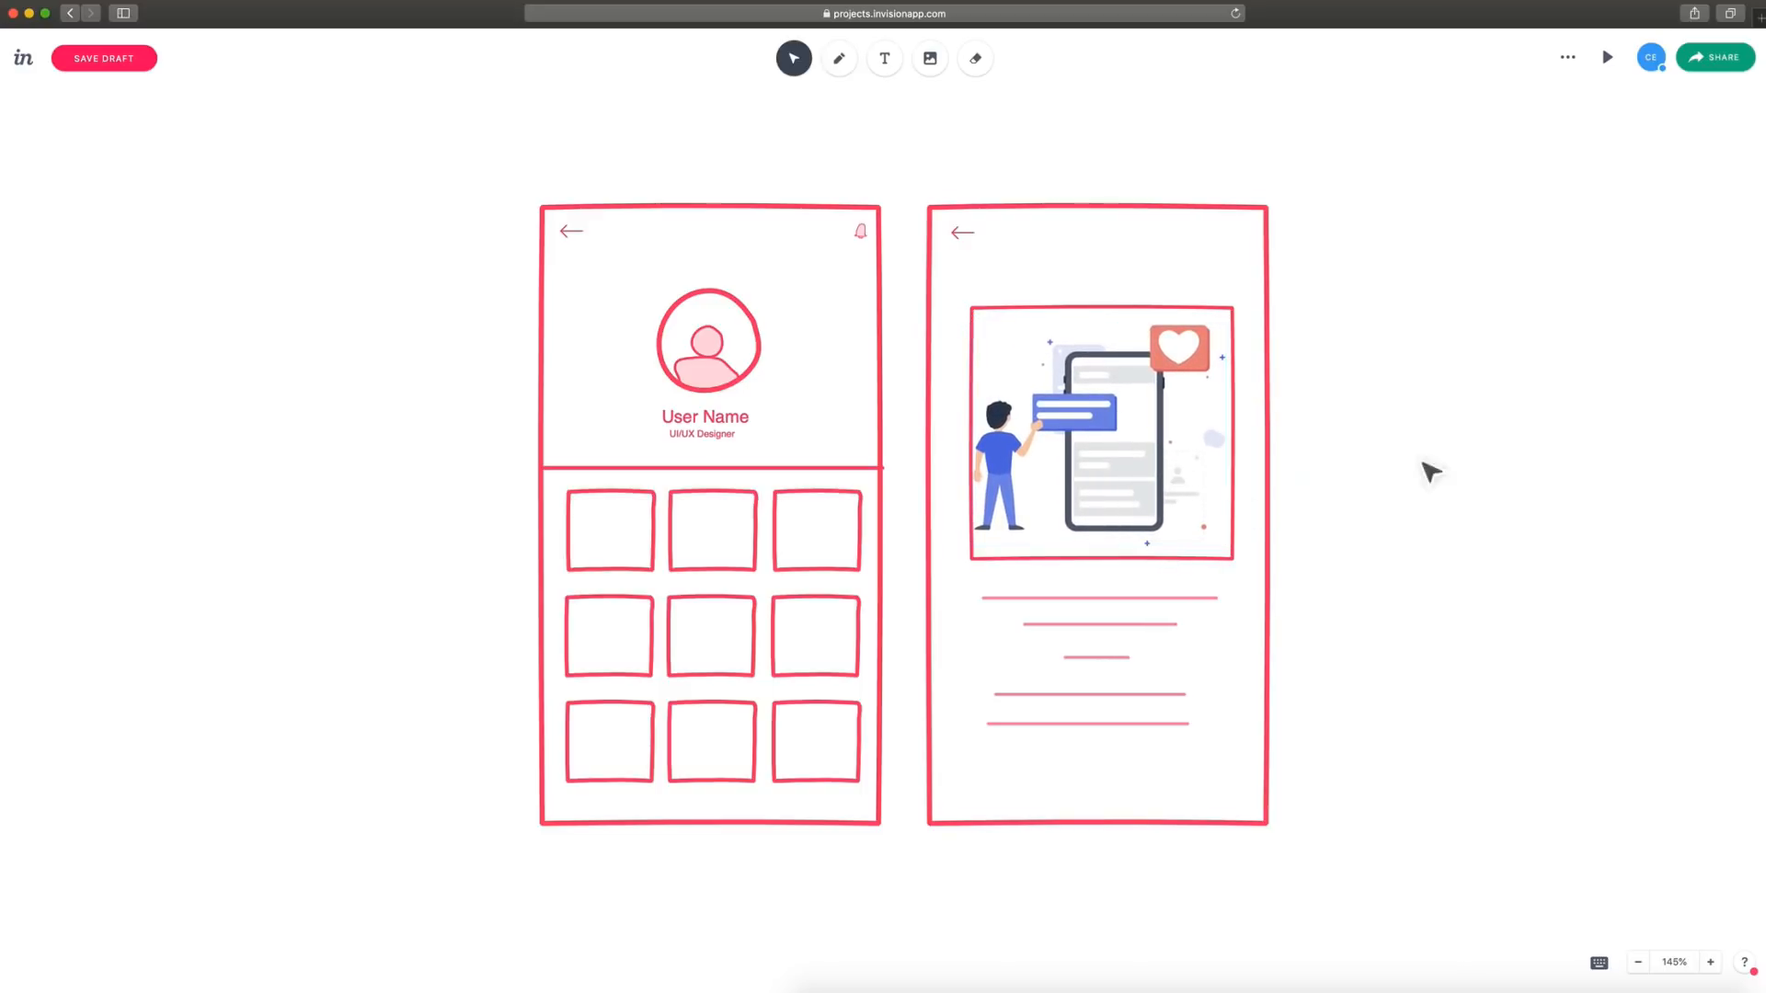
drag(1099, 434, 1506, 287)
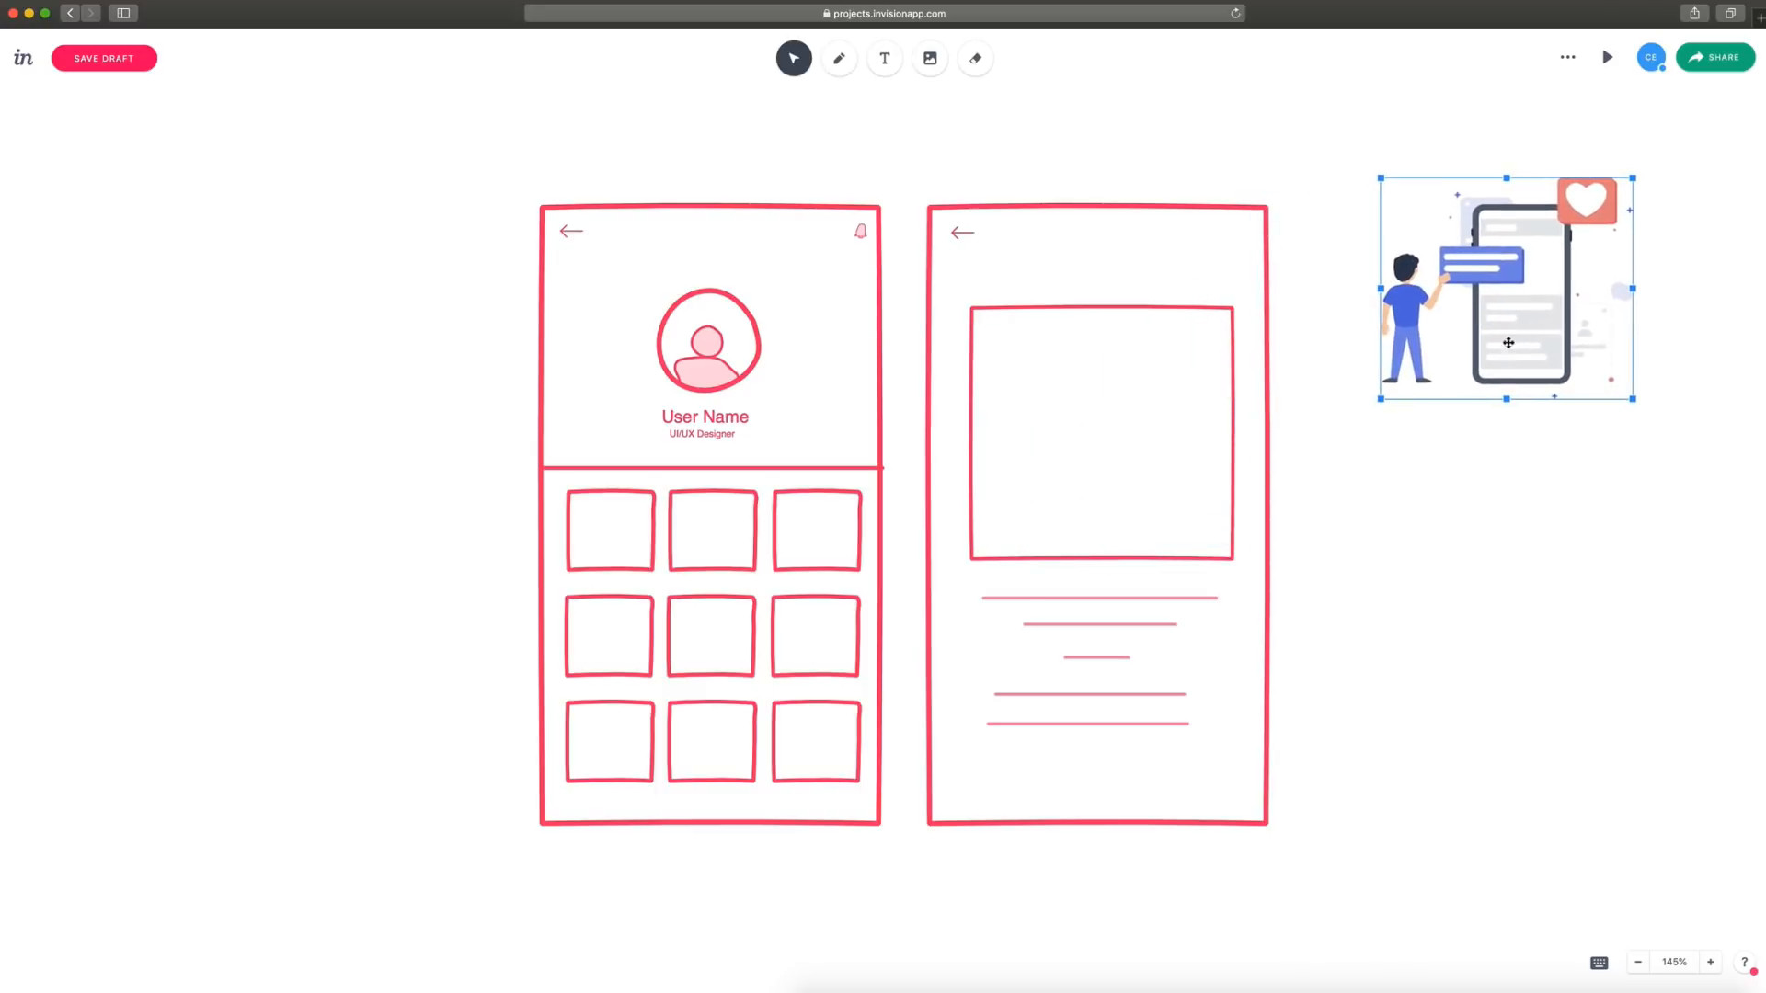
mouse_move(1300, 440)
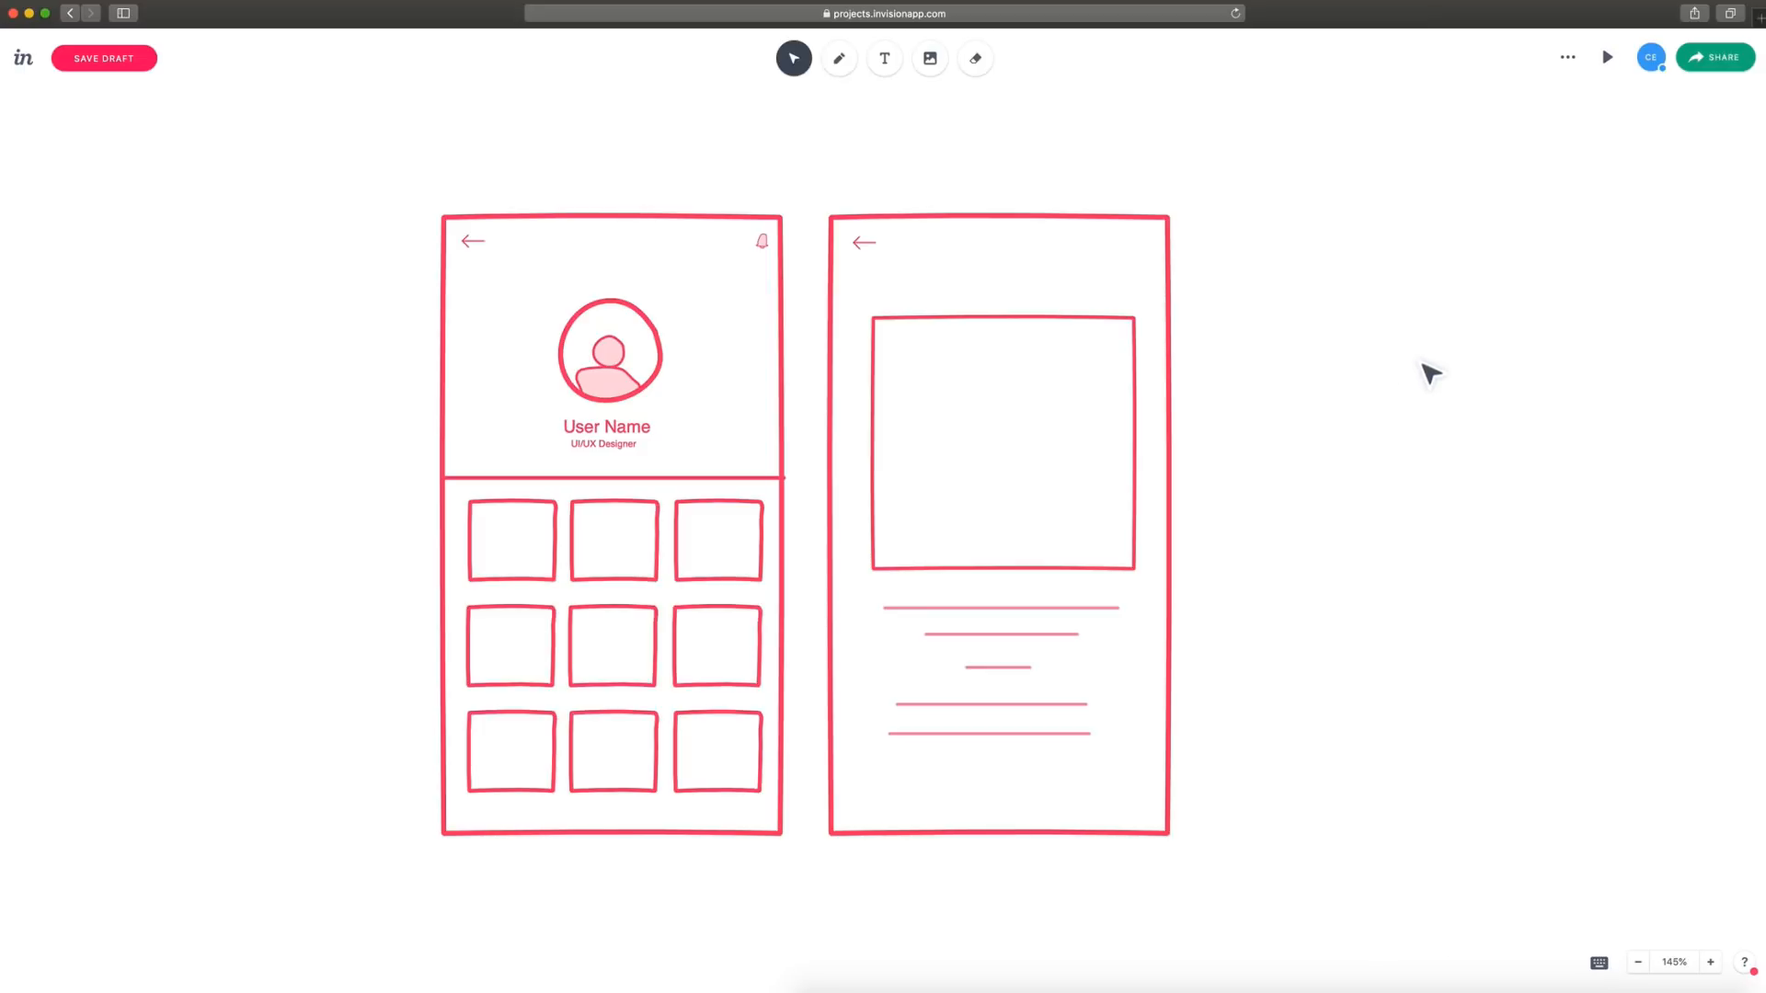
mouse_move(1273, 217)
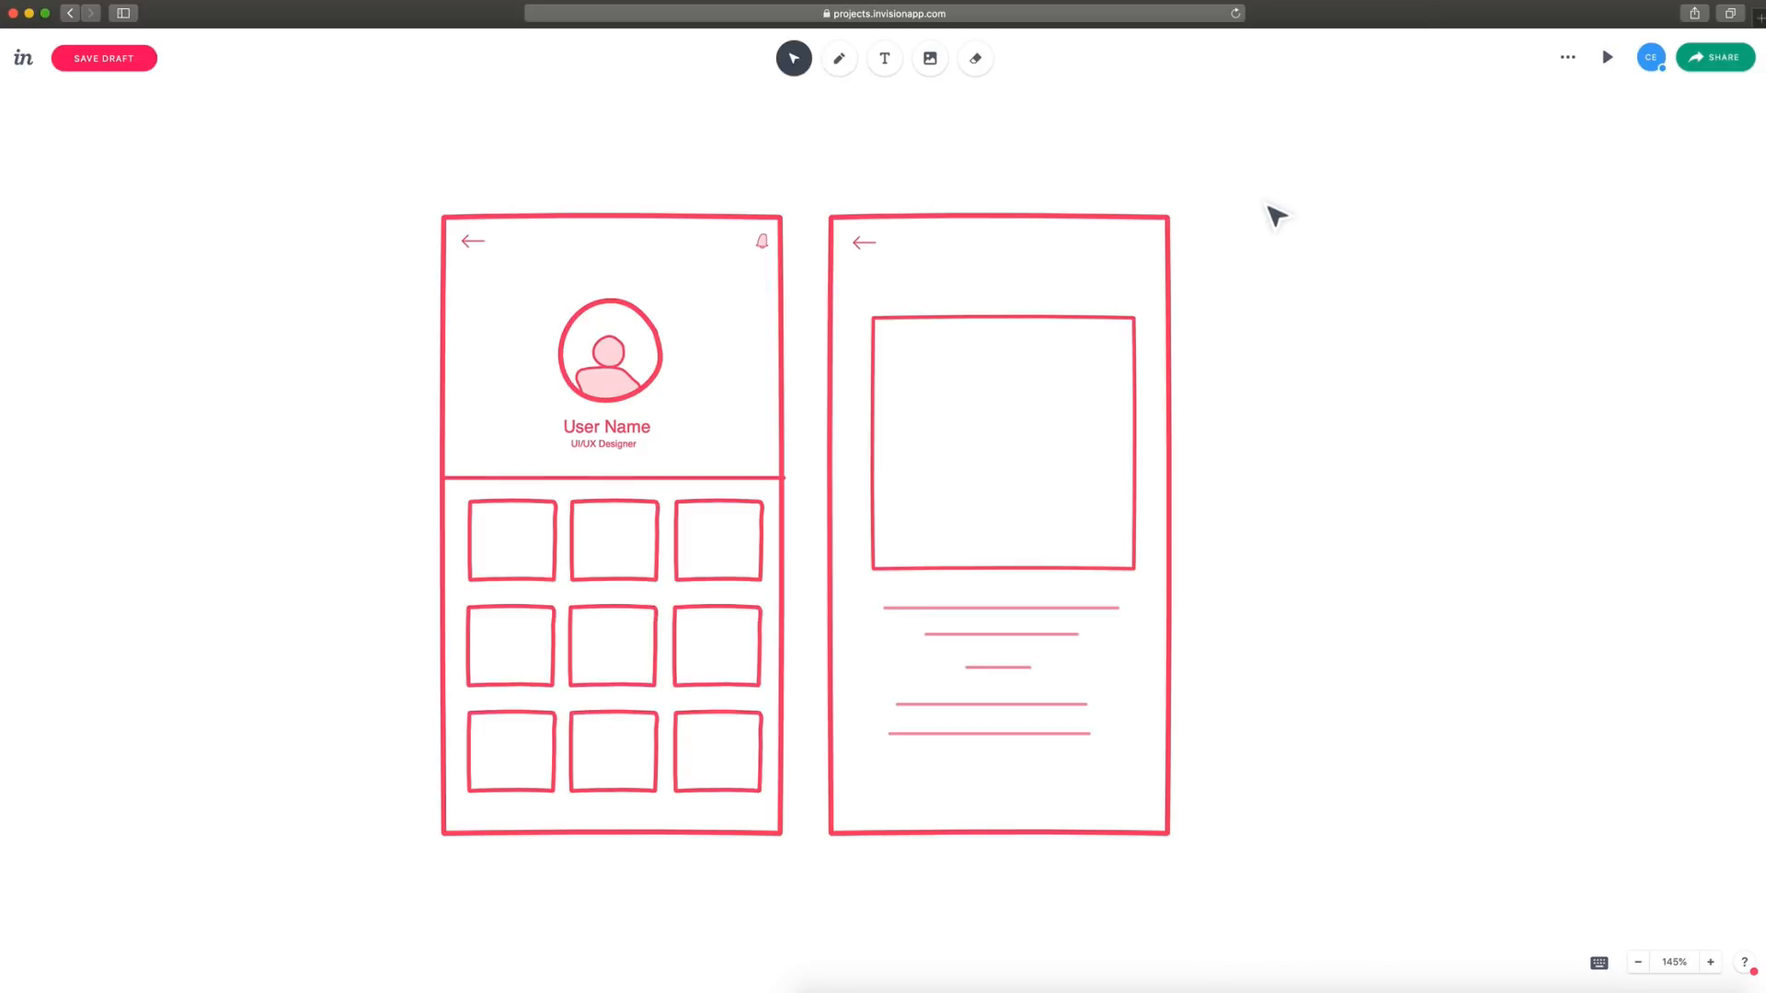
mouse_move(1569, 57)
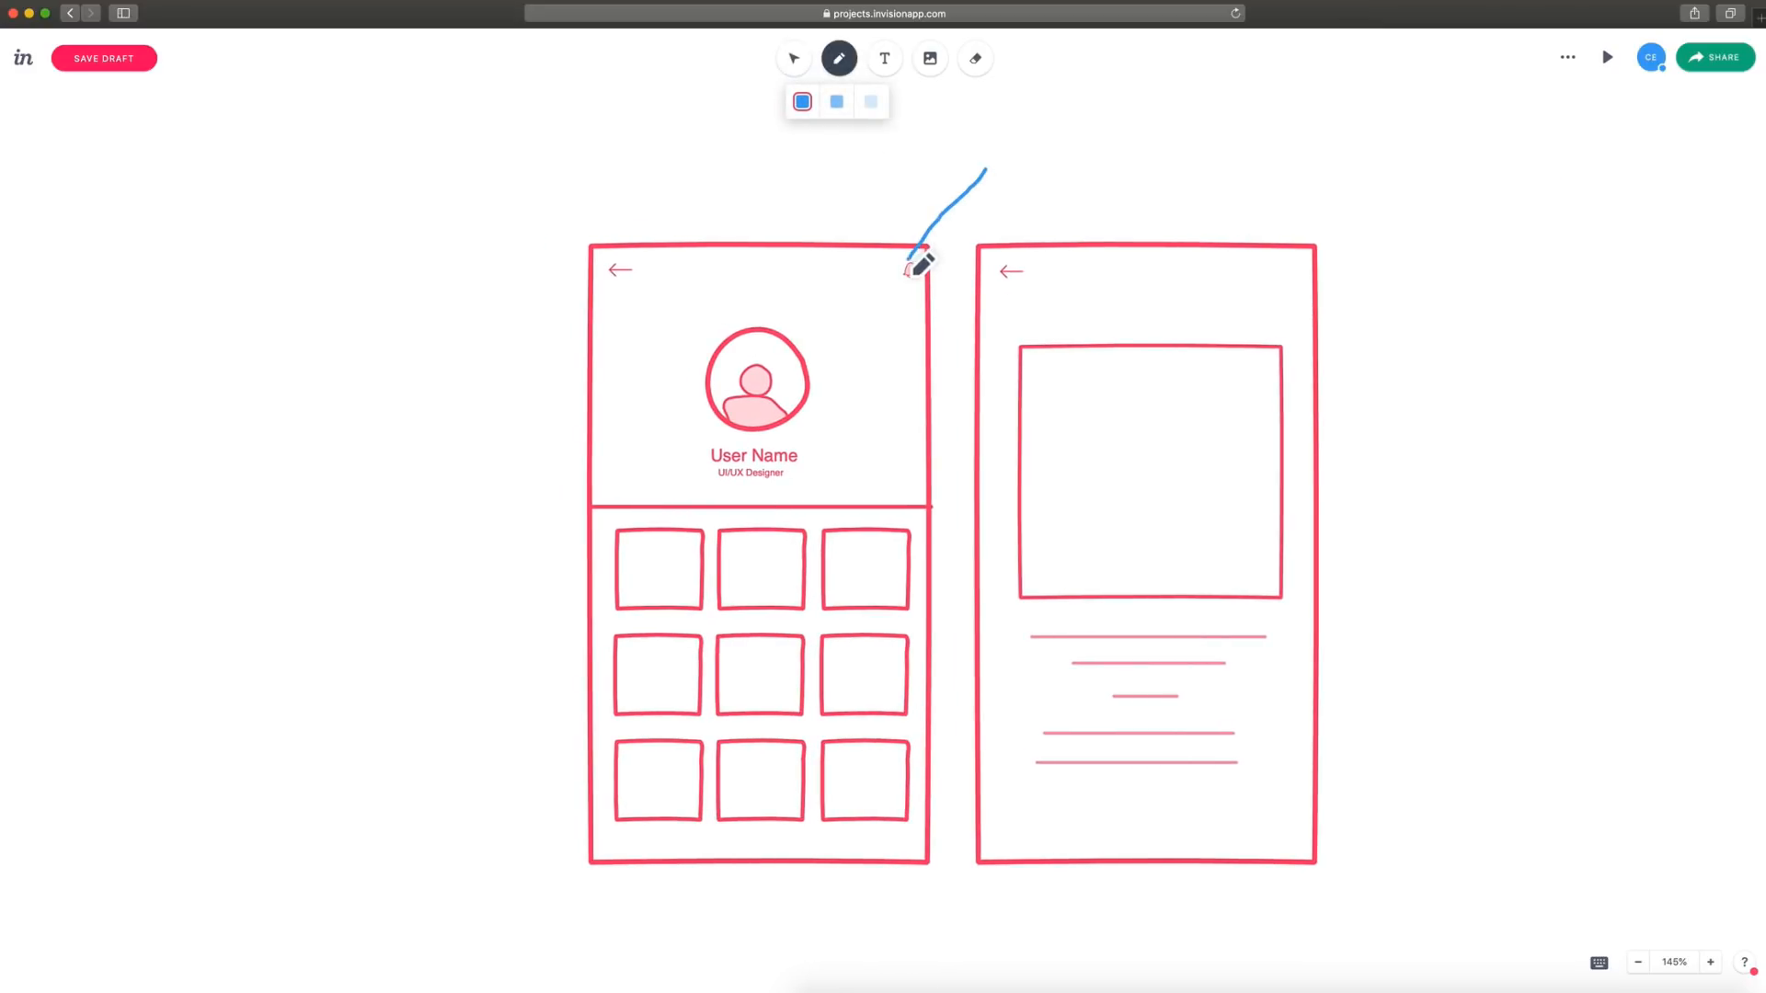
Add the blue text note "Change this icon.." beside the arrow pointing at the bell icon.
click(884, 57)
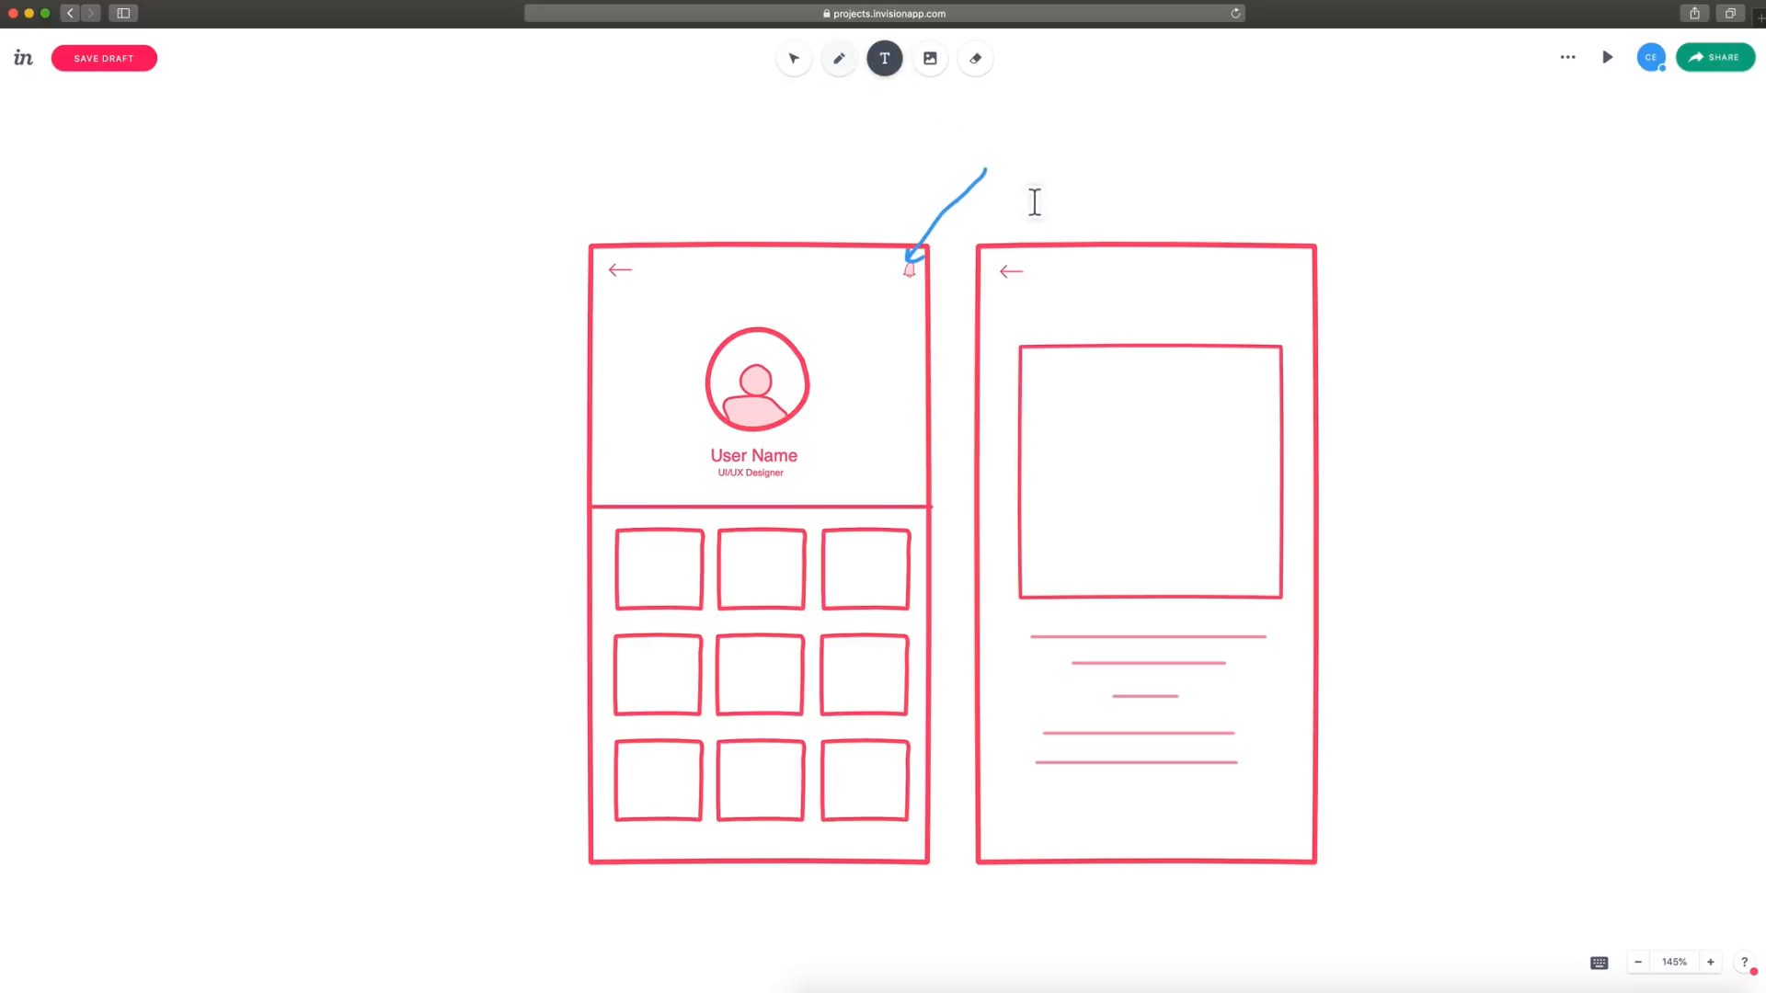
text(Change this icon..)
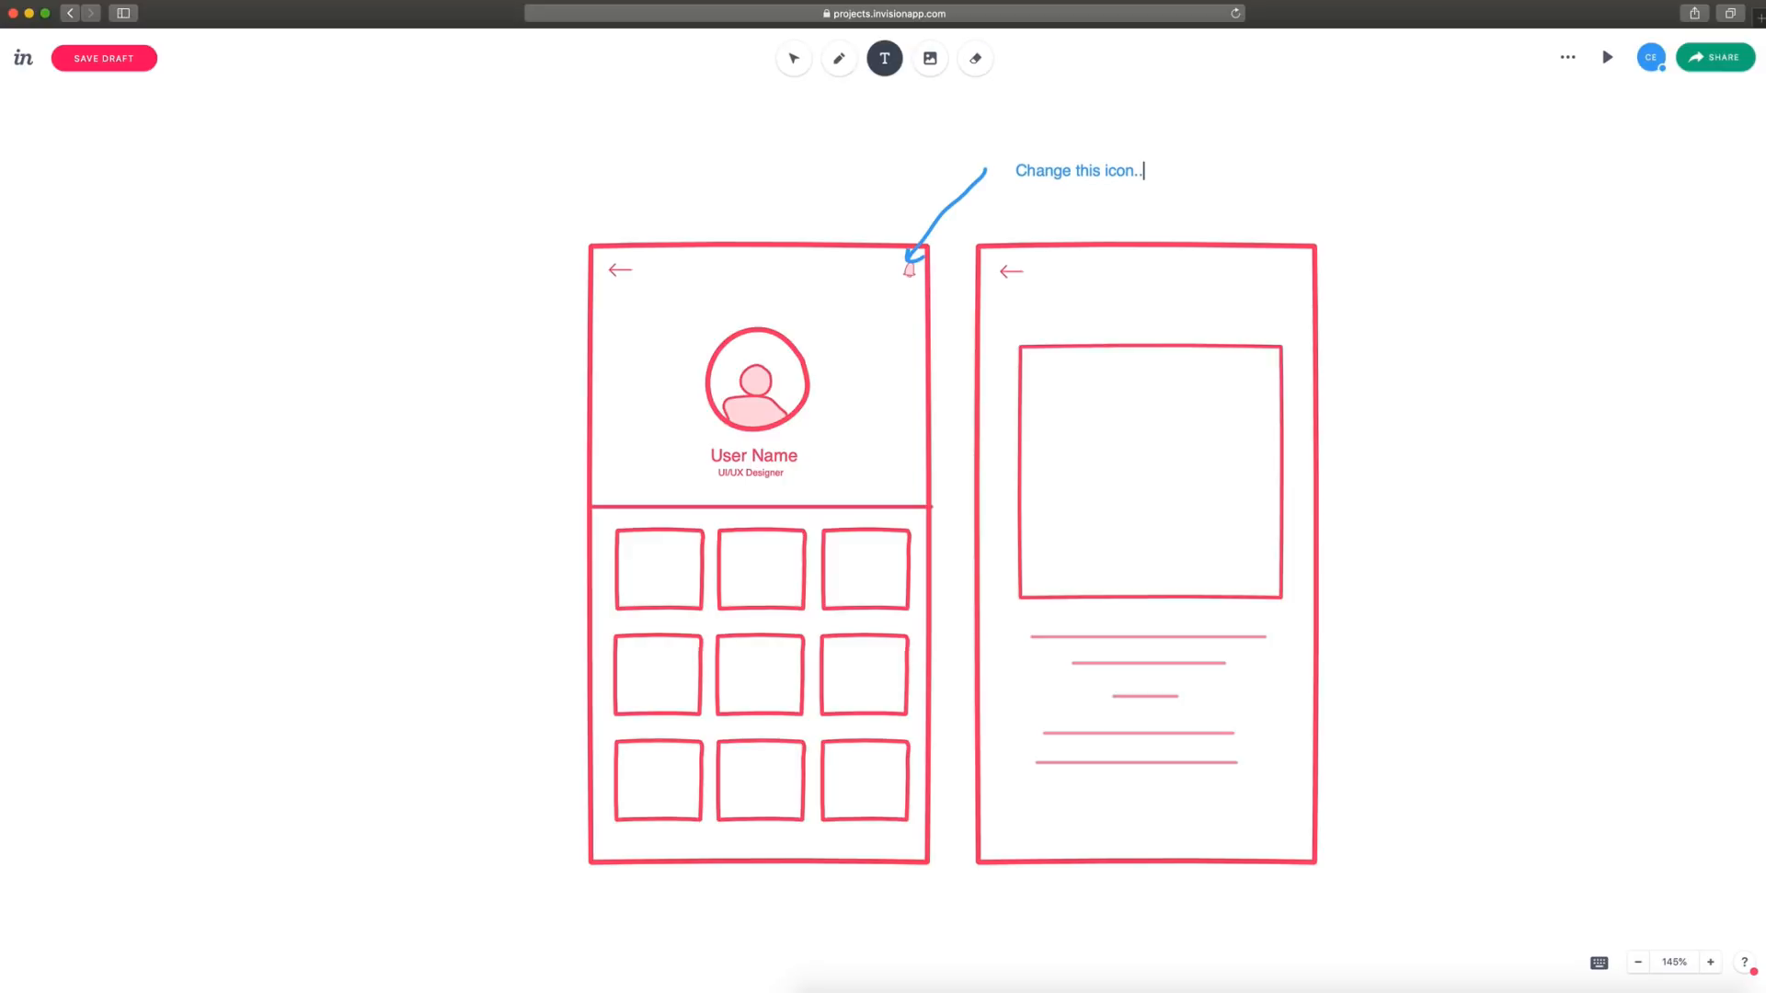
click(793, 57)
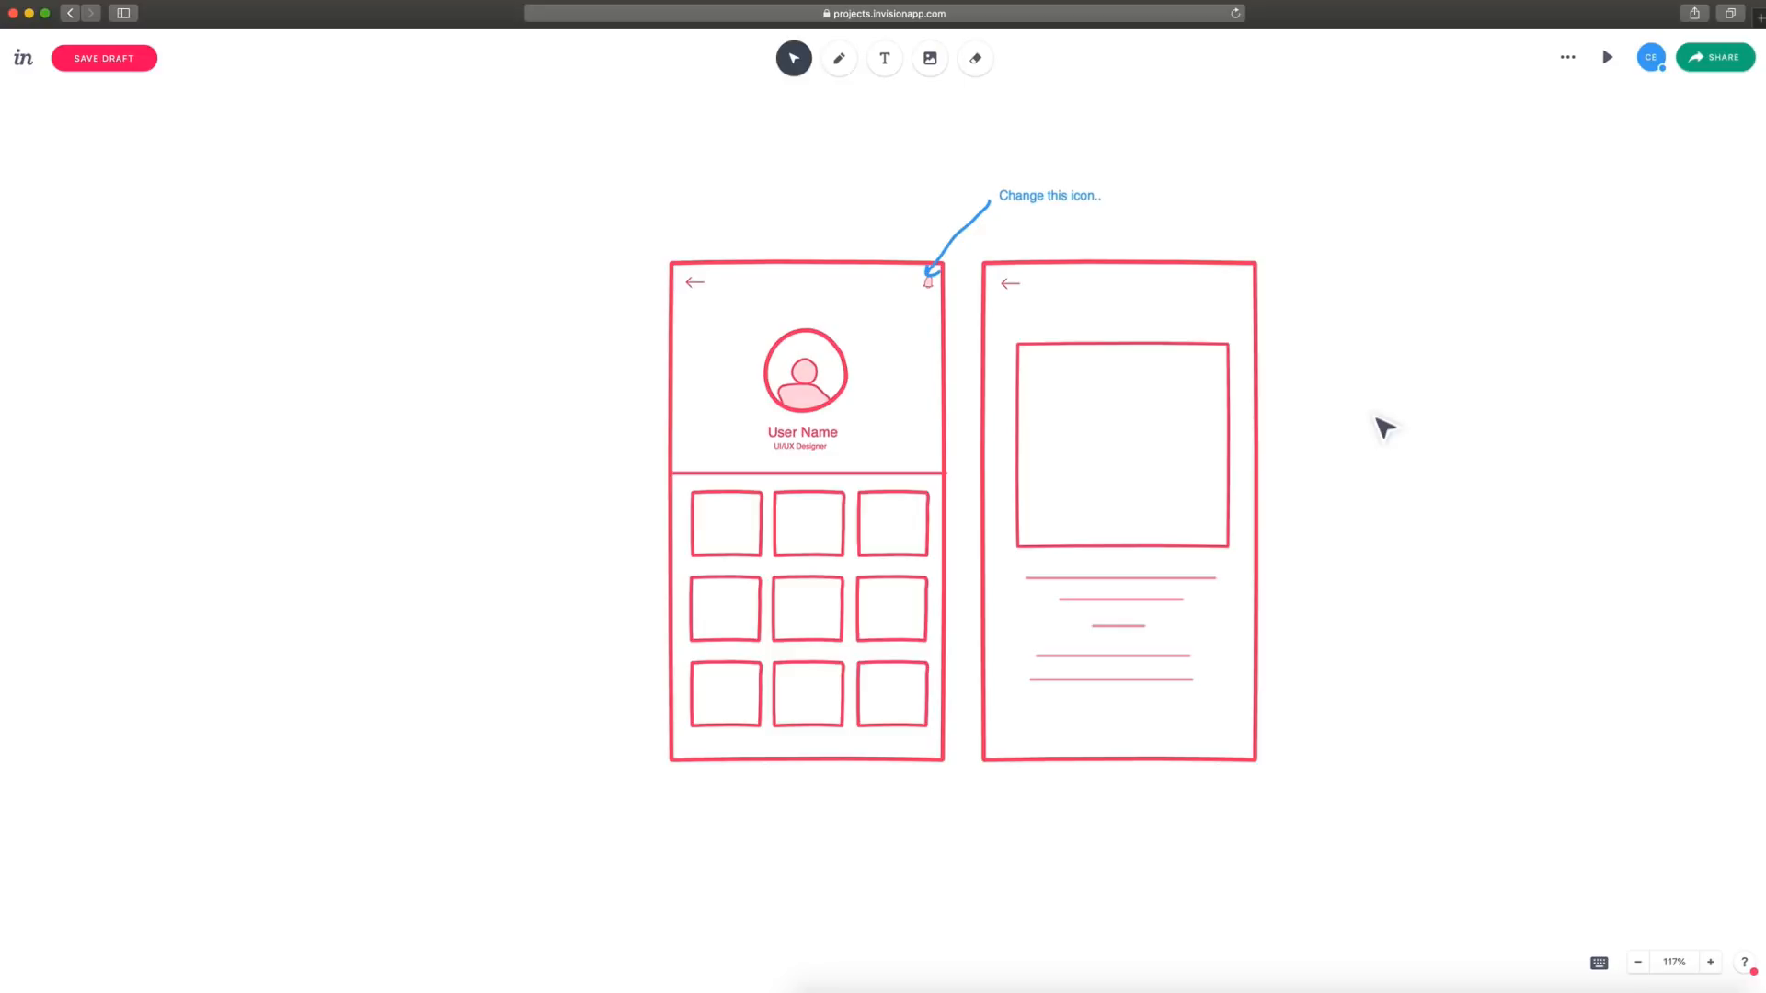
mouse_move(1024, 180)
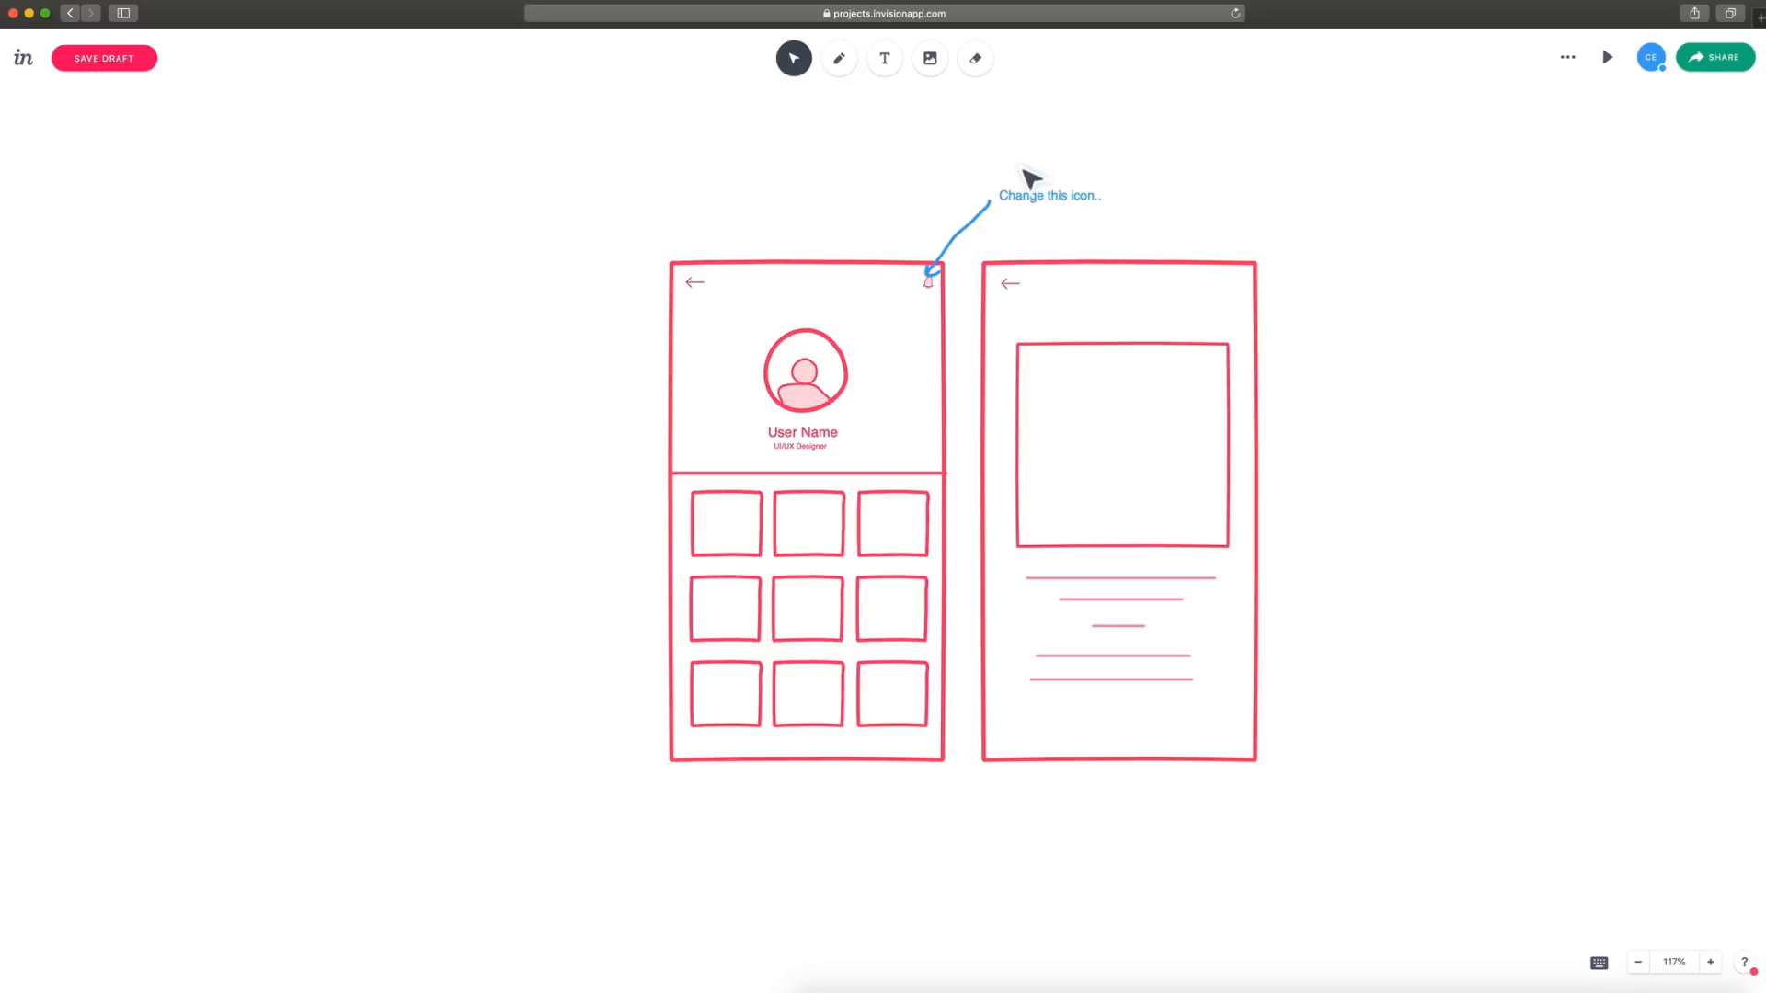
mouse_move(1420, 298)
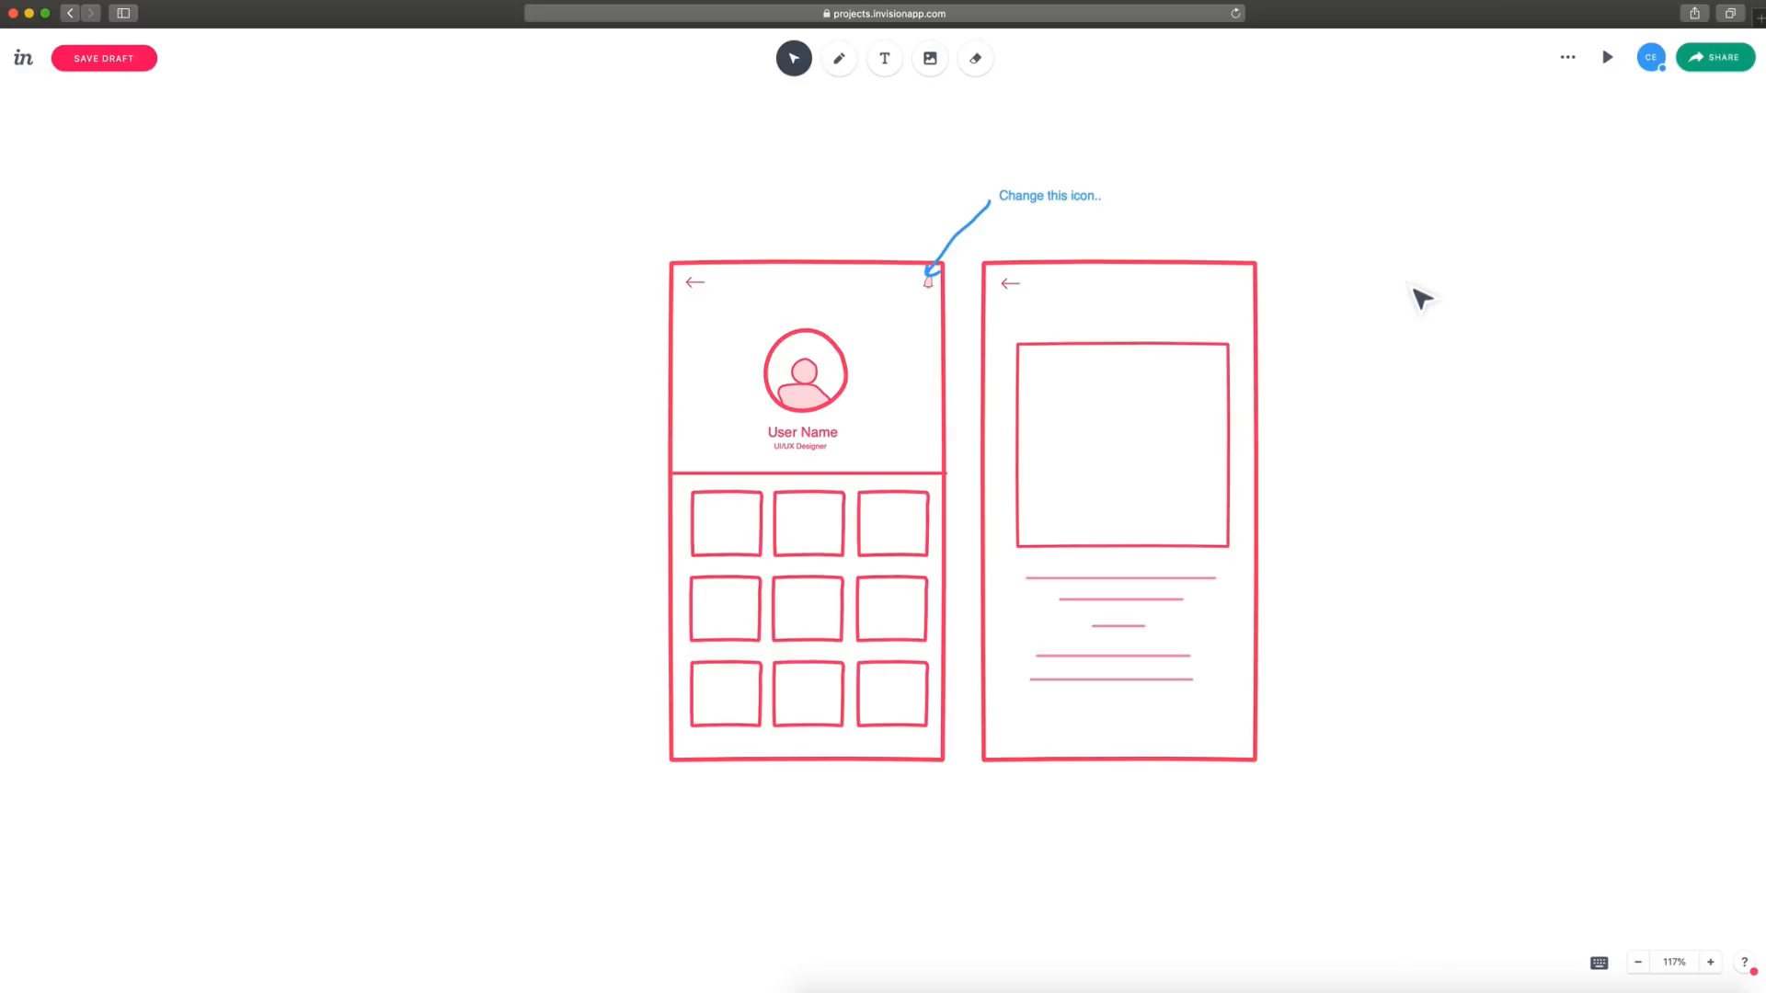
mouse_move(1412, 361)
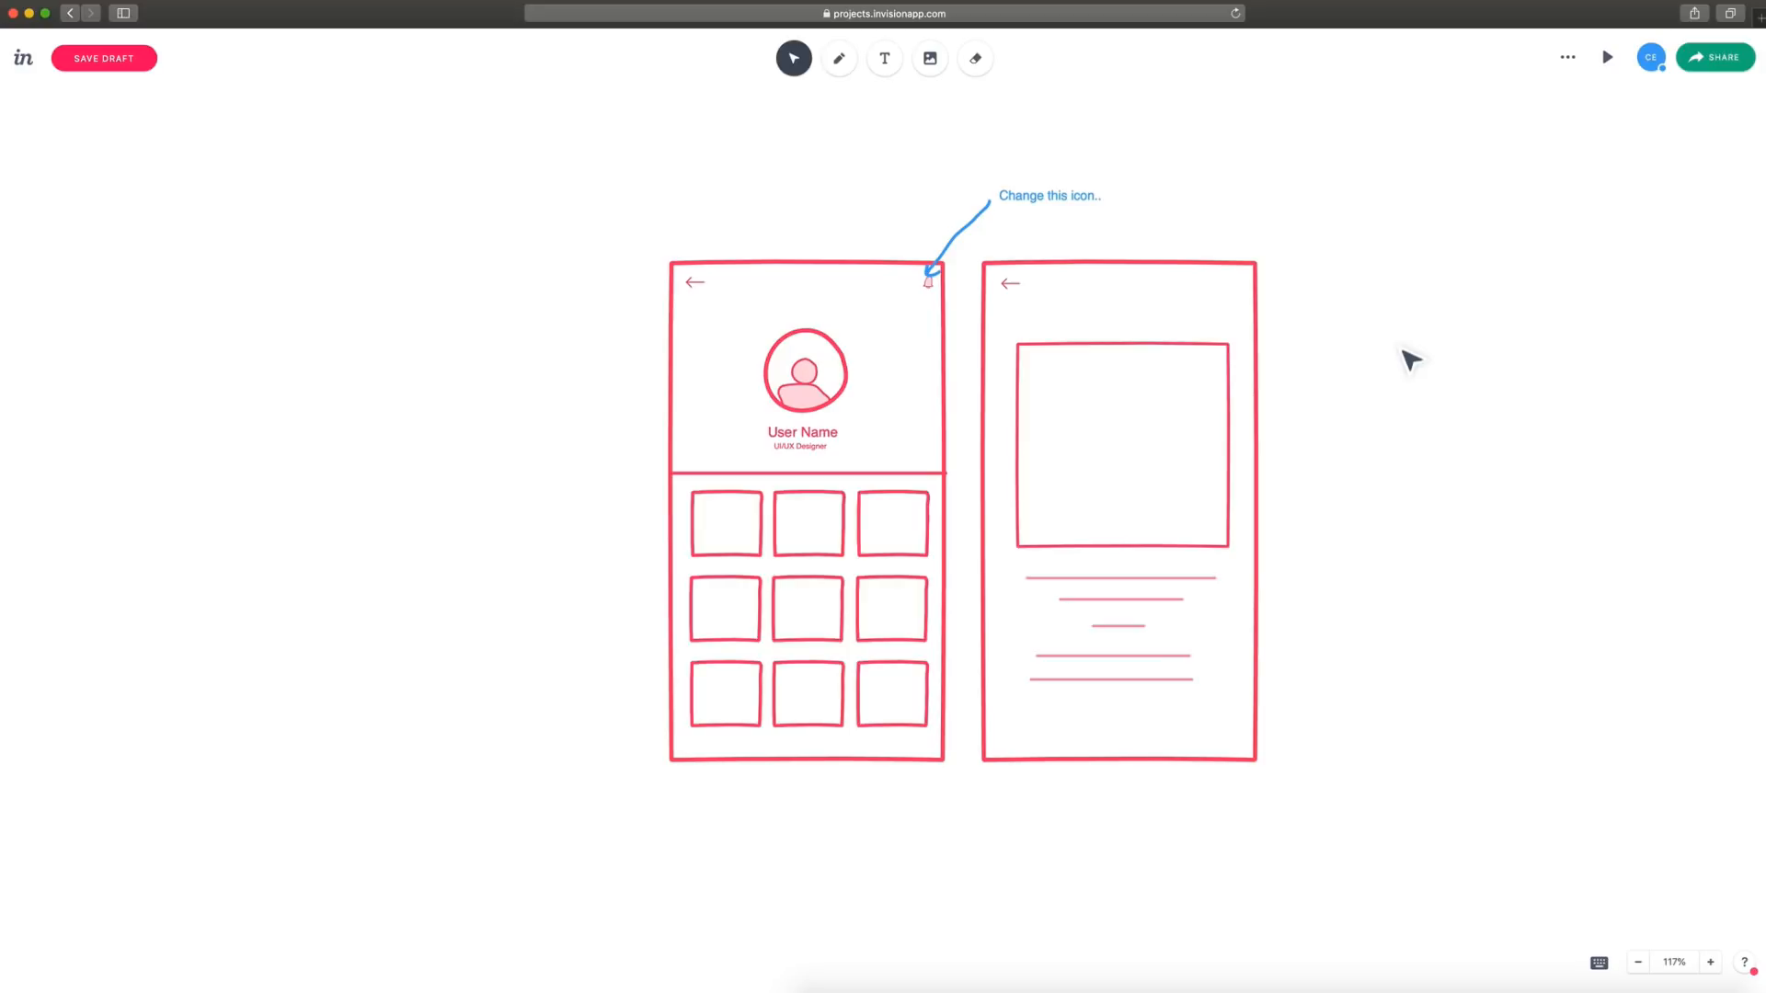
click(888, 521)
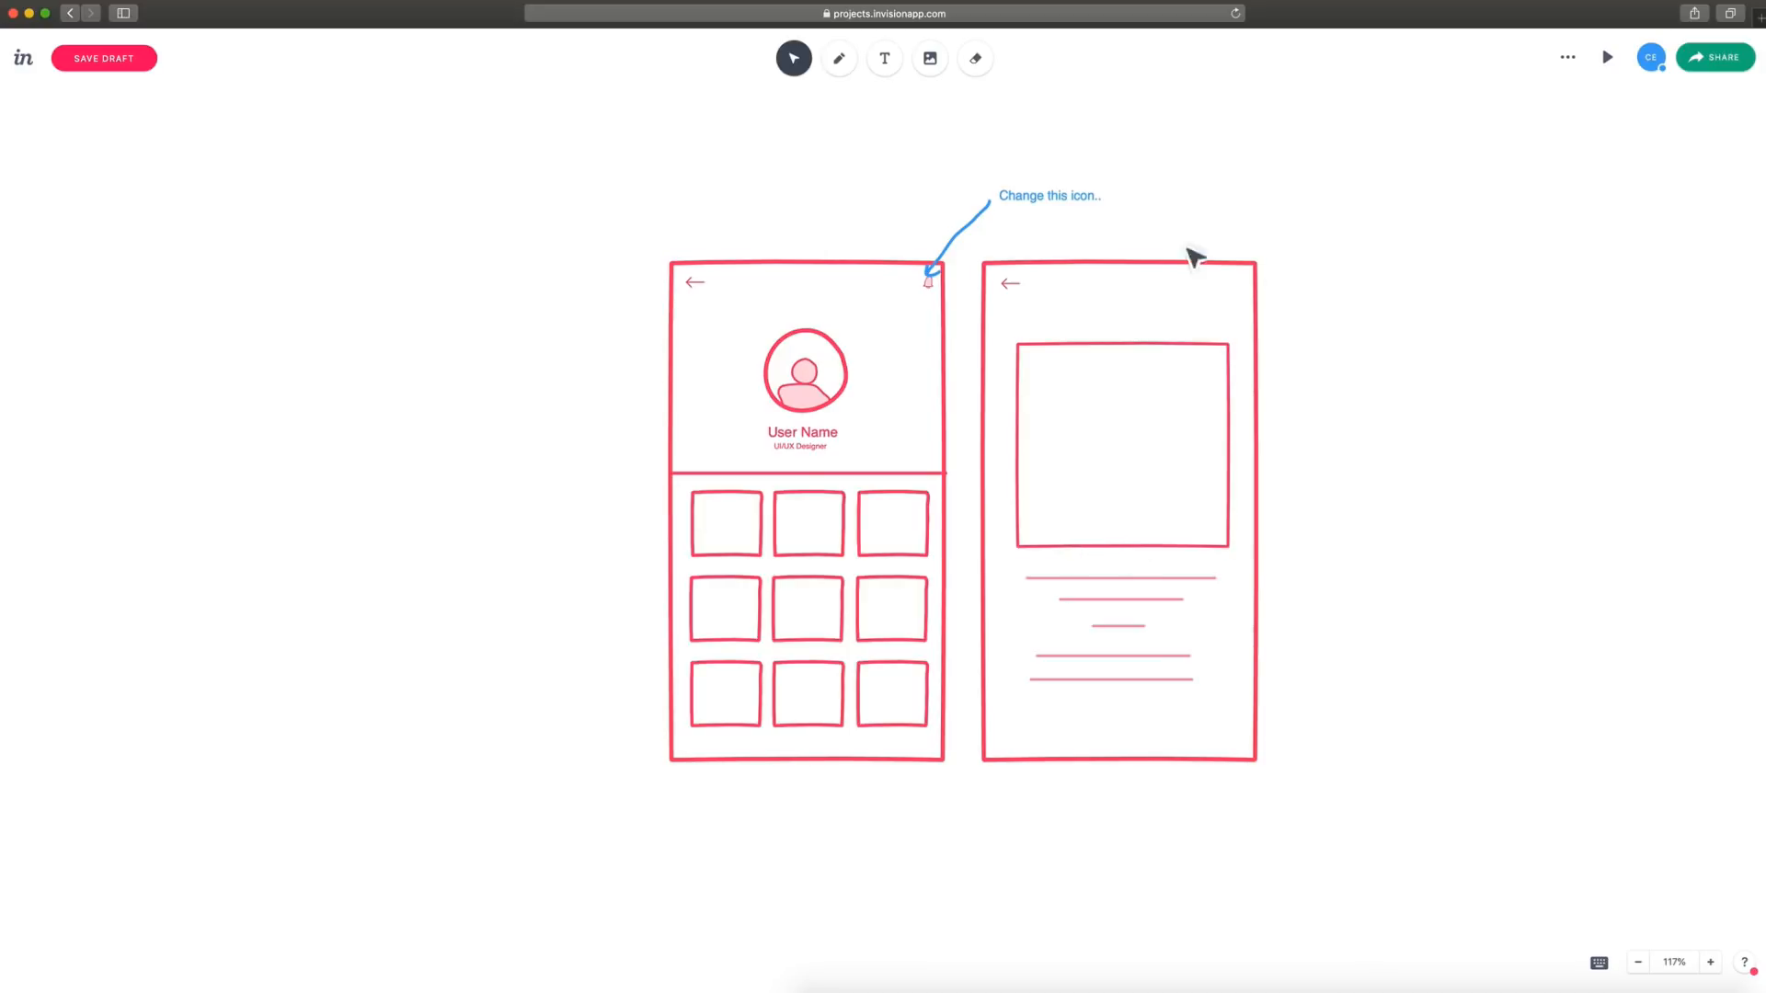
mouse_move(1339, 498)
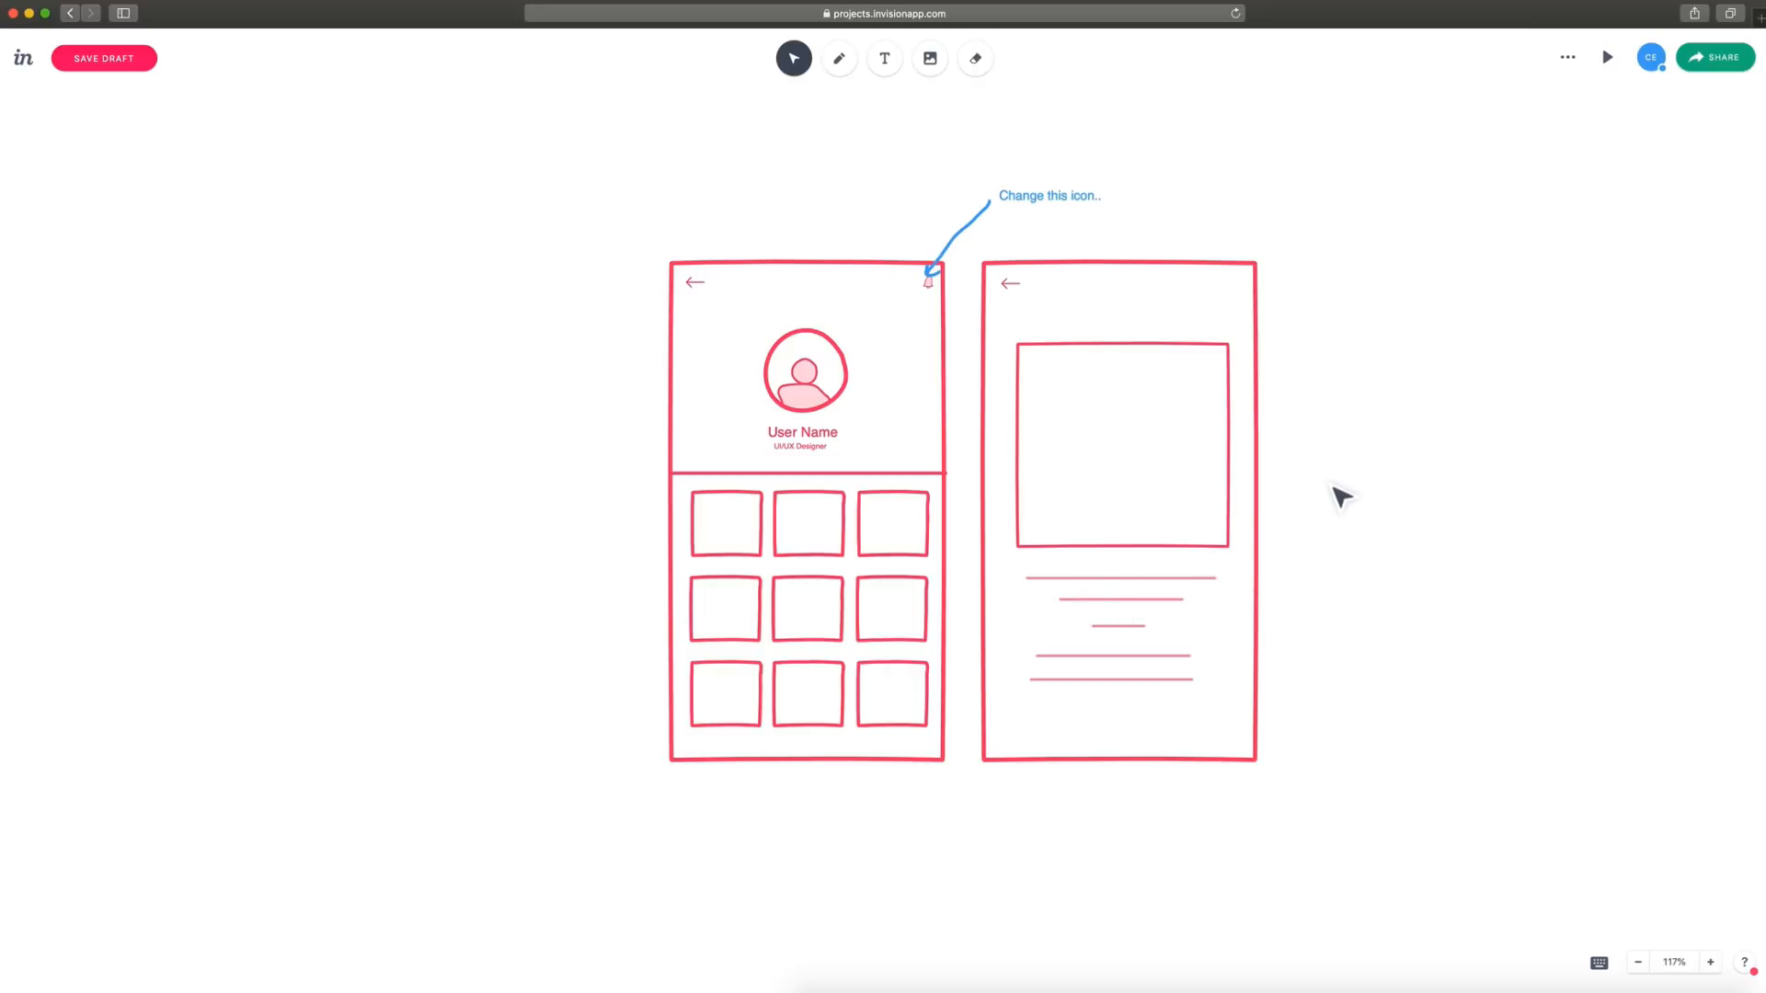